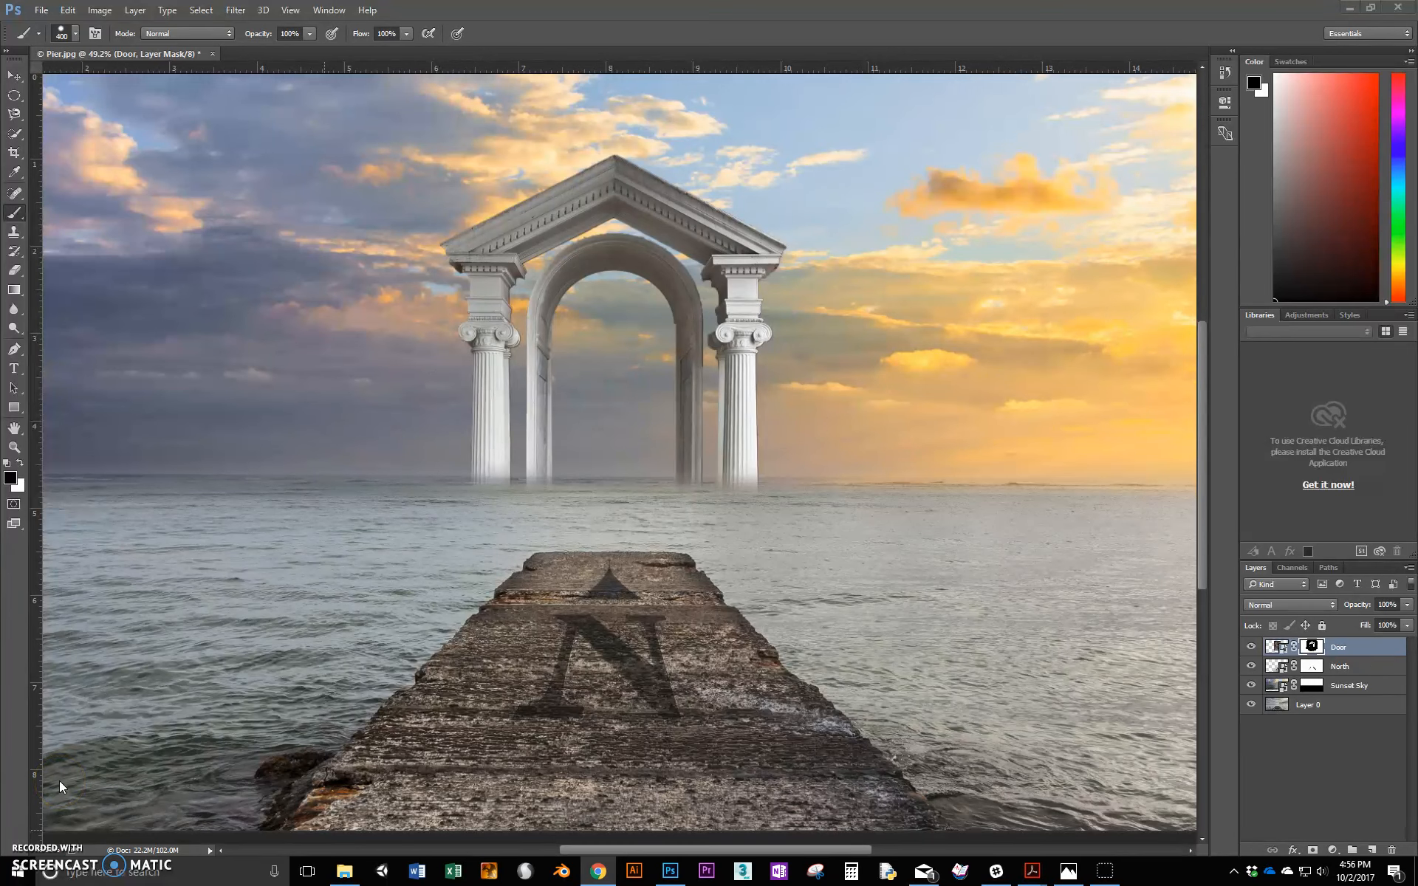
mouse_move(527, 588)
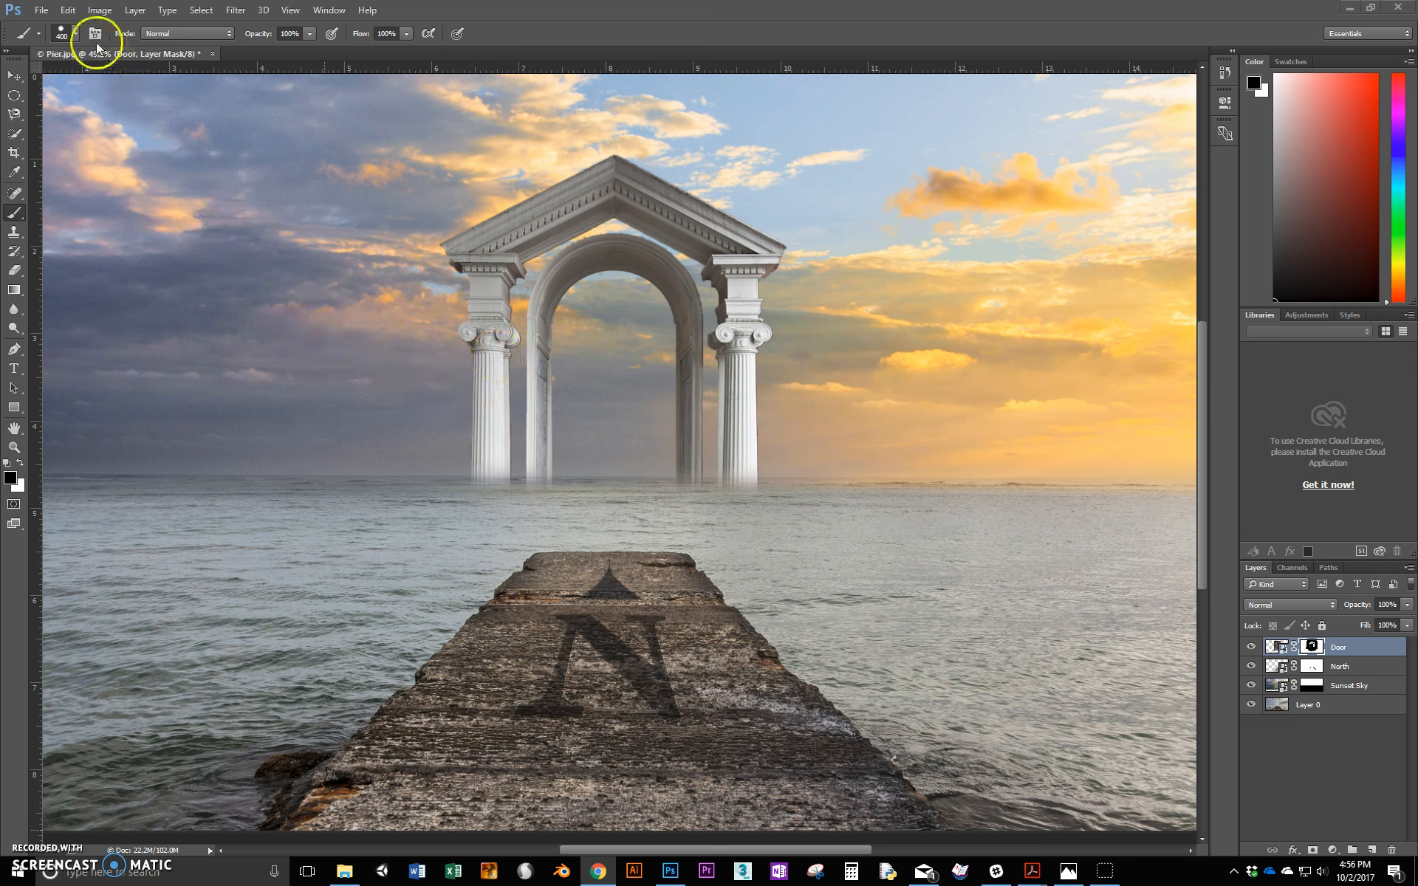
- Place Clouds for Pier.jpg from the compositing folder as an embedded layer
left_click(40, 9)
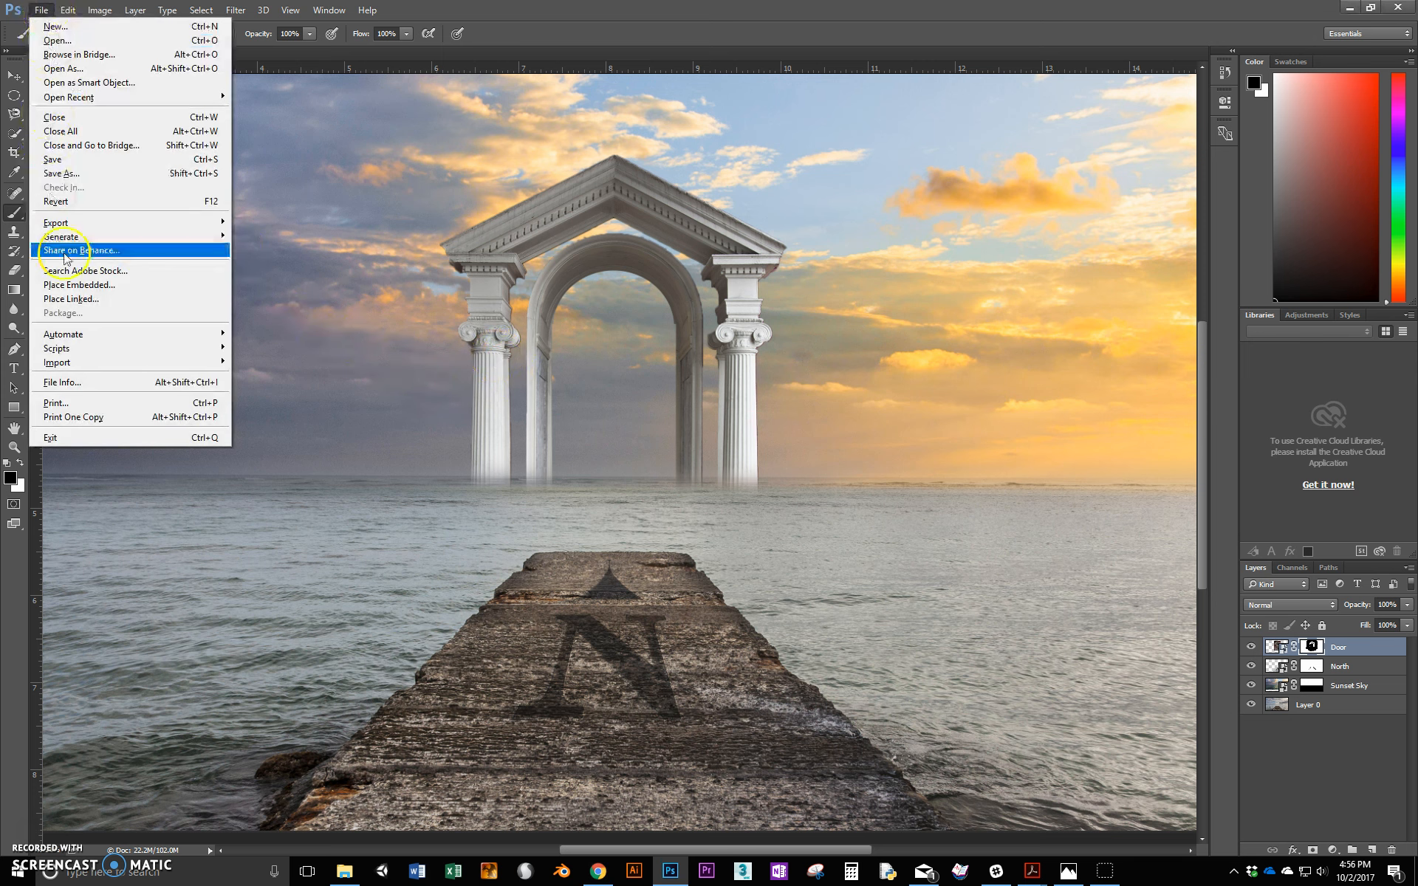
left_click(79, 285)
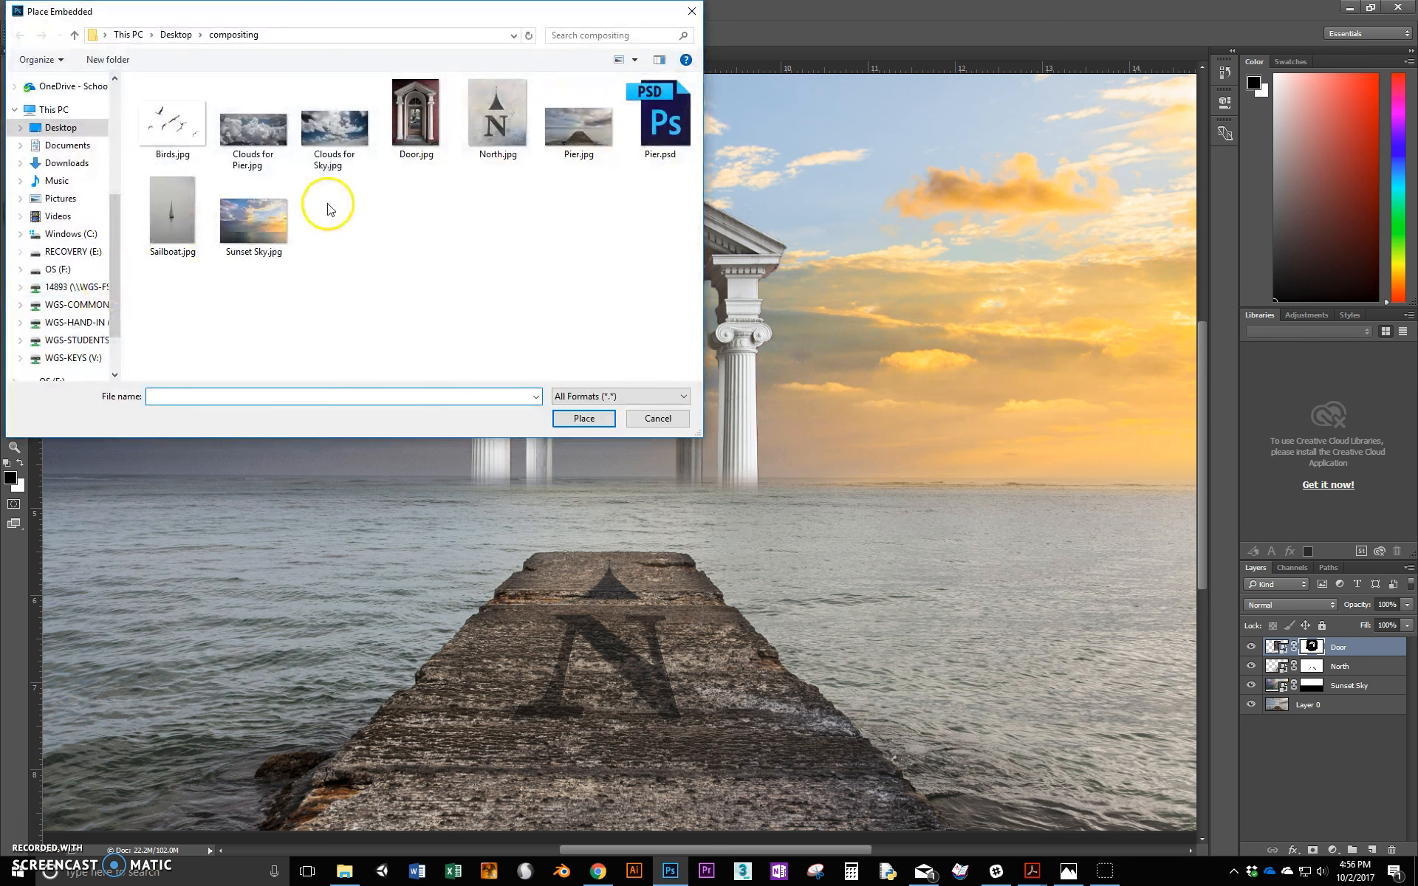
left_click(252, 122)
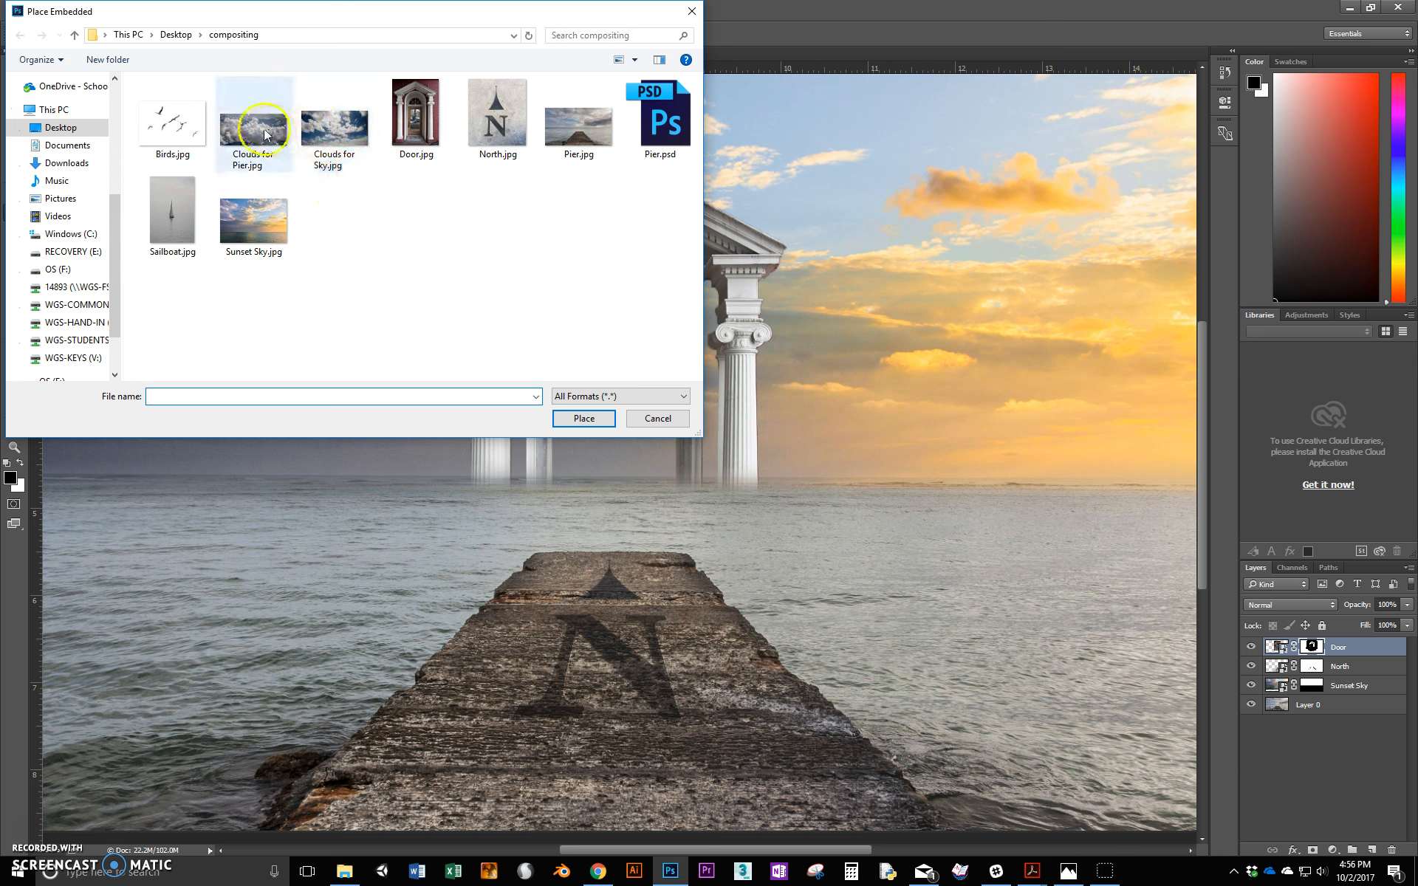
mouse_move(248, 126)
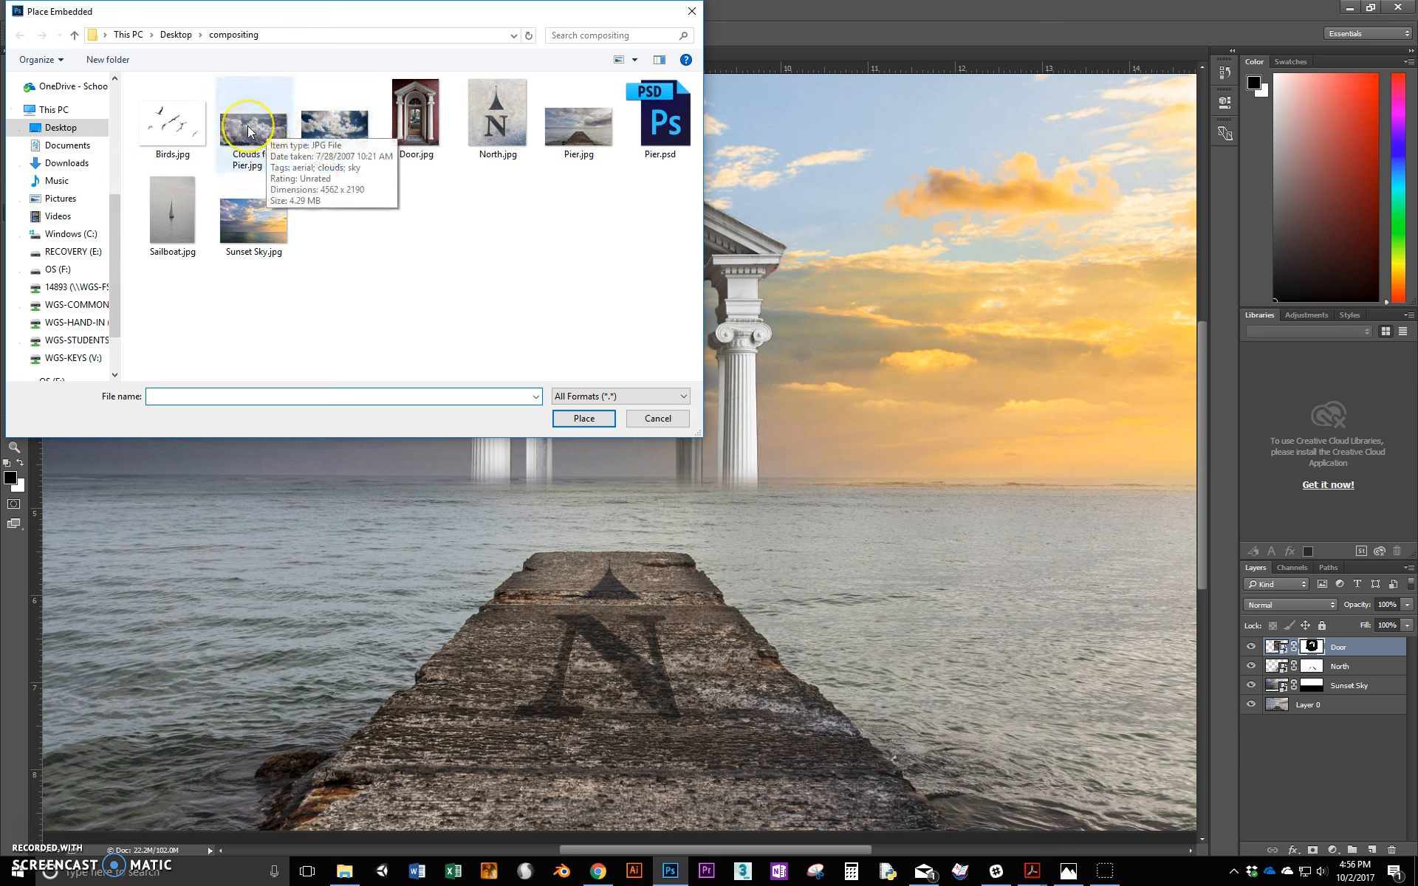
double_click(253, 122)
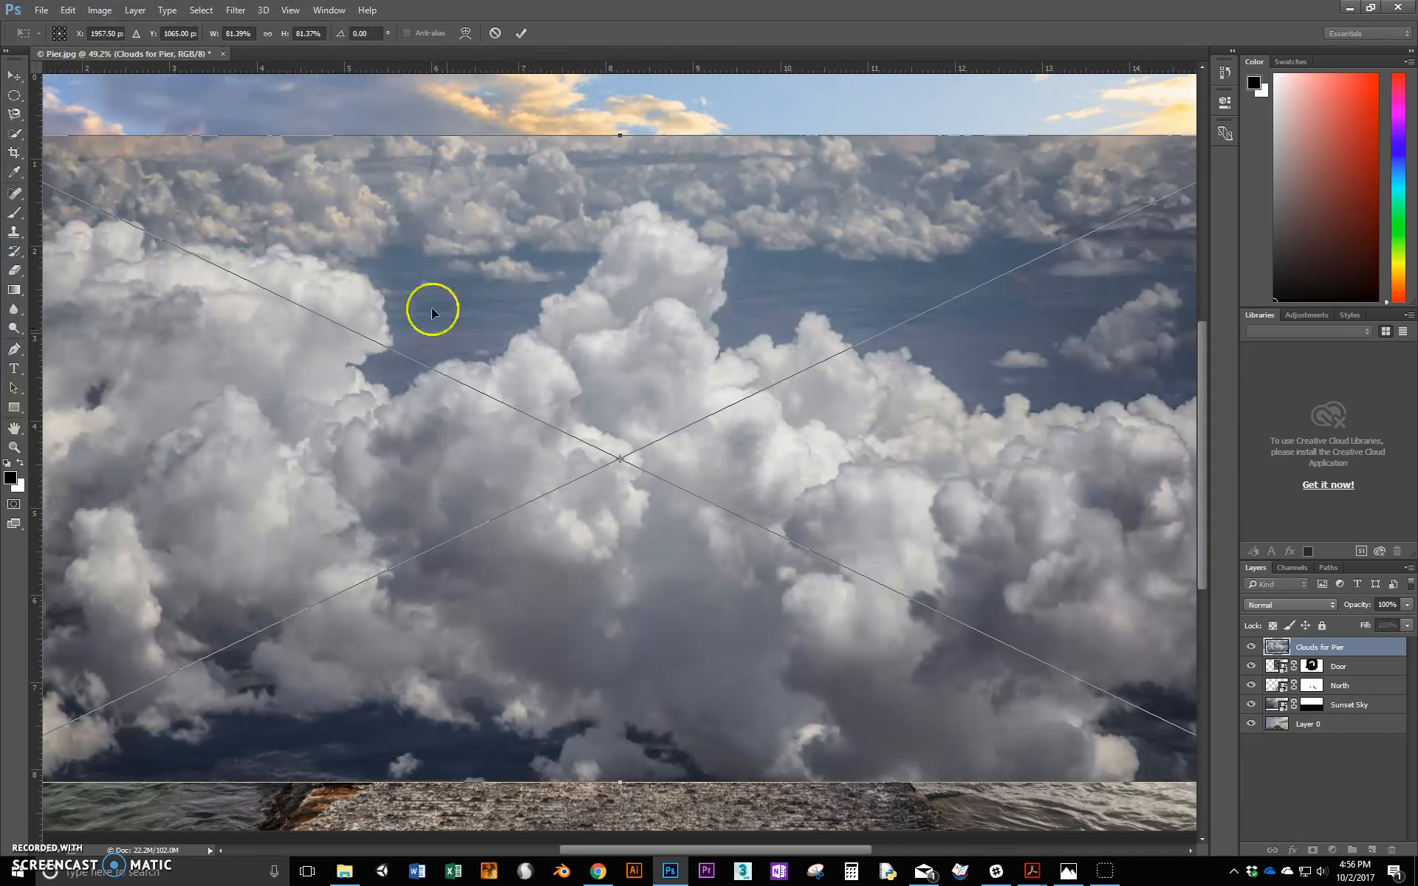
- Lower the clouds, set opacity to about 53%, scale down and position over the pier
left_click_drag(432, 310, 586, 496)
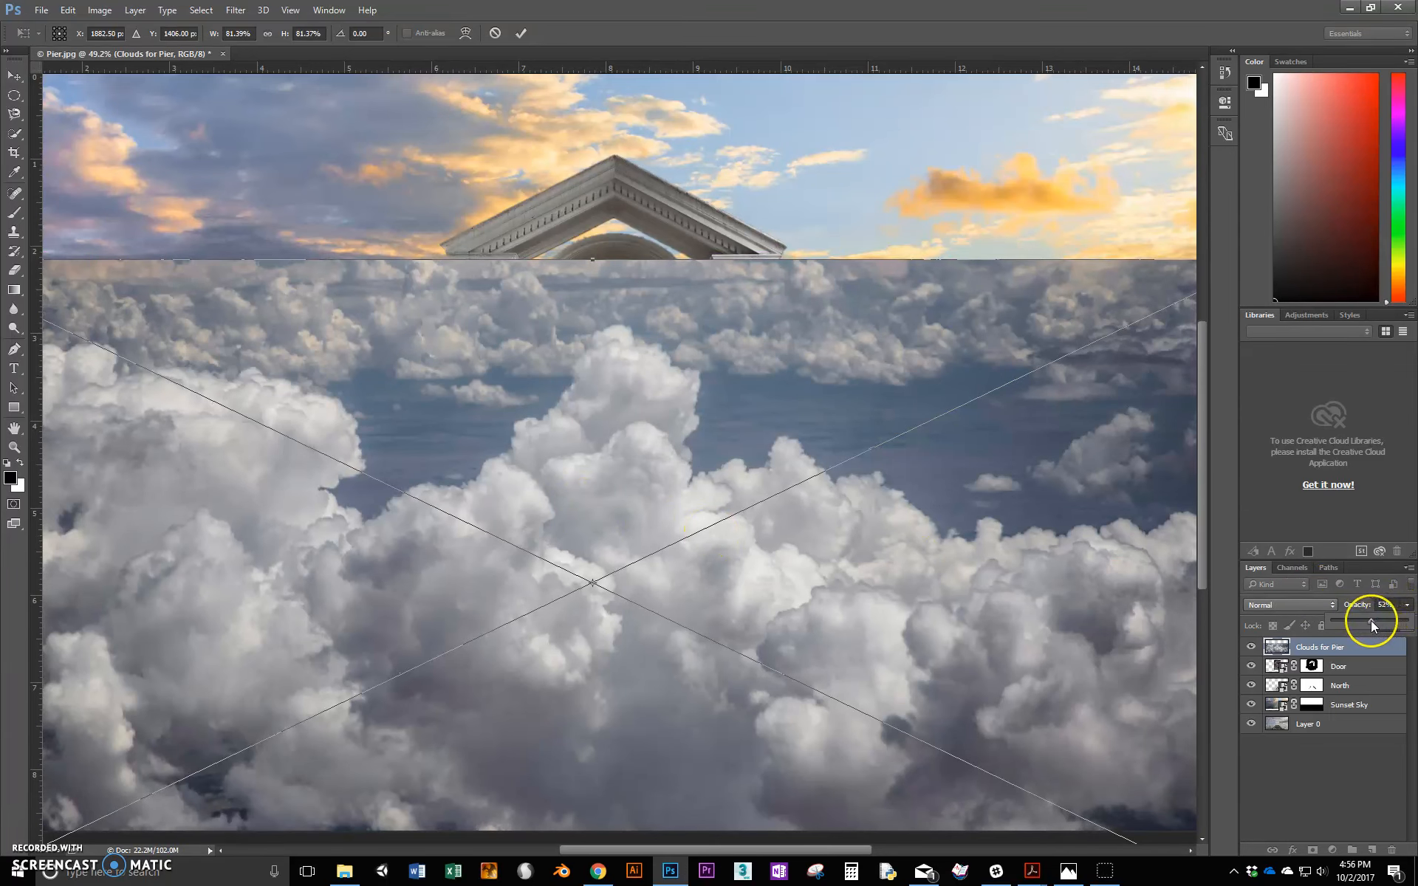
left_click_drag(1374, 625, 1367, 626)
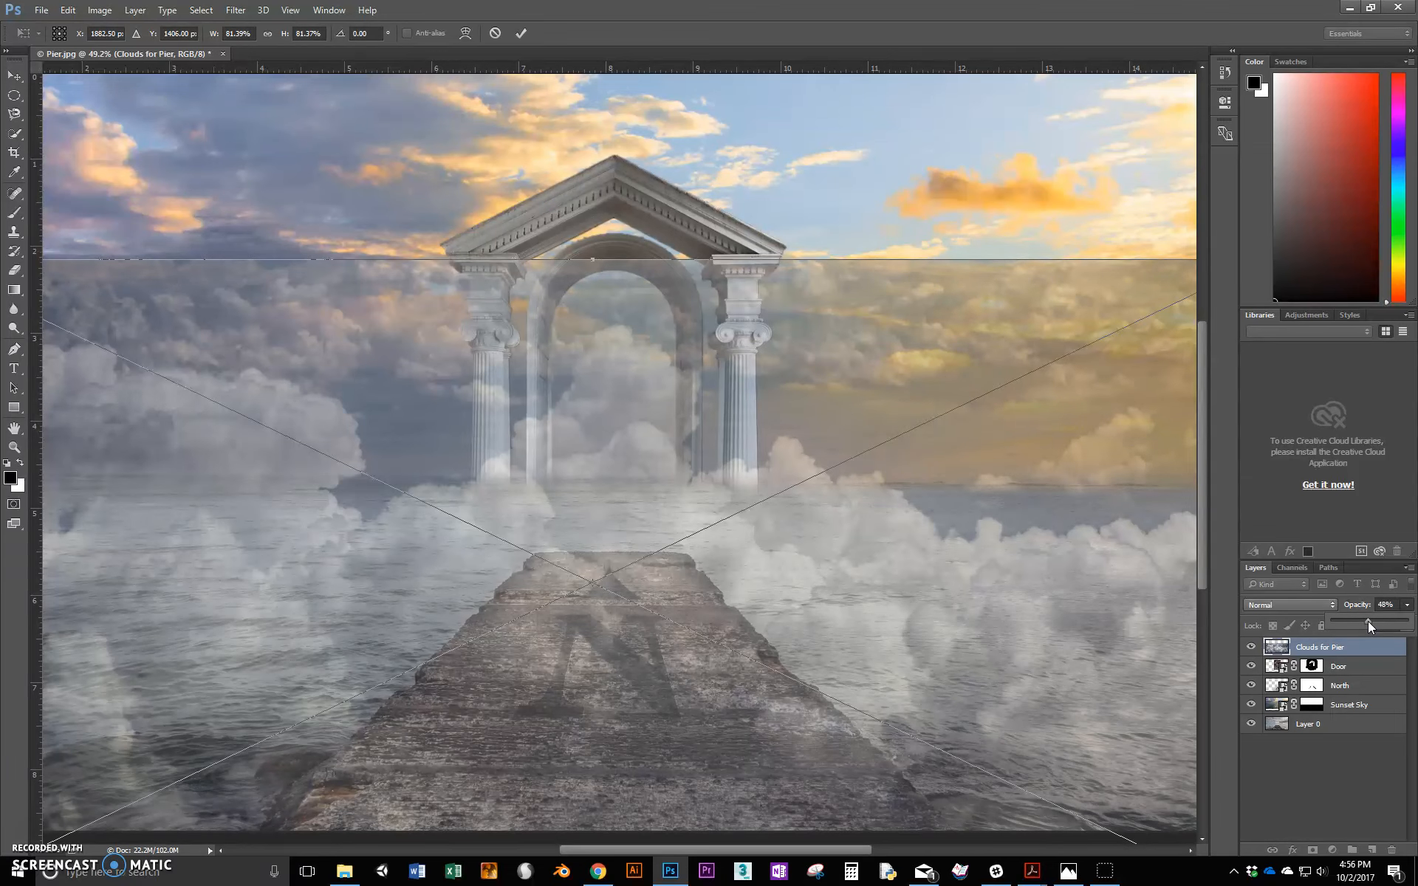
left_click_drag(1370, 624, 1393, 625)
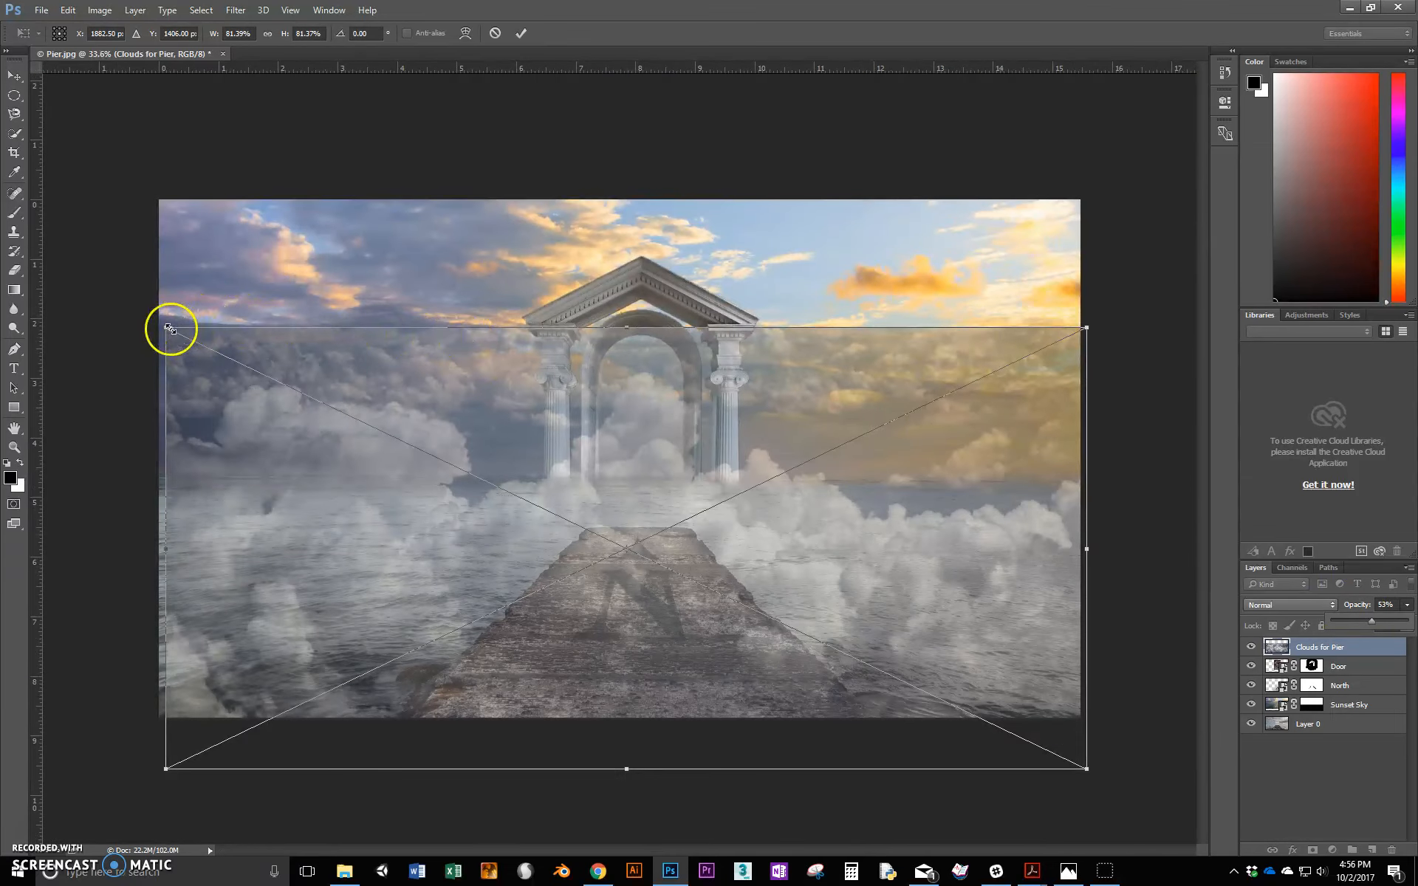
left_click_drag(167, 328, 245, 420)
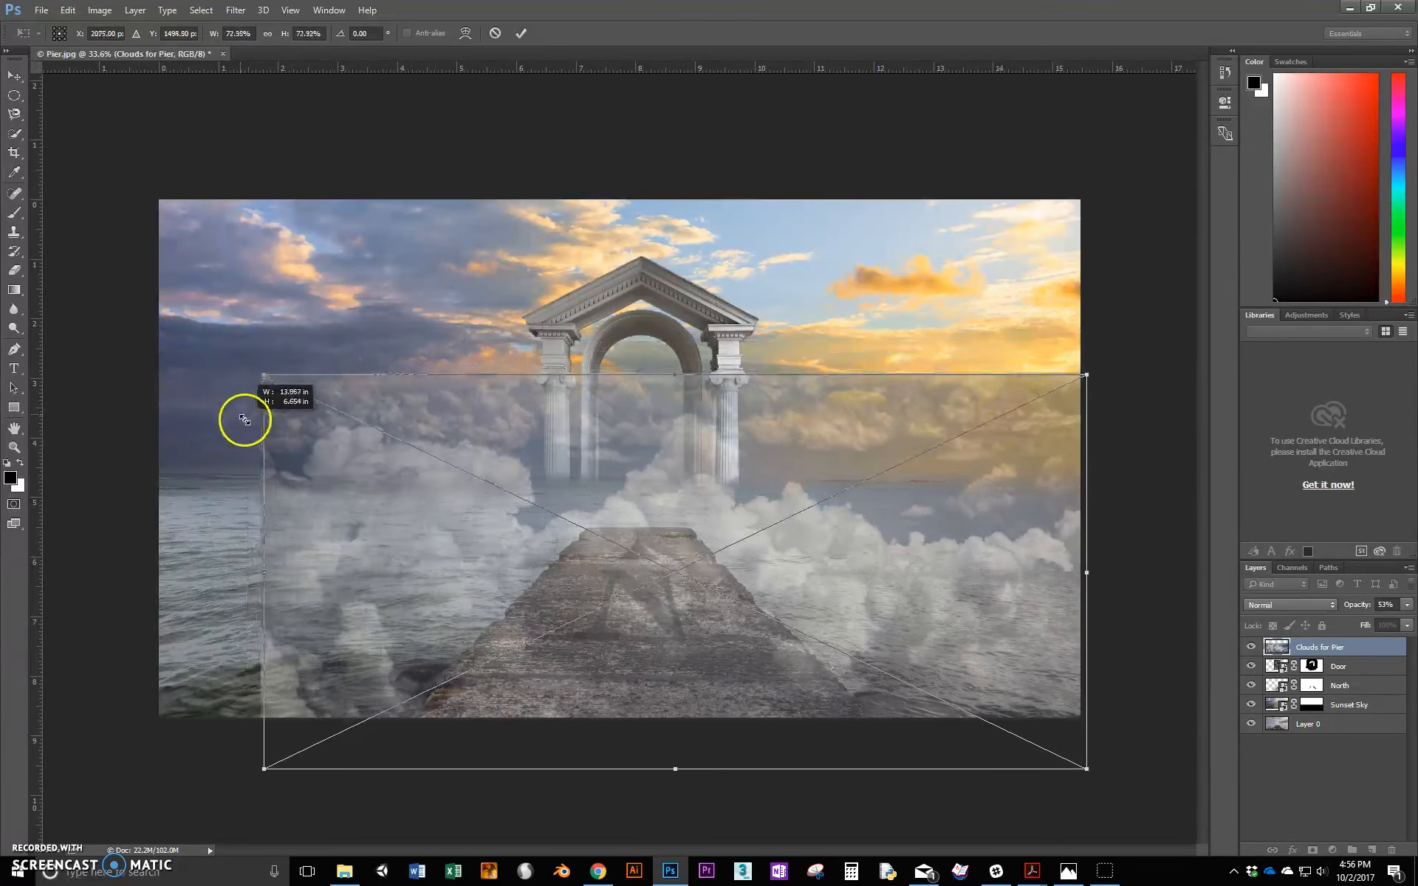
left_click_drag(244, 420, 714, 538)
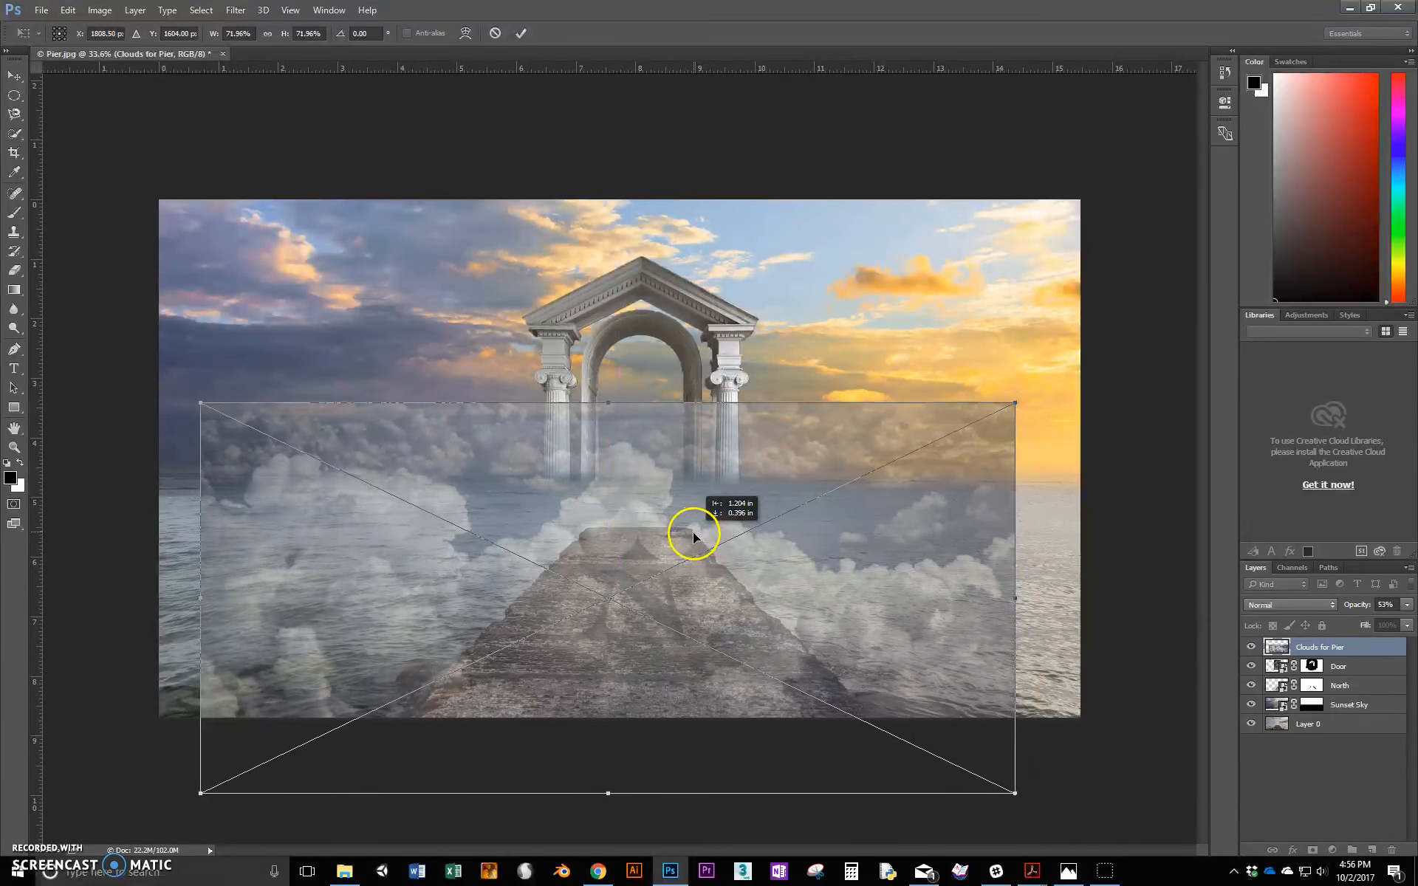
left_click_drag(696, 539, 705, 543)
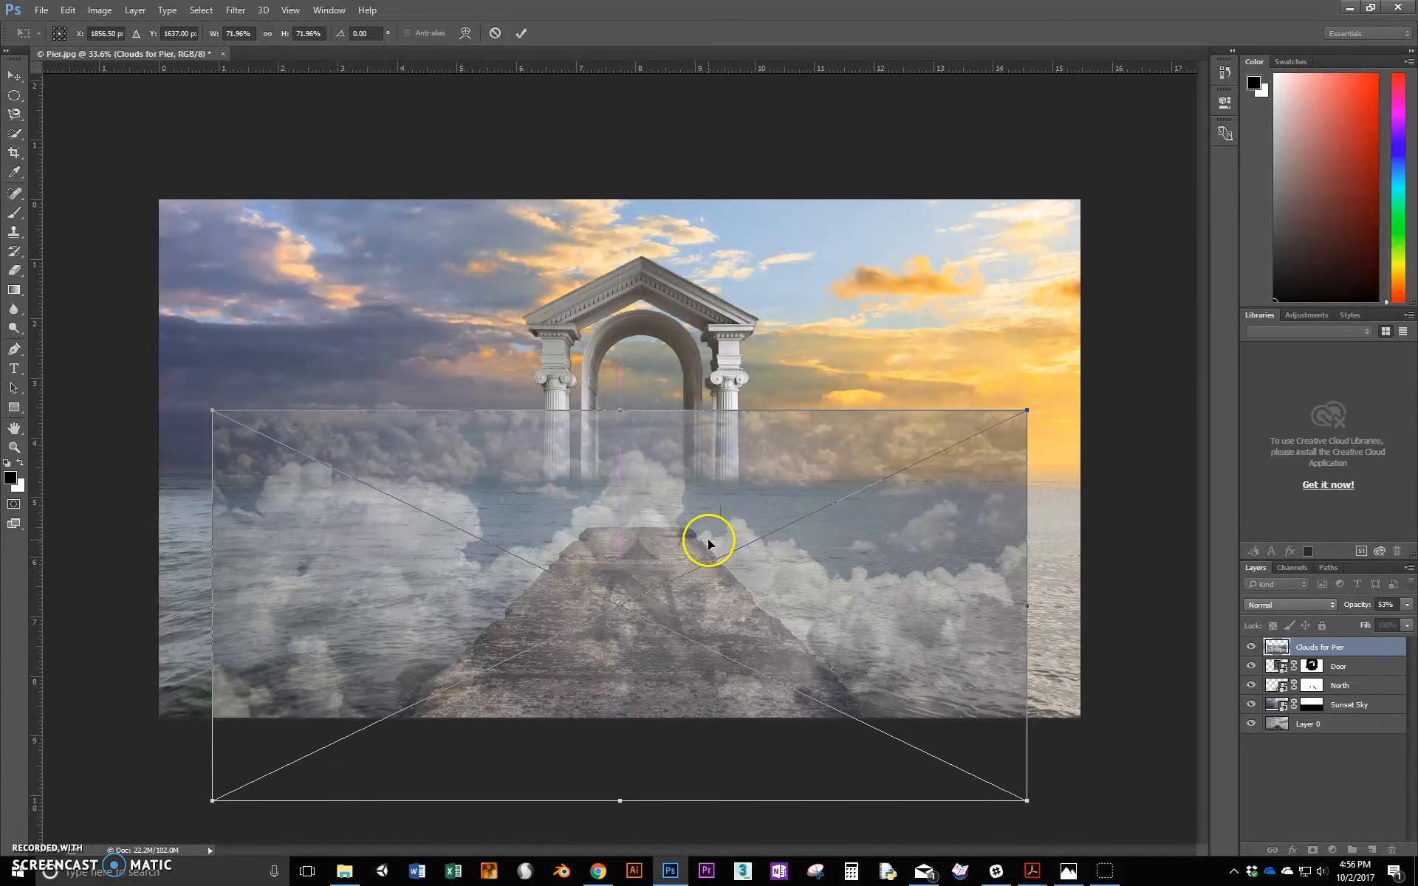
mouse_move(1153, 599)
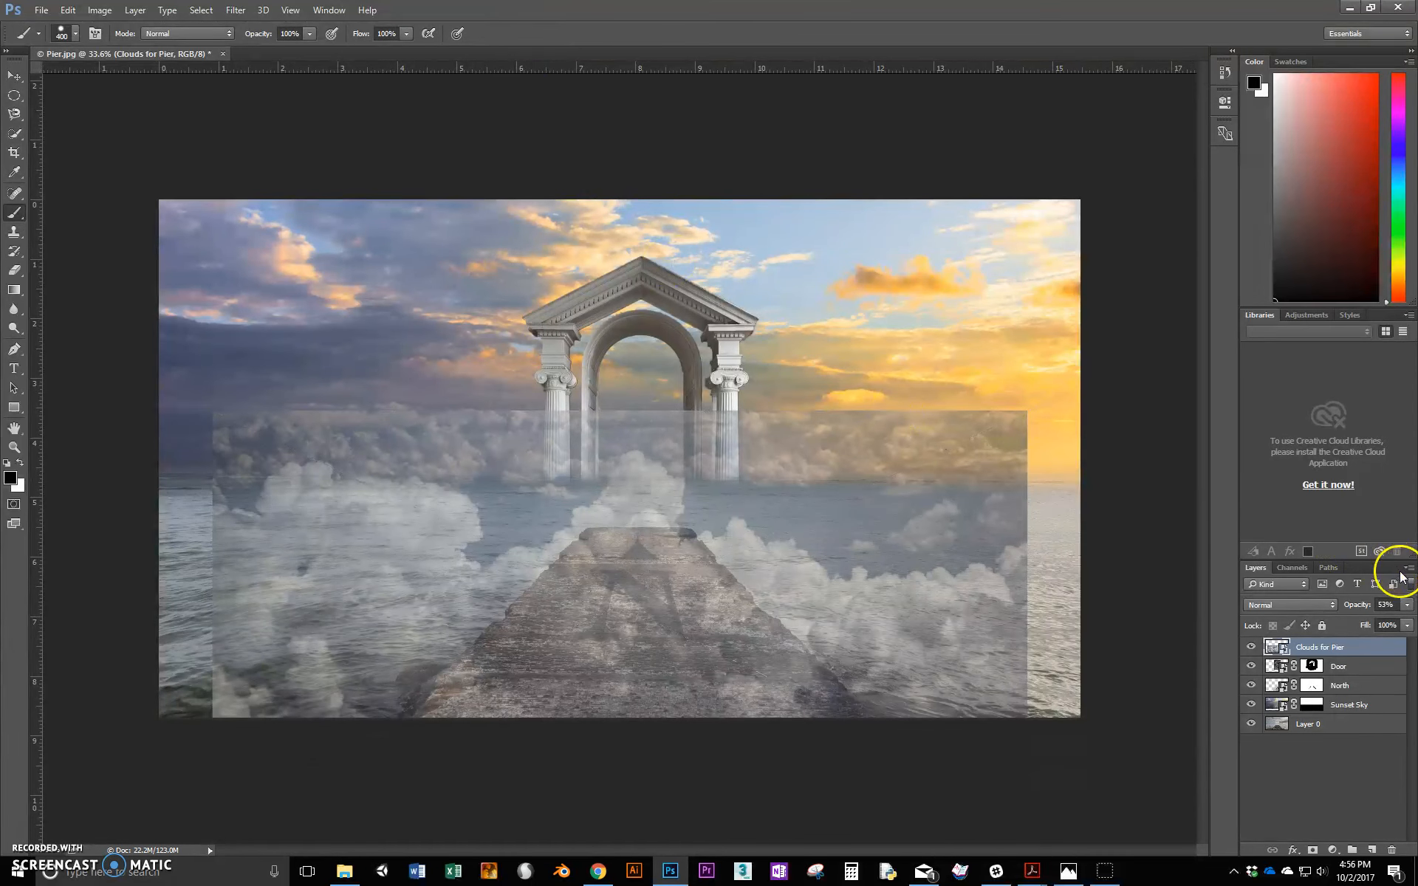
- Set the clouds layer opacity back to 100%
left_click_drag(1386, 625, 1388, 625)
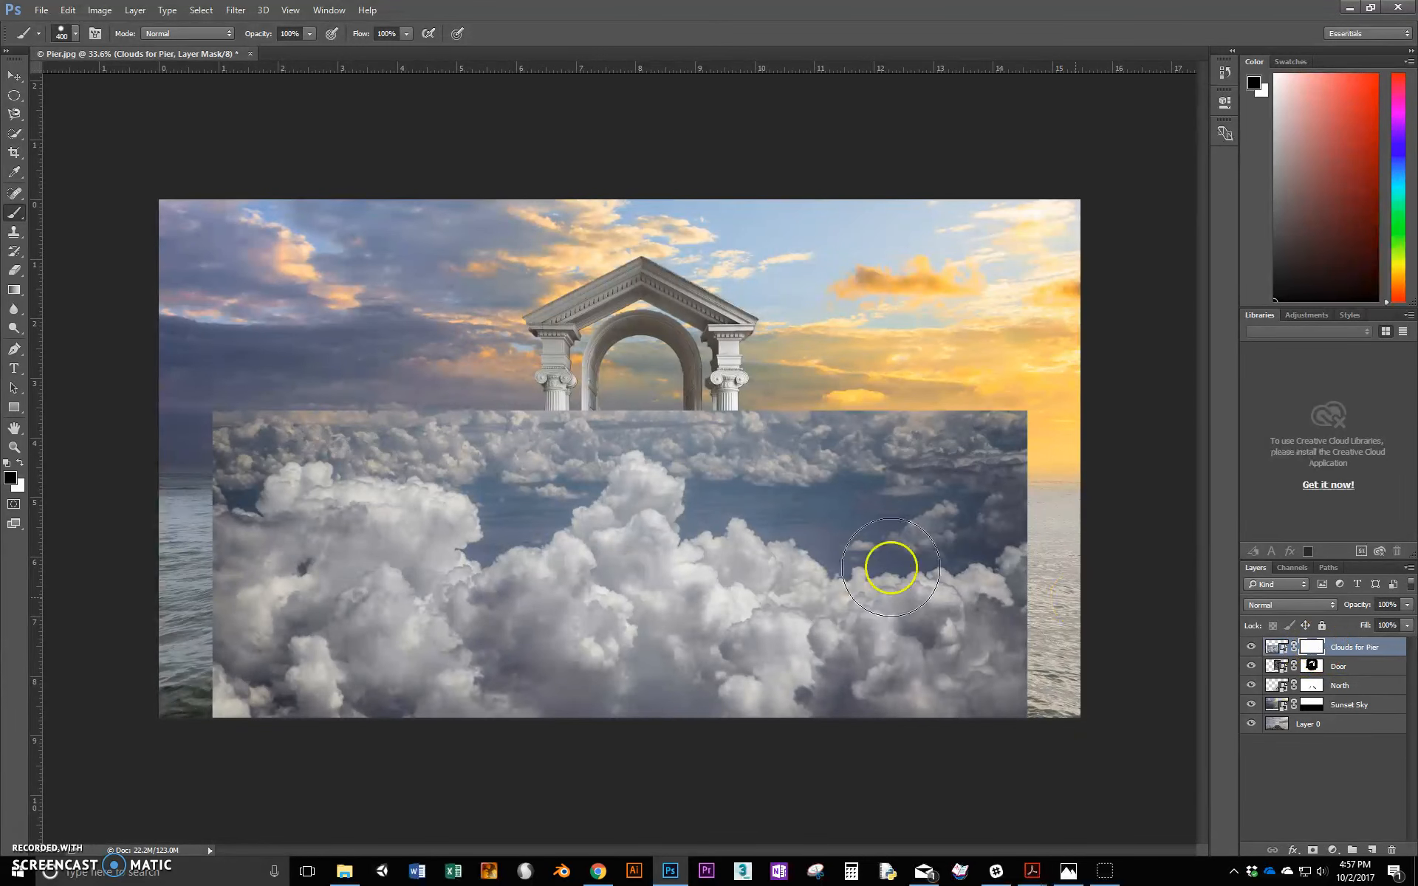
mouse_move(682, 624)
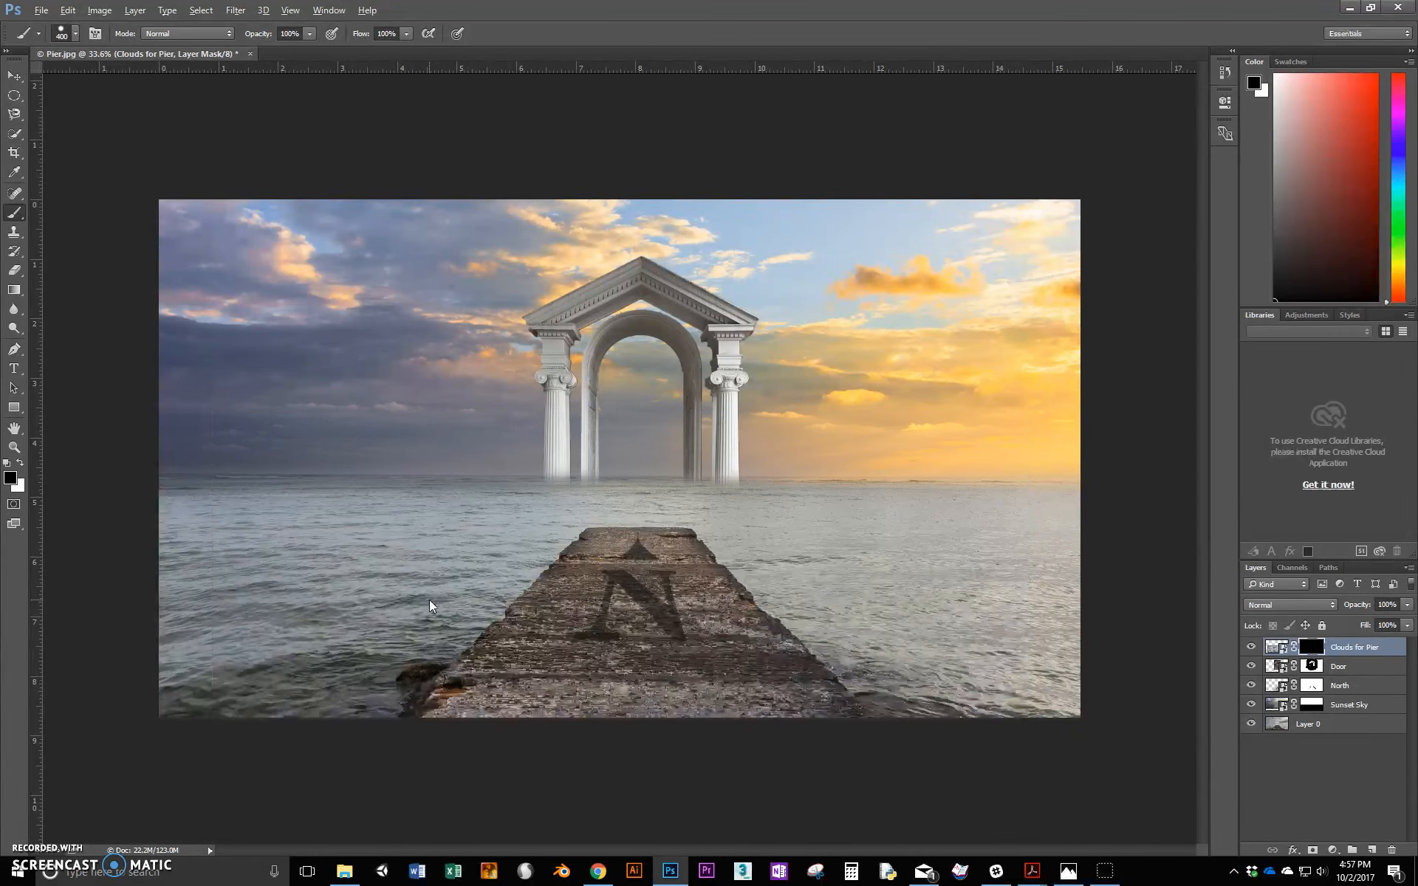
mouse_move(426, 601)
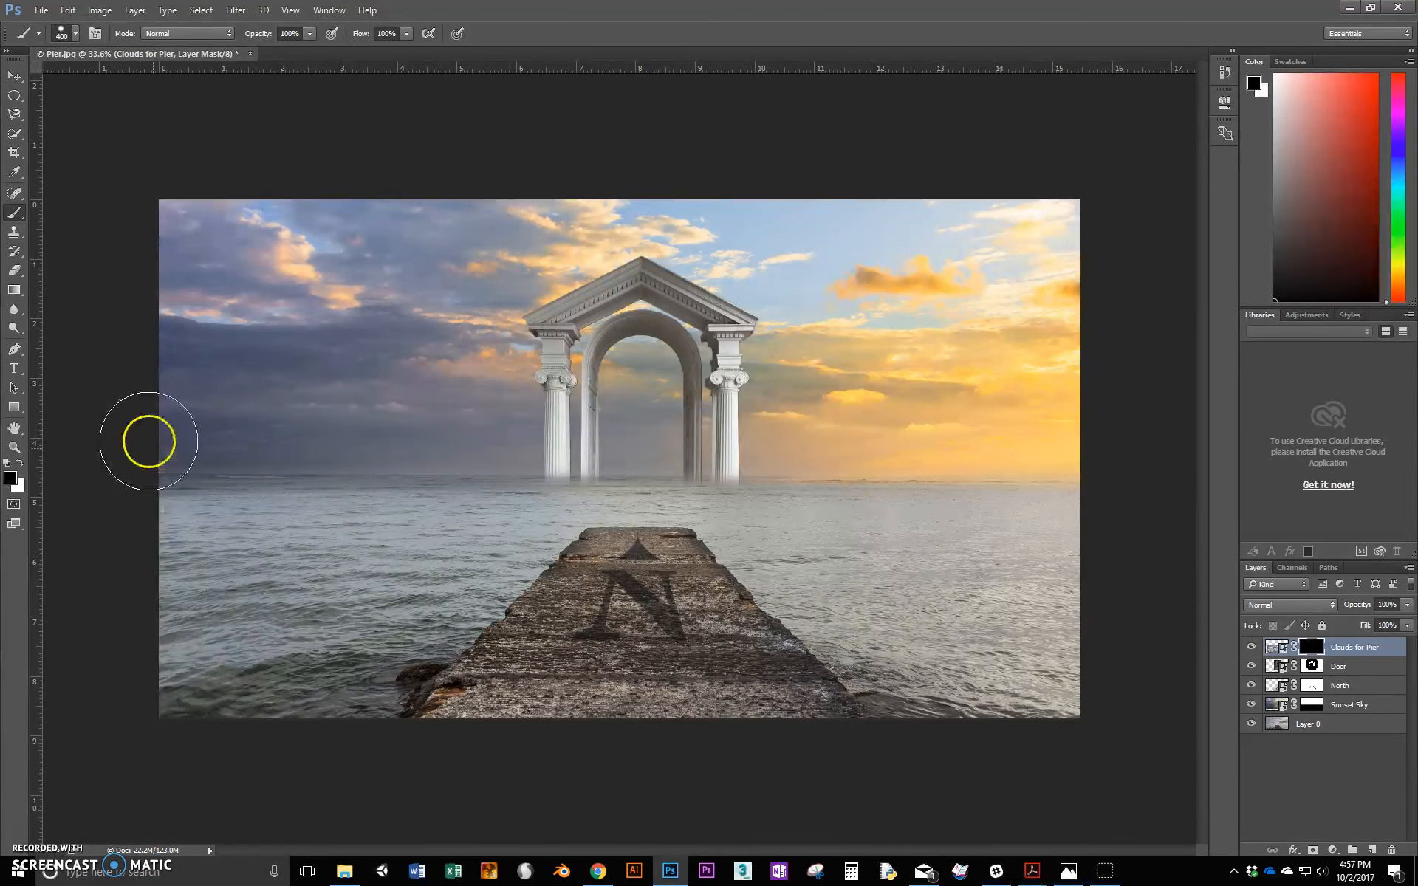
mouse_move(34, 186)
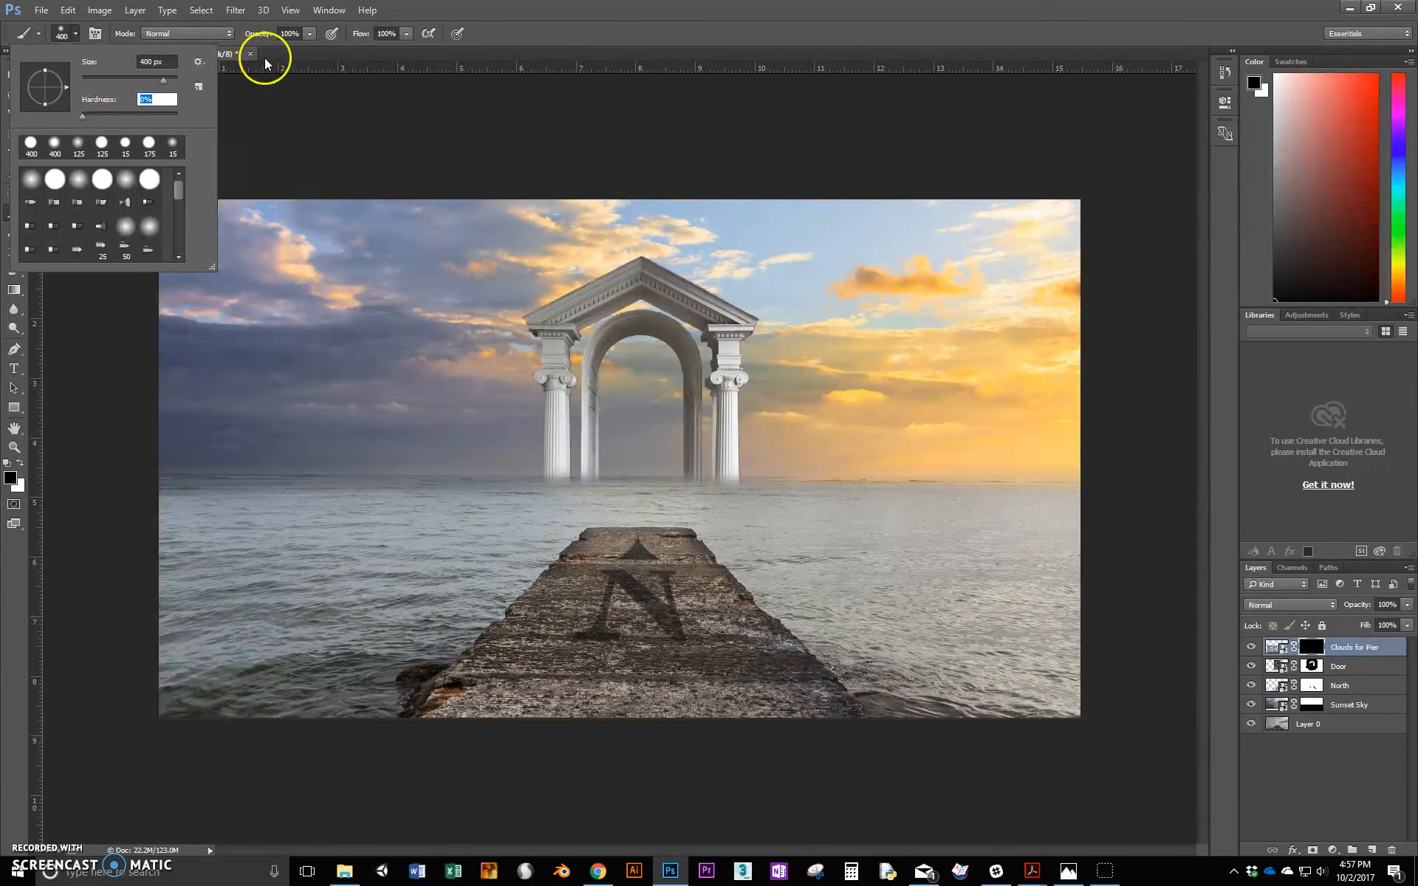
mouse_move(369, 676)
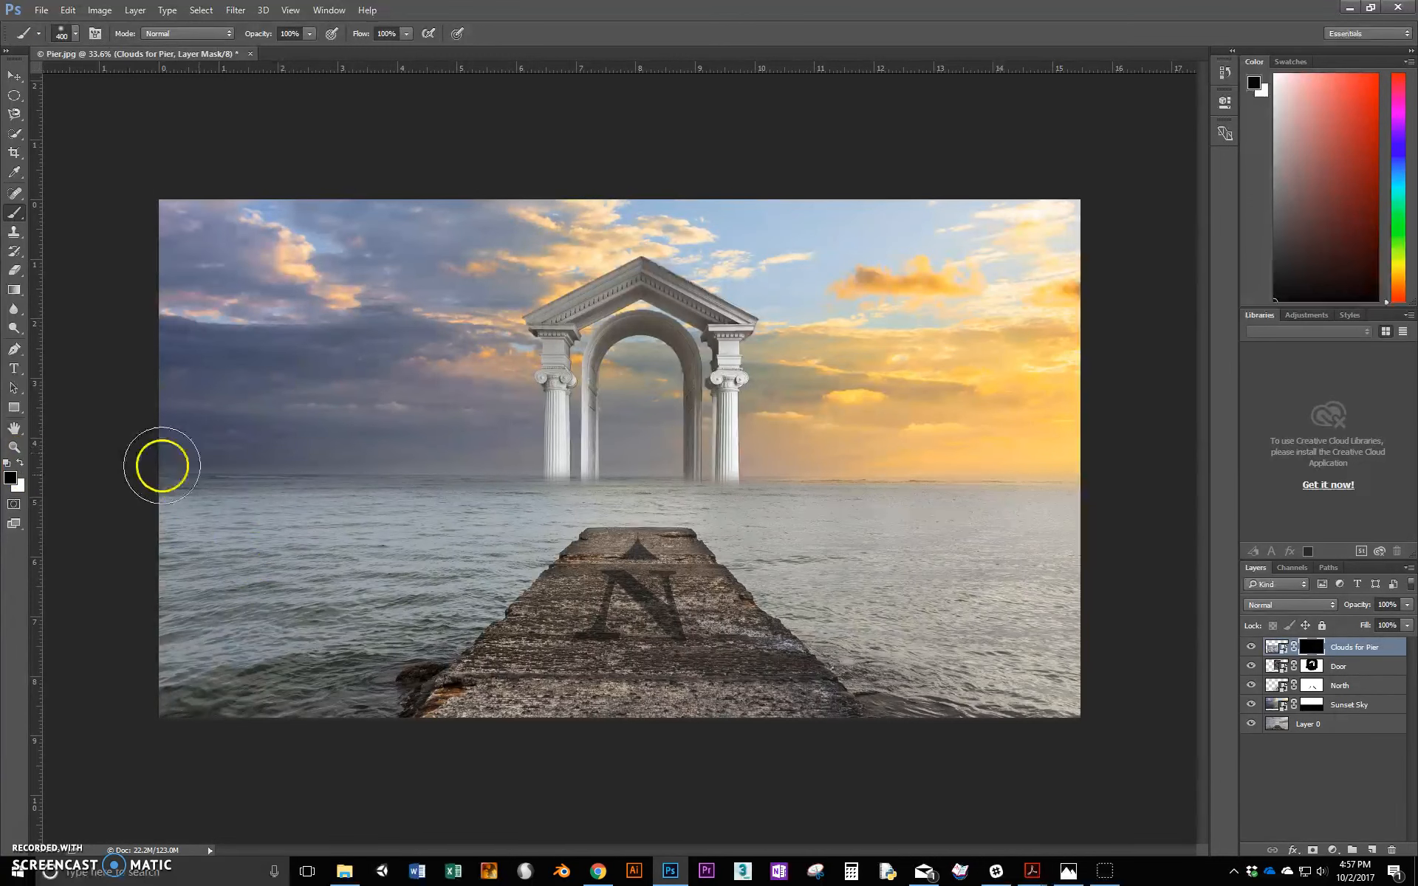
mouse_move(56, 484)
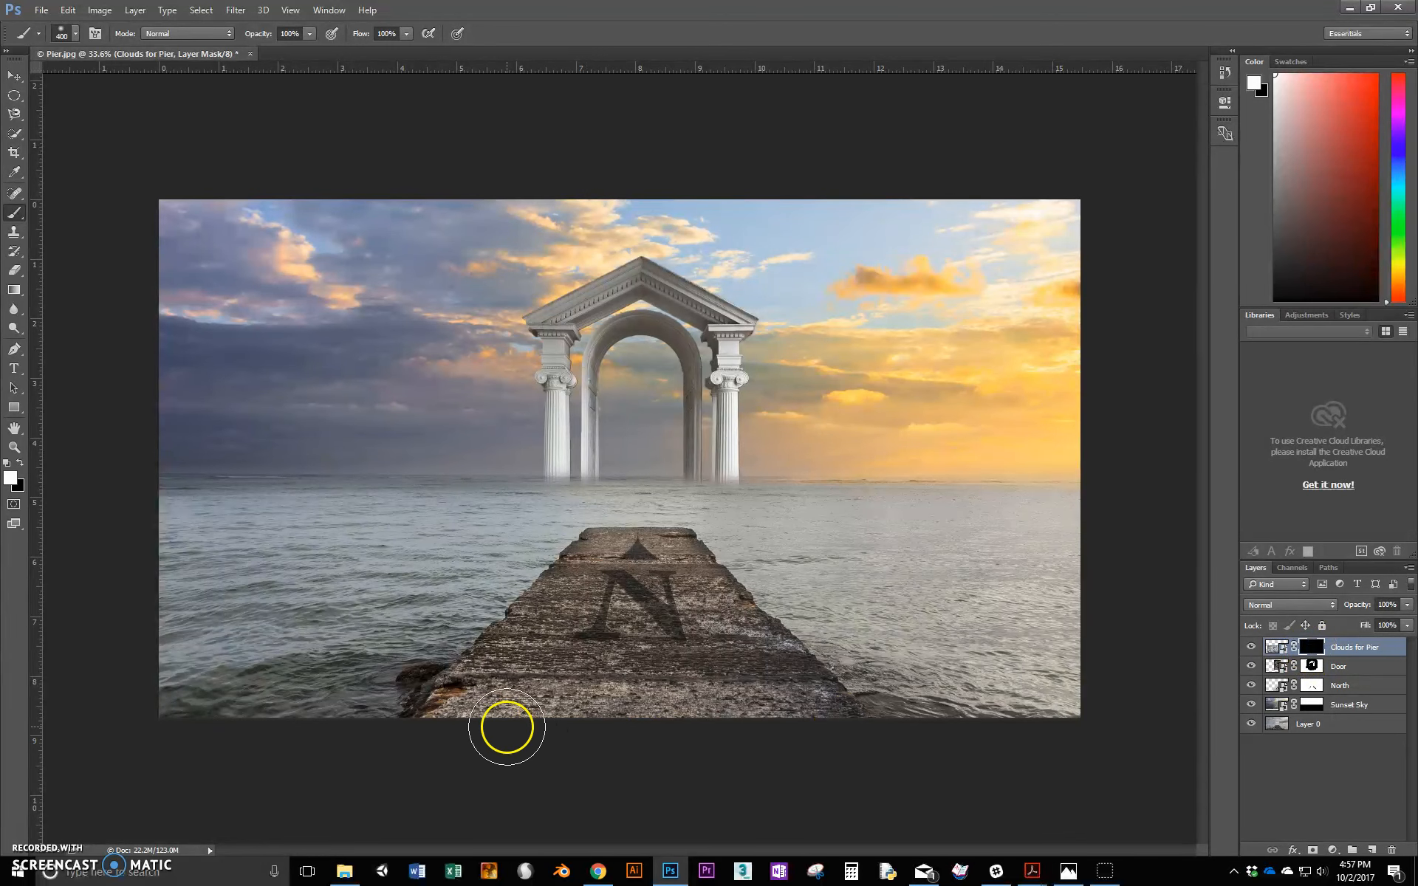
- Paint the mask to reveal clouds up the pier's left side and down its right side
left_click_drag(504, 726, 382, 665)
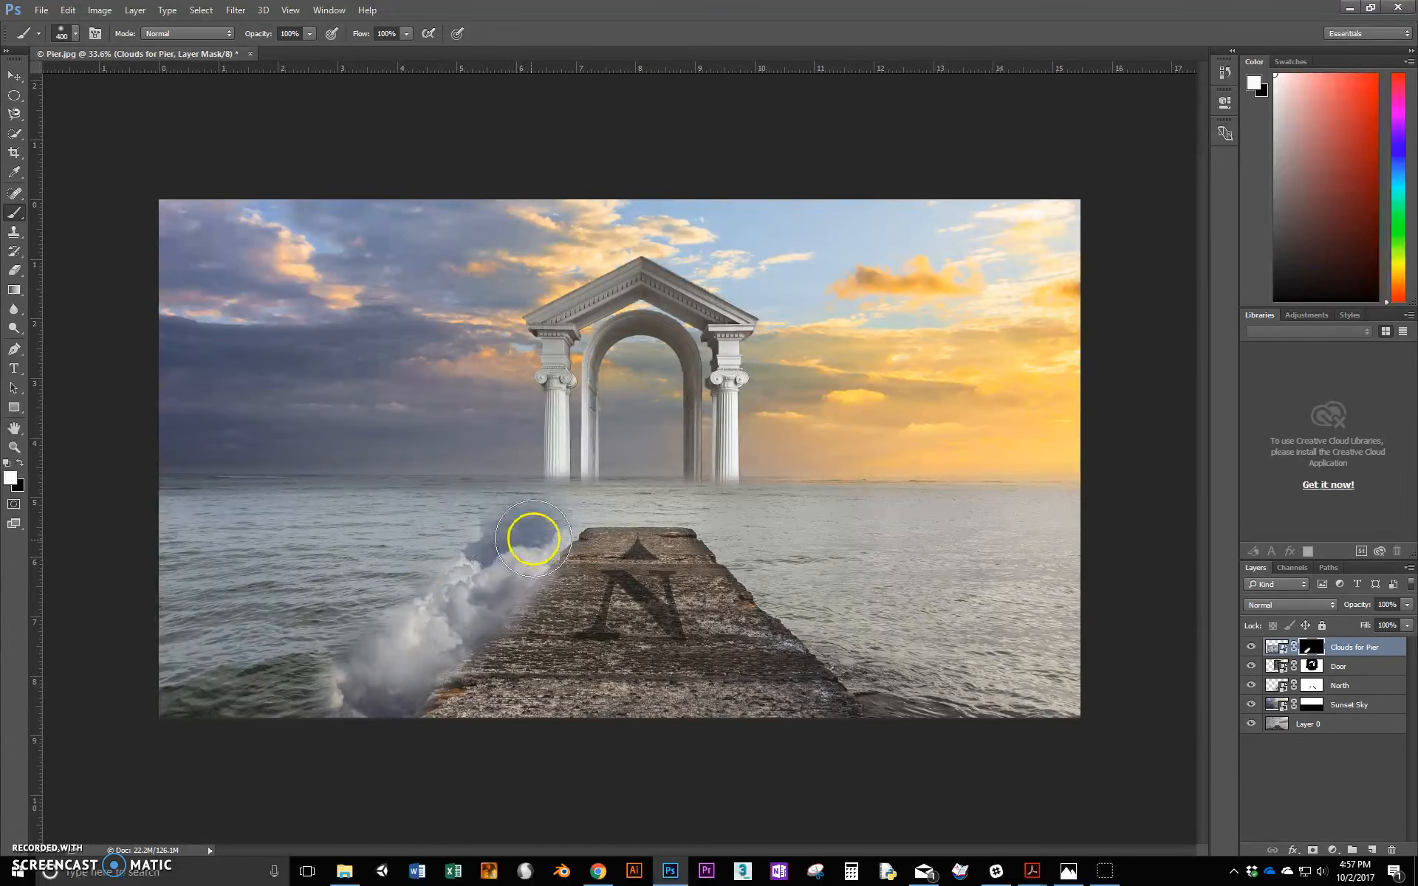
left_click_drag(532, 539, 658, 508)
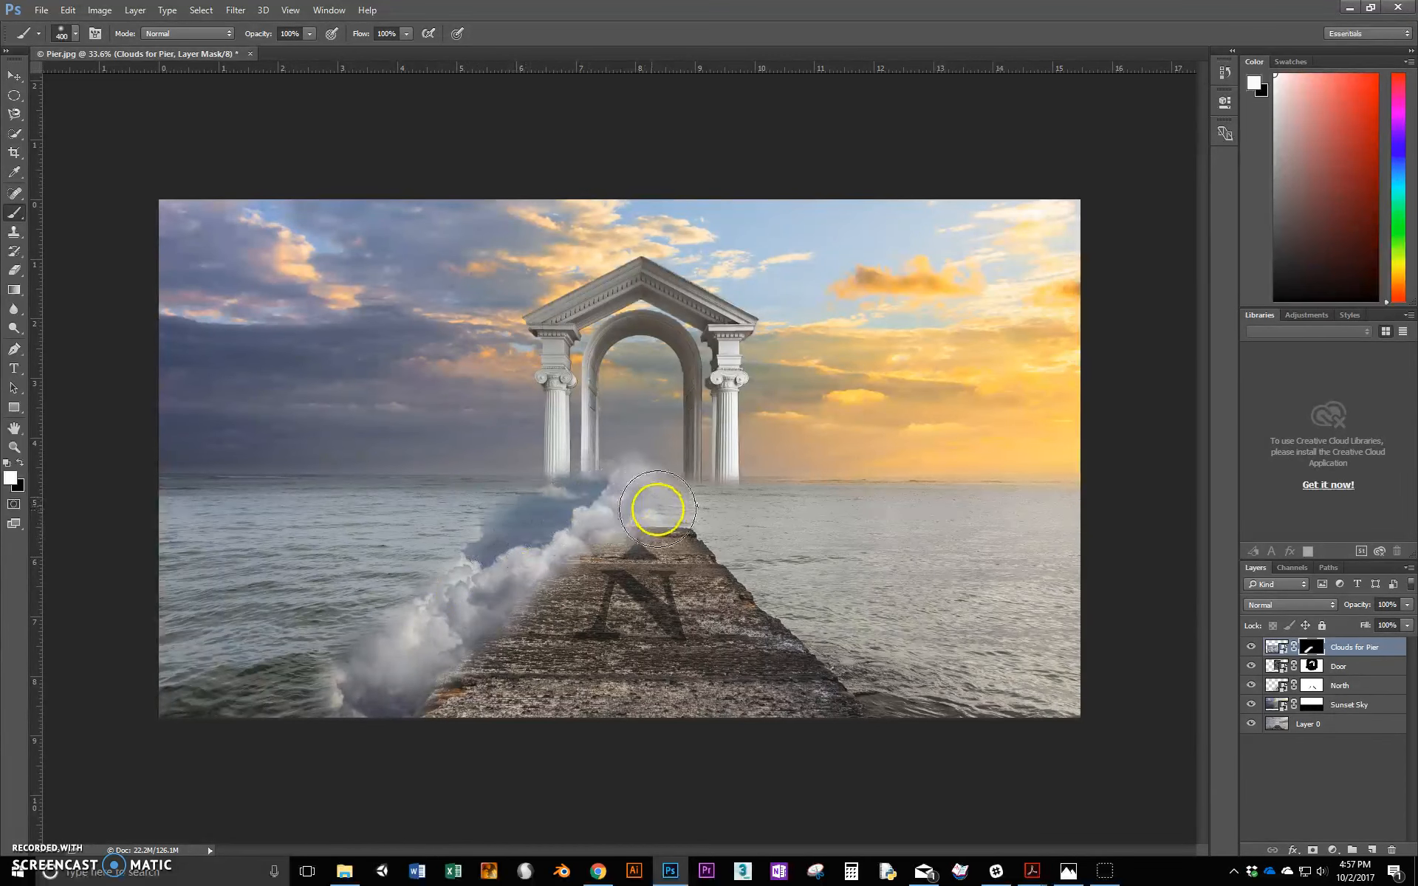
left_click_drag(657, 509, 692, 515)
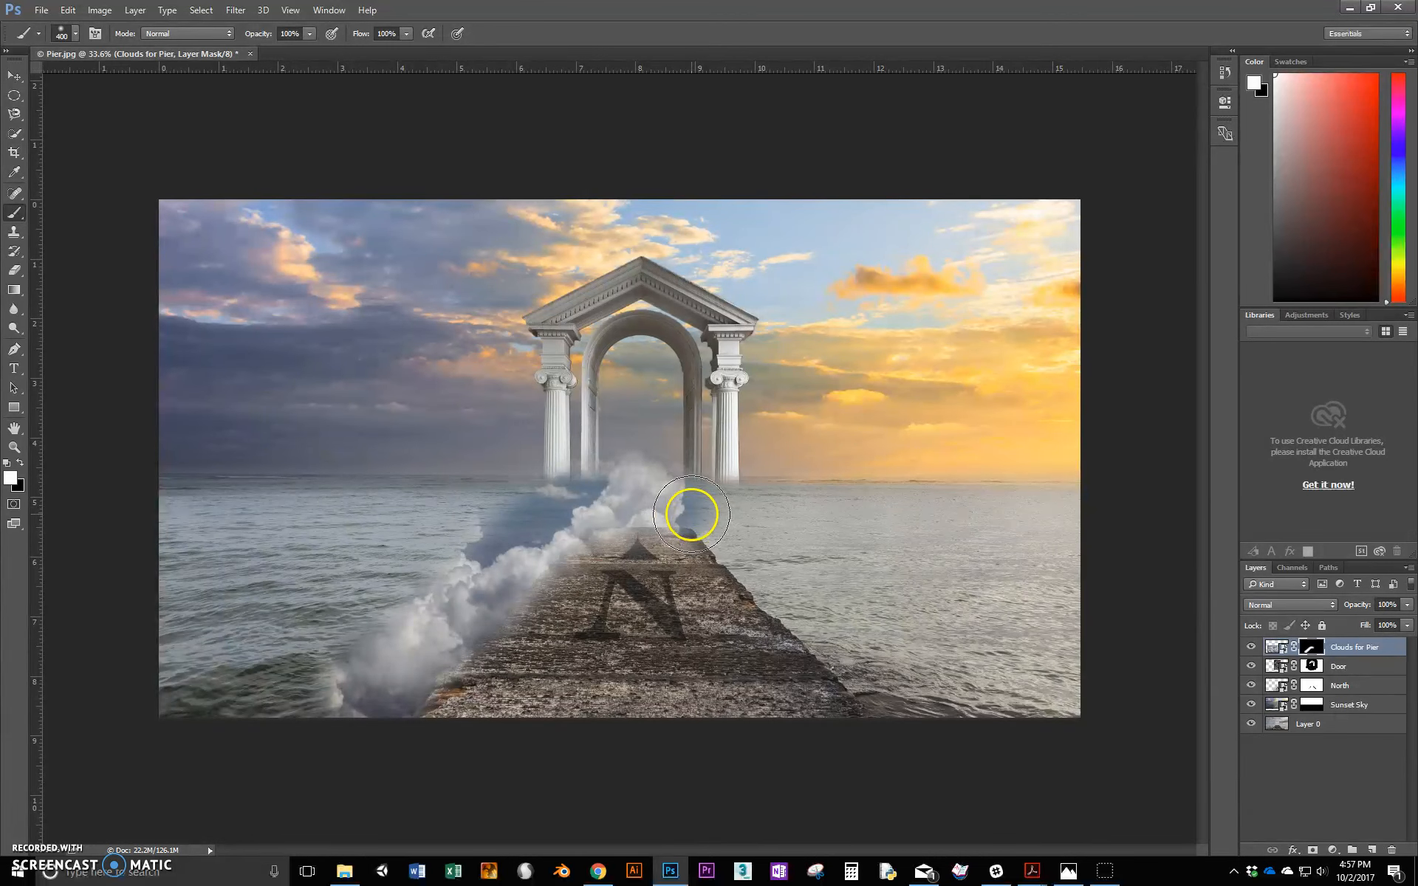
left_click_drag(692, 515, 757, 581)
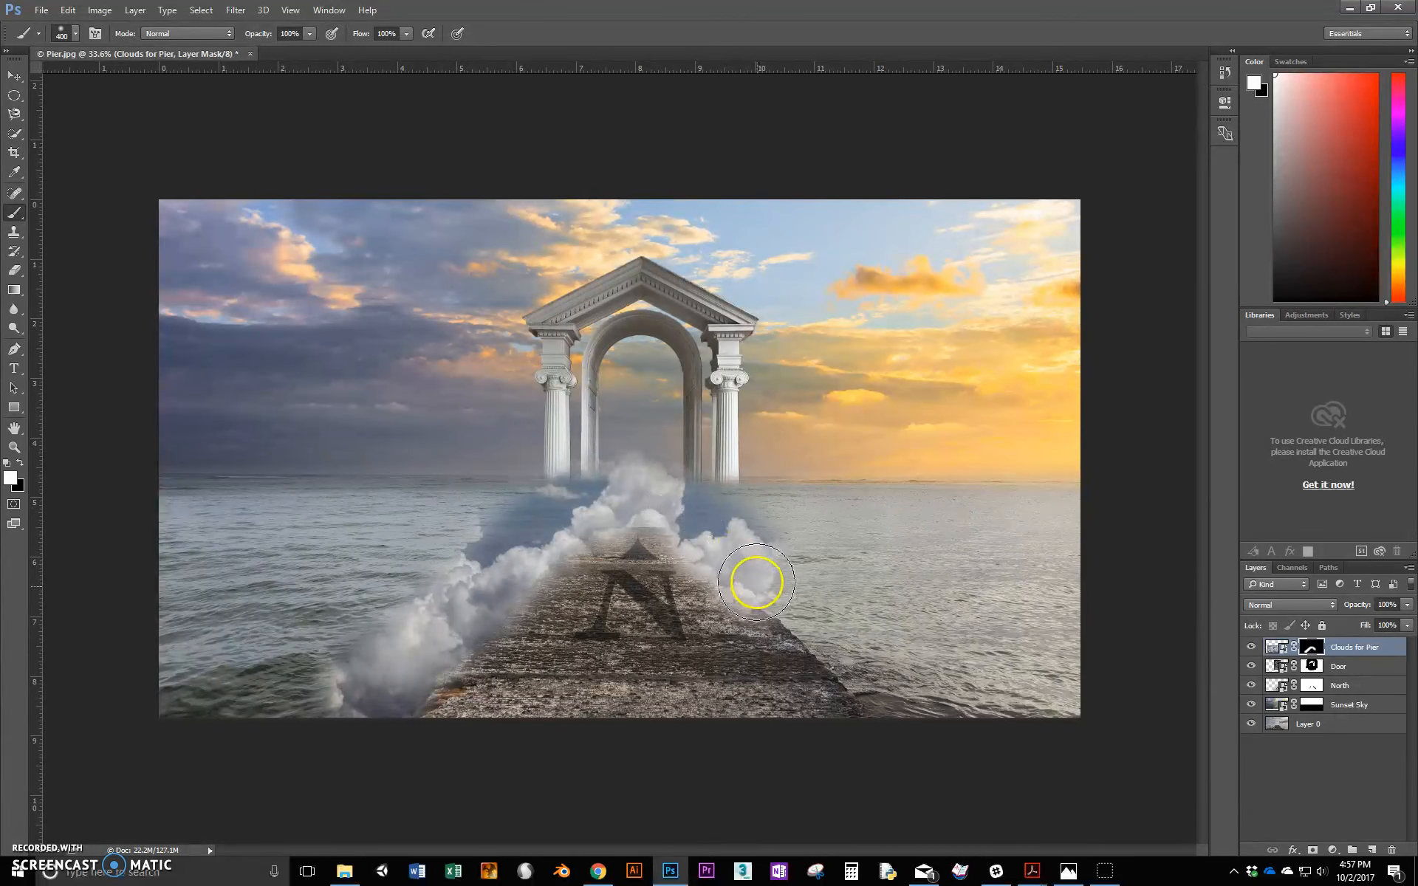
left_click_drag(758, 582, 878, 712)
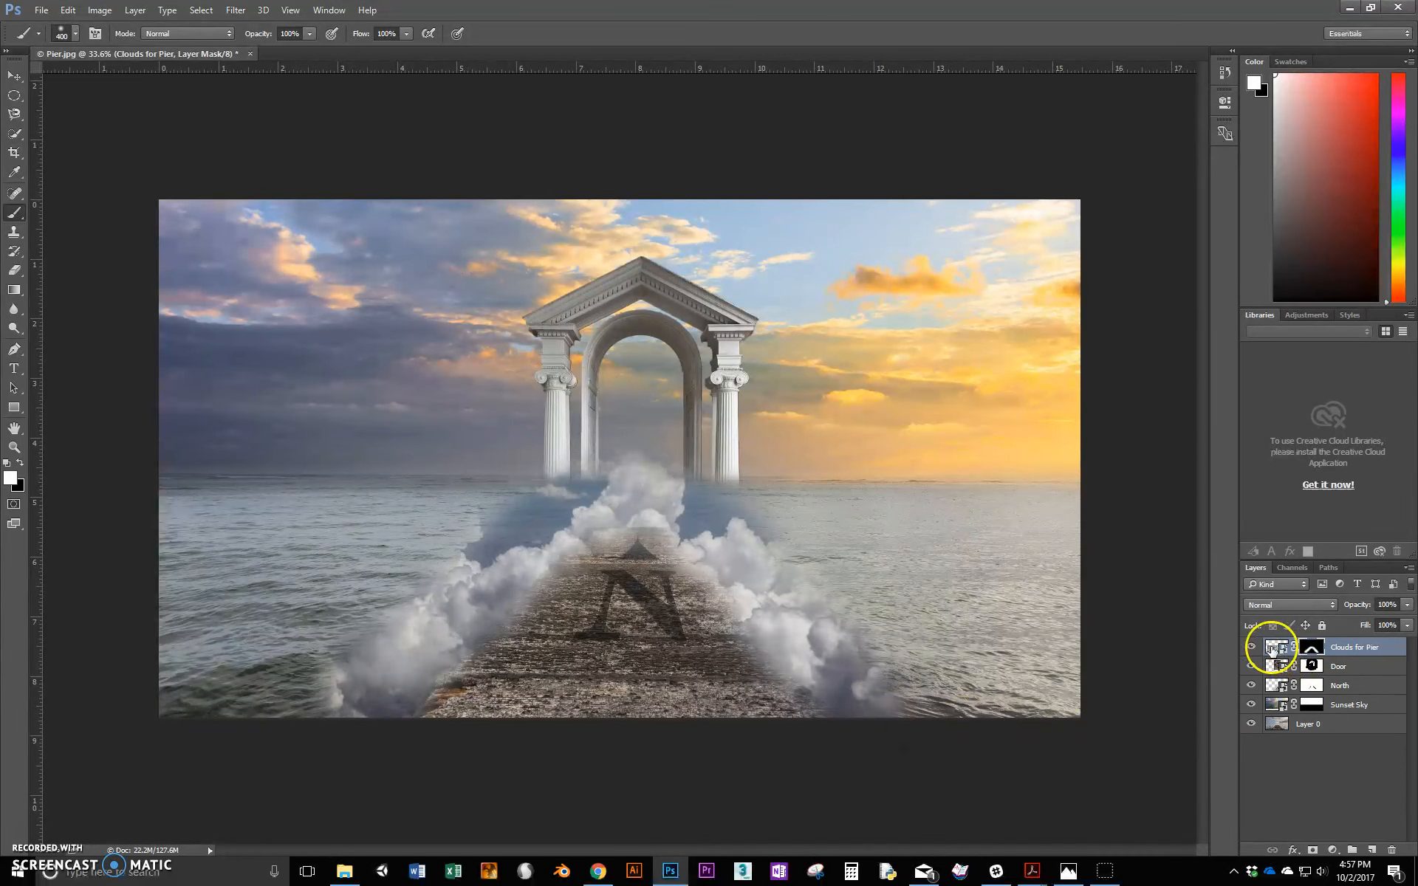
- Move the masked clouds layer slightly upward toward the archway base
left_click(12, 57)
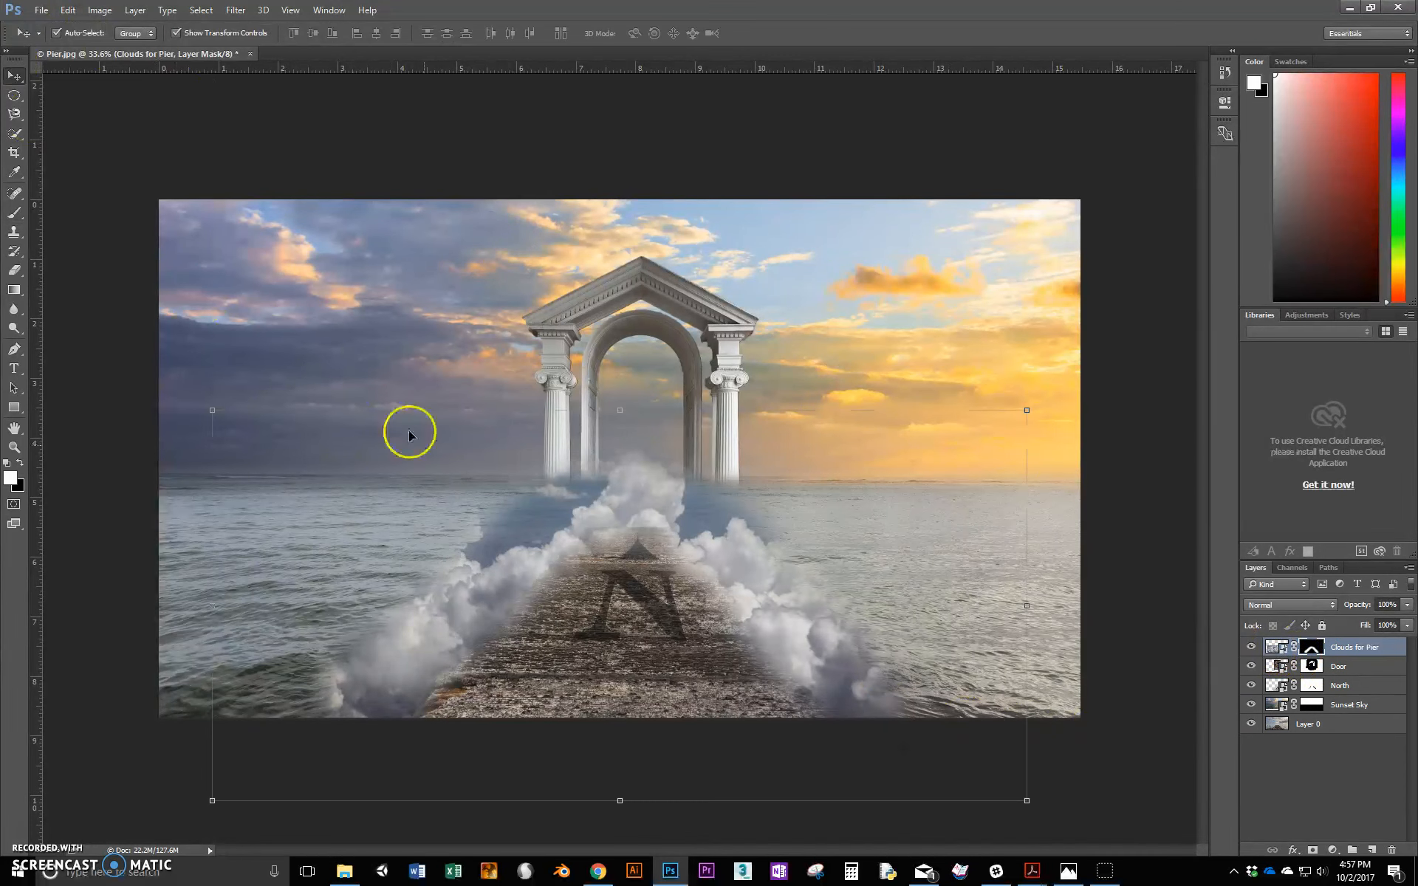
left_click_drag(408, 434, 613, 536)
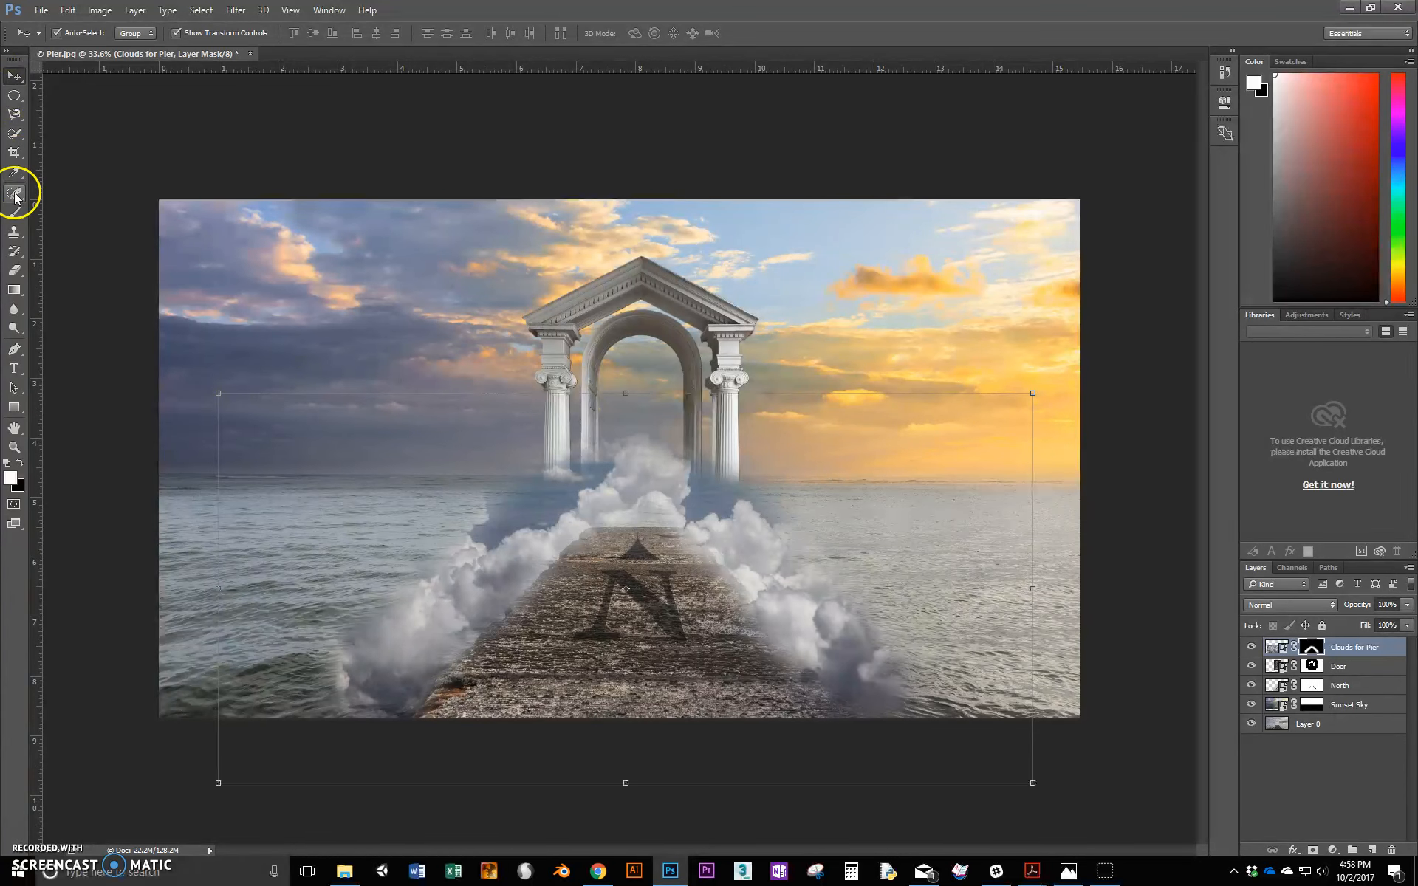
- Paint black on the mask around the doorway base, right column and left horizon
left_click(15, 193)
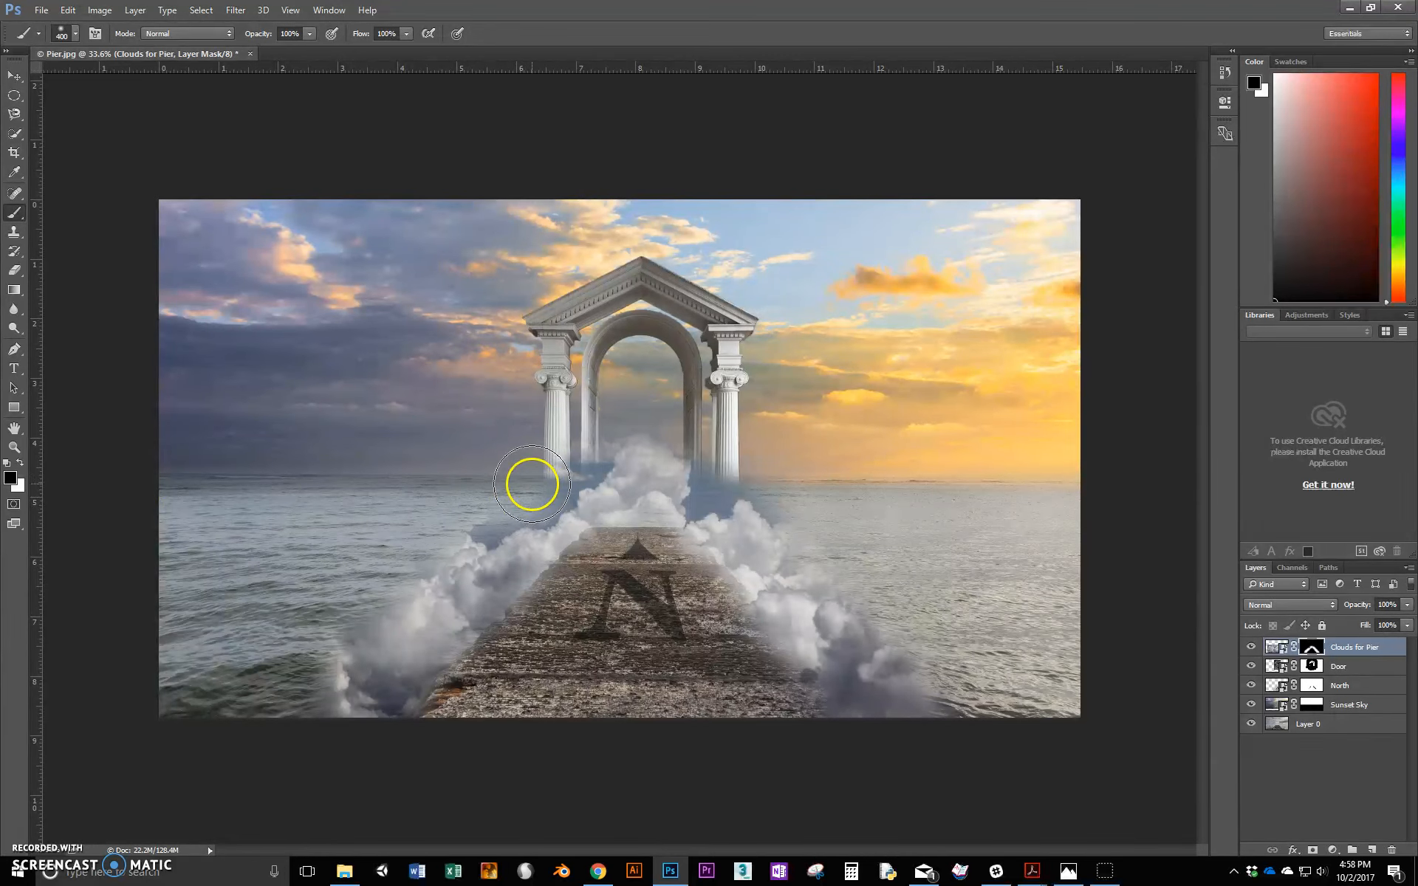
left_click_drag(532, 483, 765, 468)
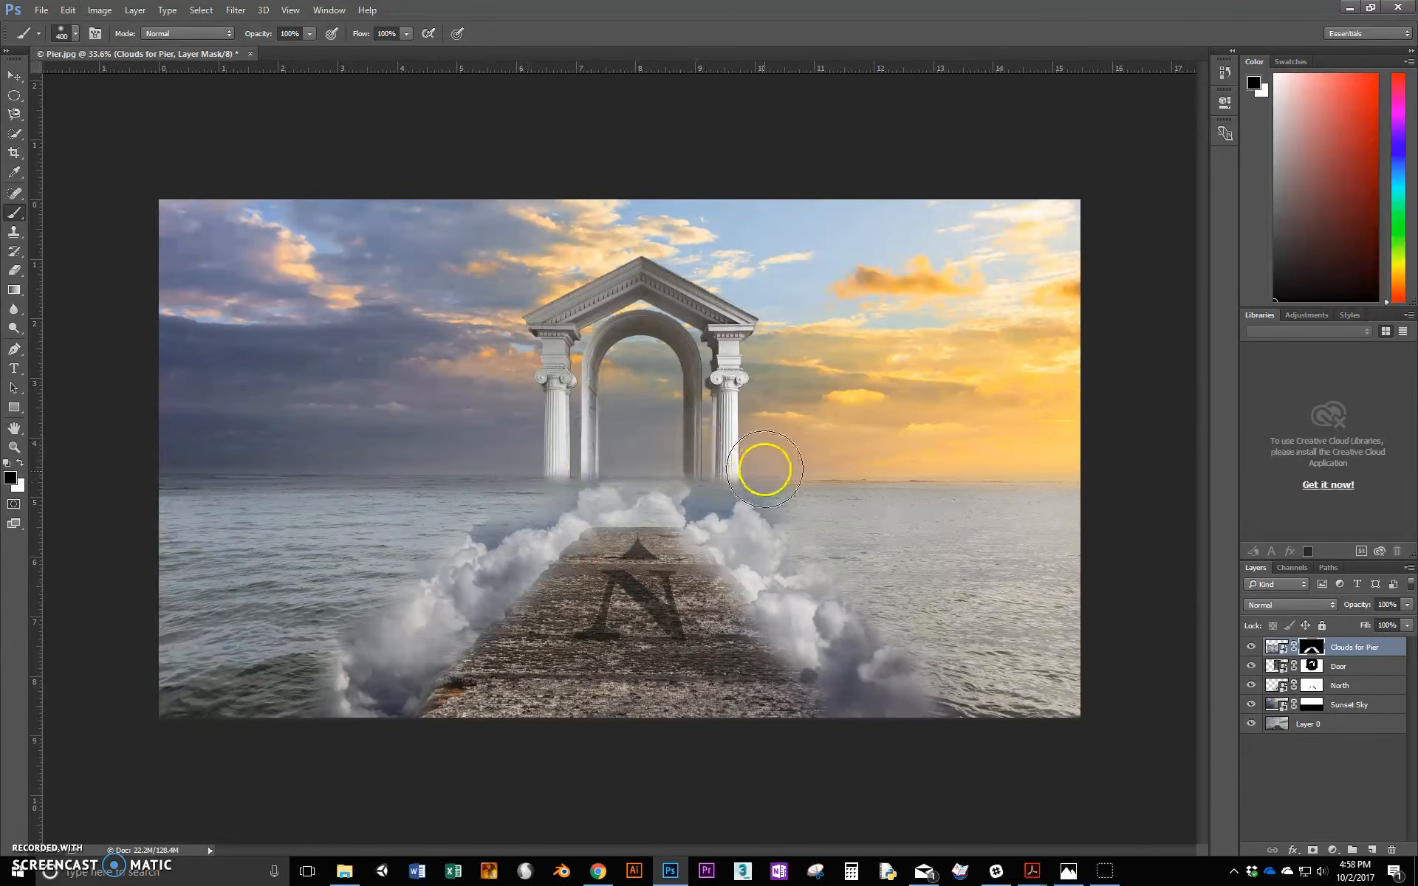
left_click_drag(765, 470, 940, 633)
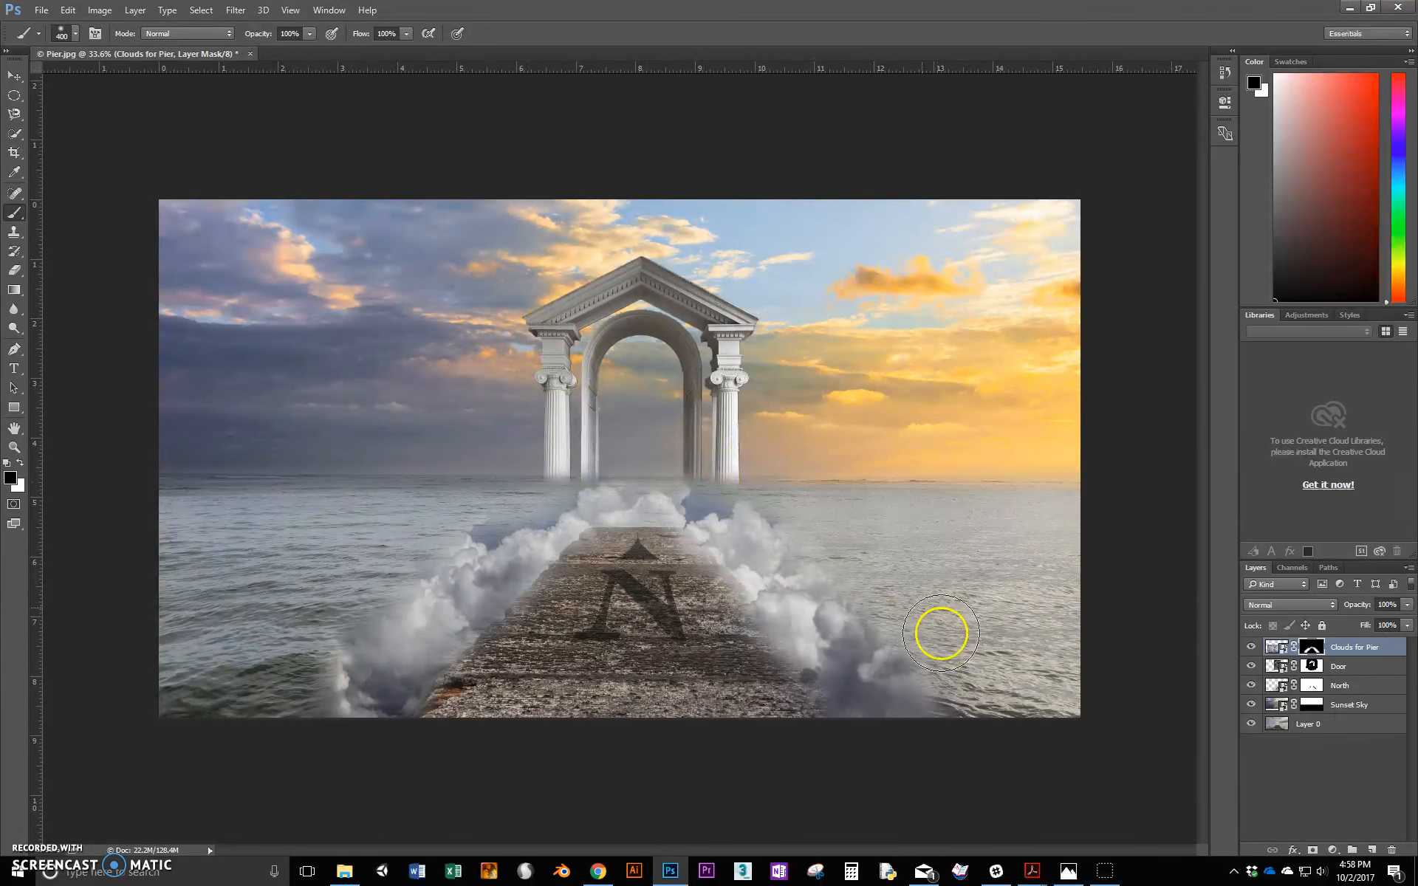
mouse_move(473, 492)
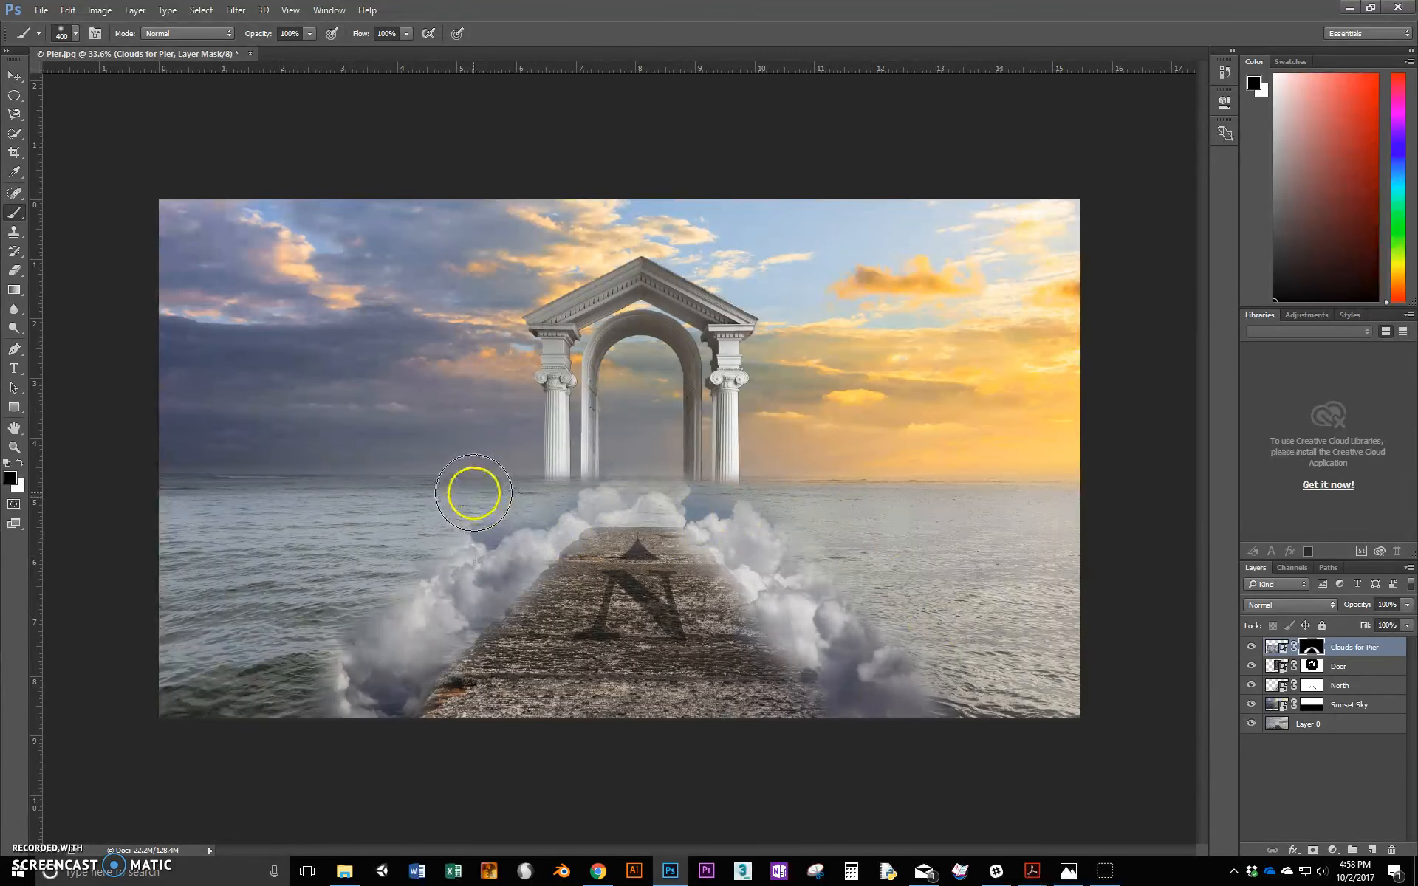
left_click_drag(472, 493, 478, 519)
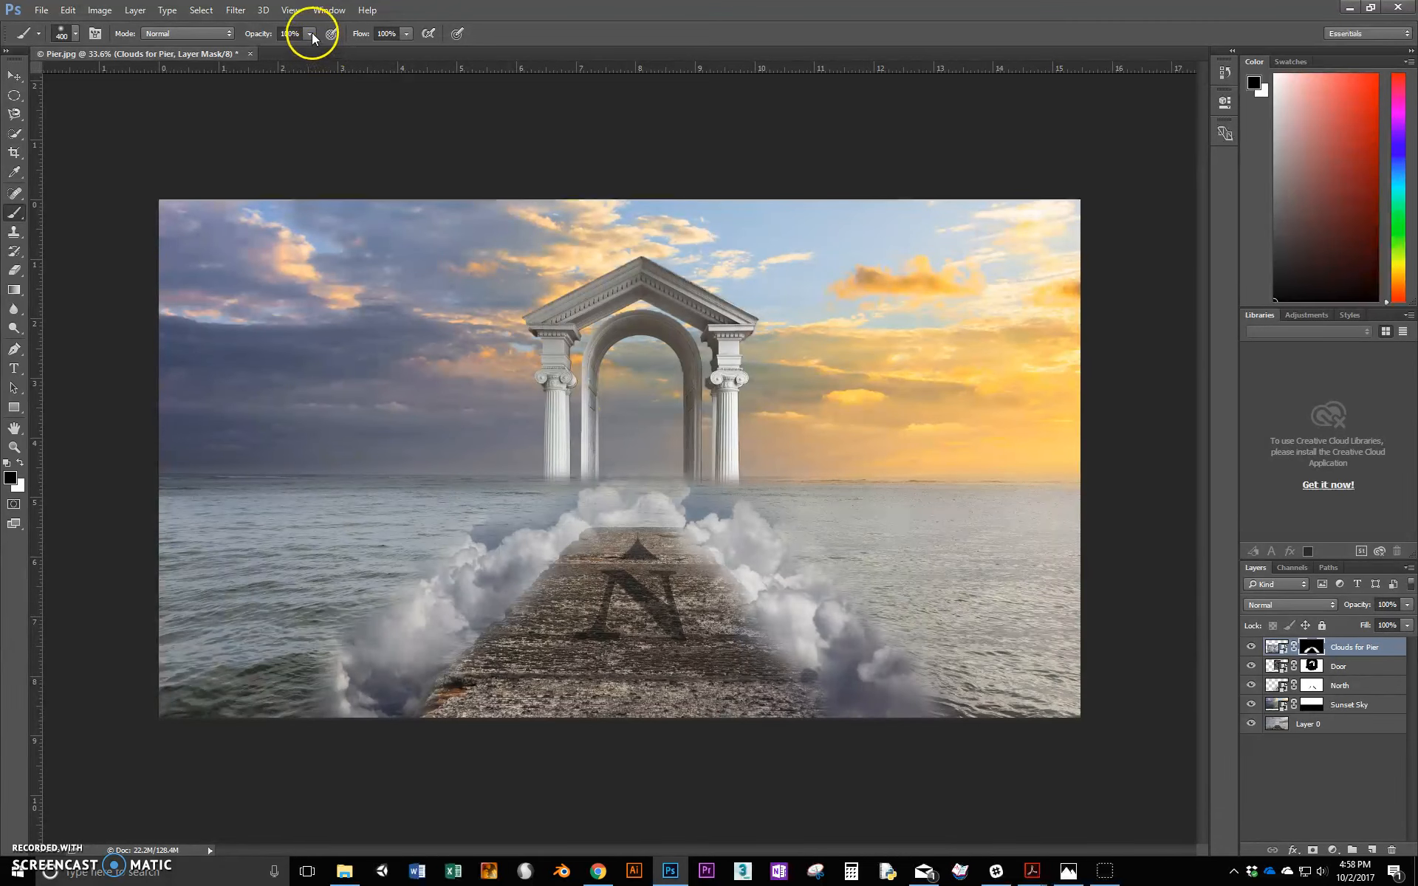
- At lower brush opacity, soften cloud edges left of the pier and by the right column
left_click(310, 34)
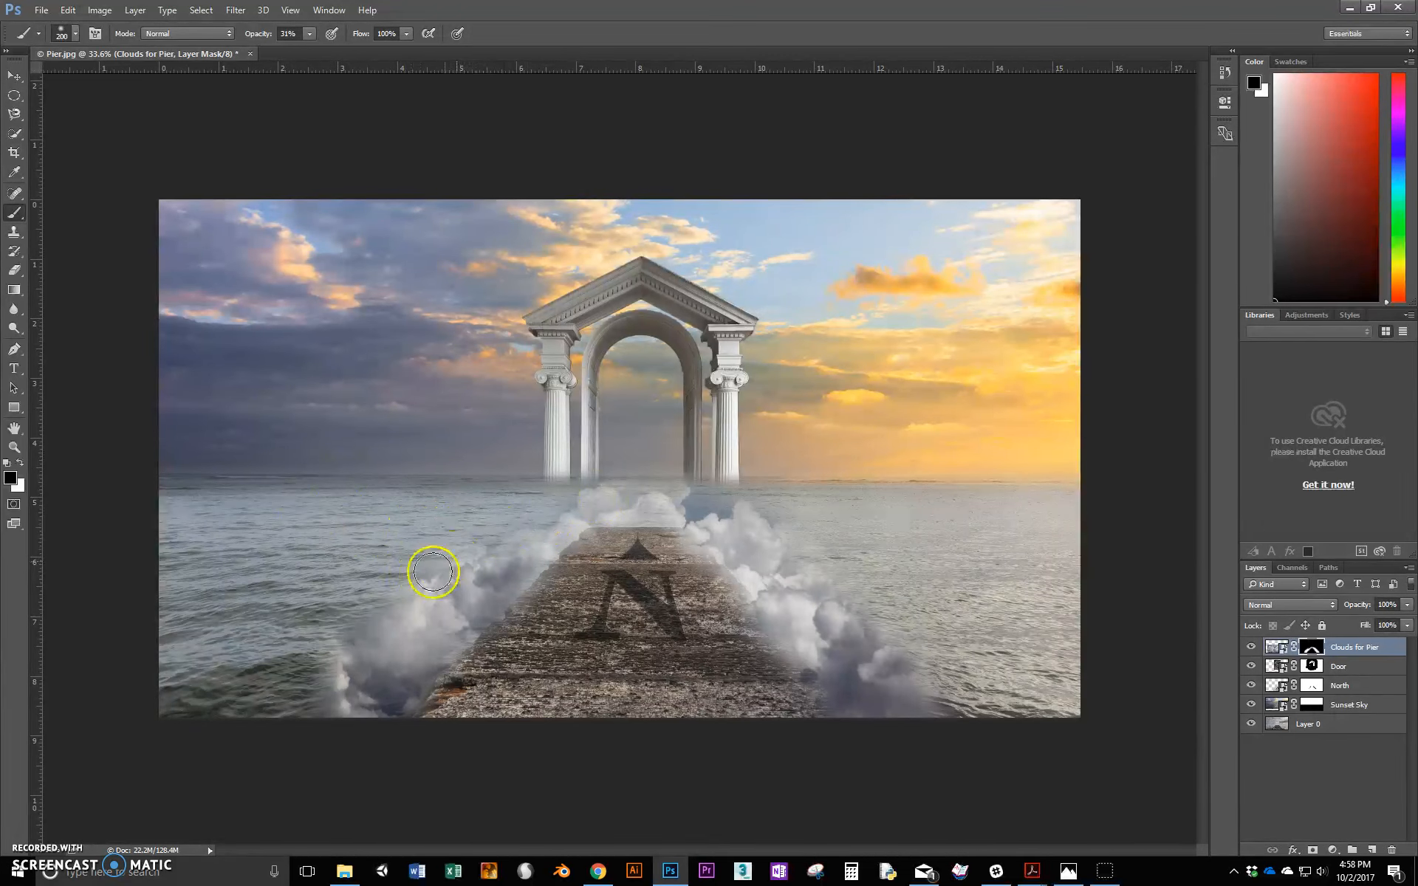
mouse_move(443, 533)
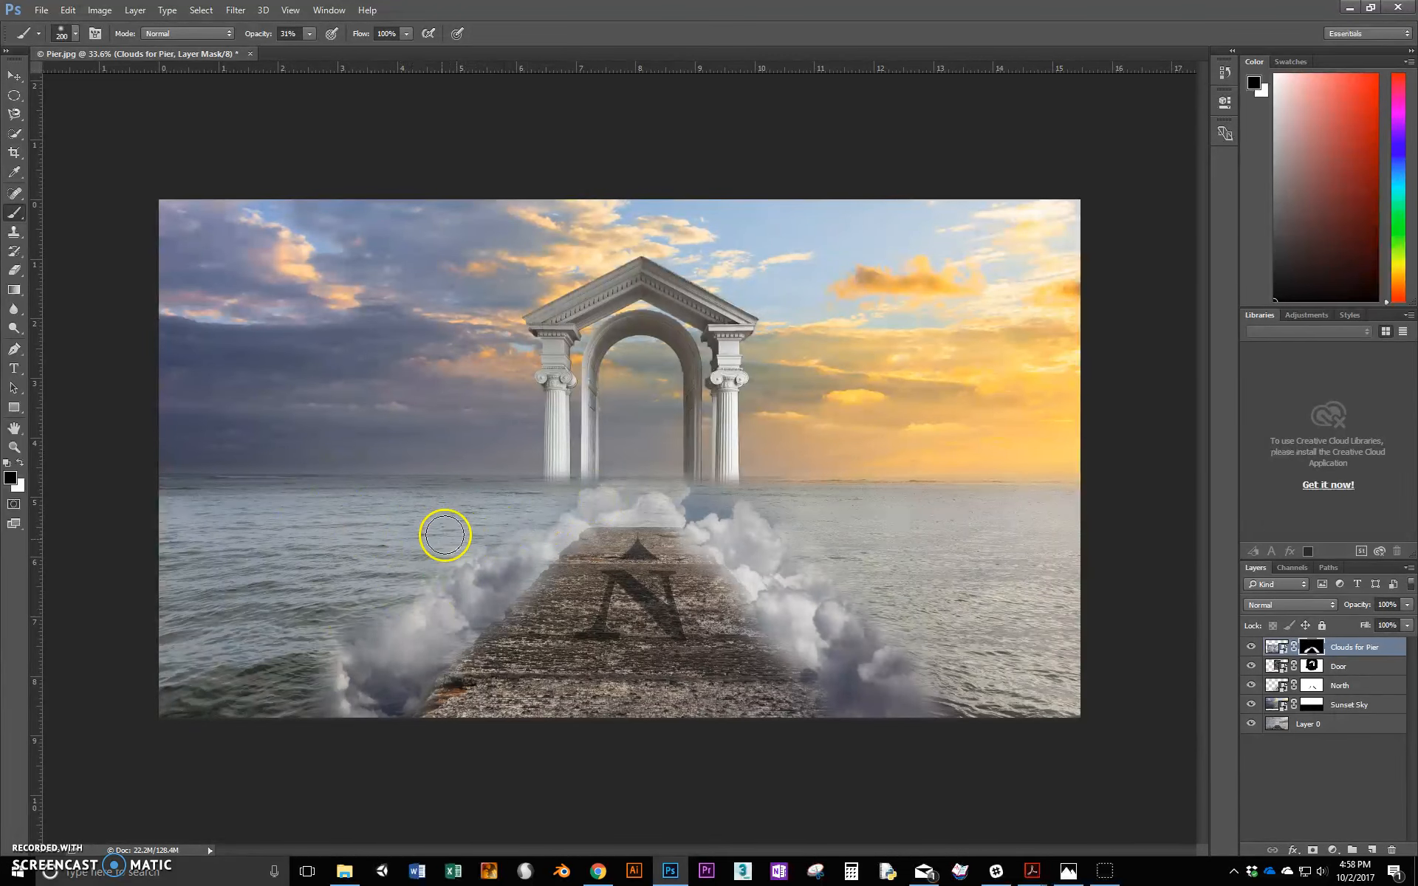
left_click_drag(443, 533, 290, 720)
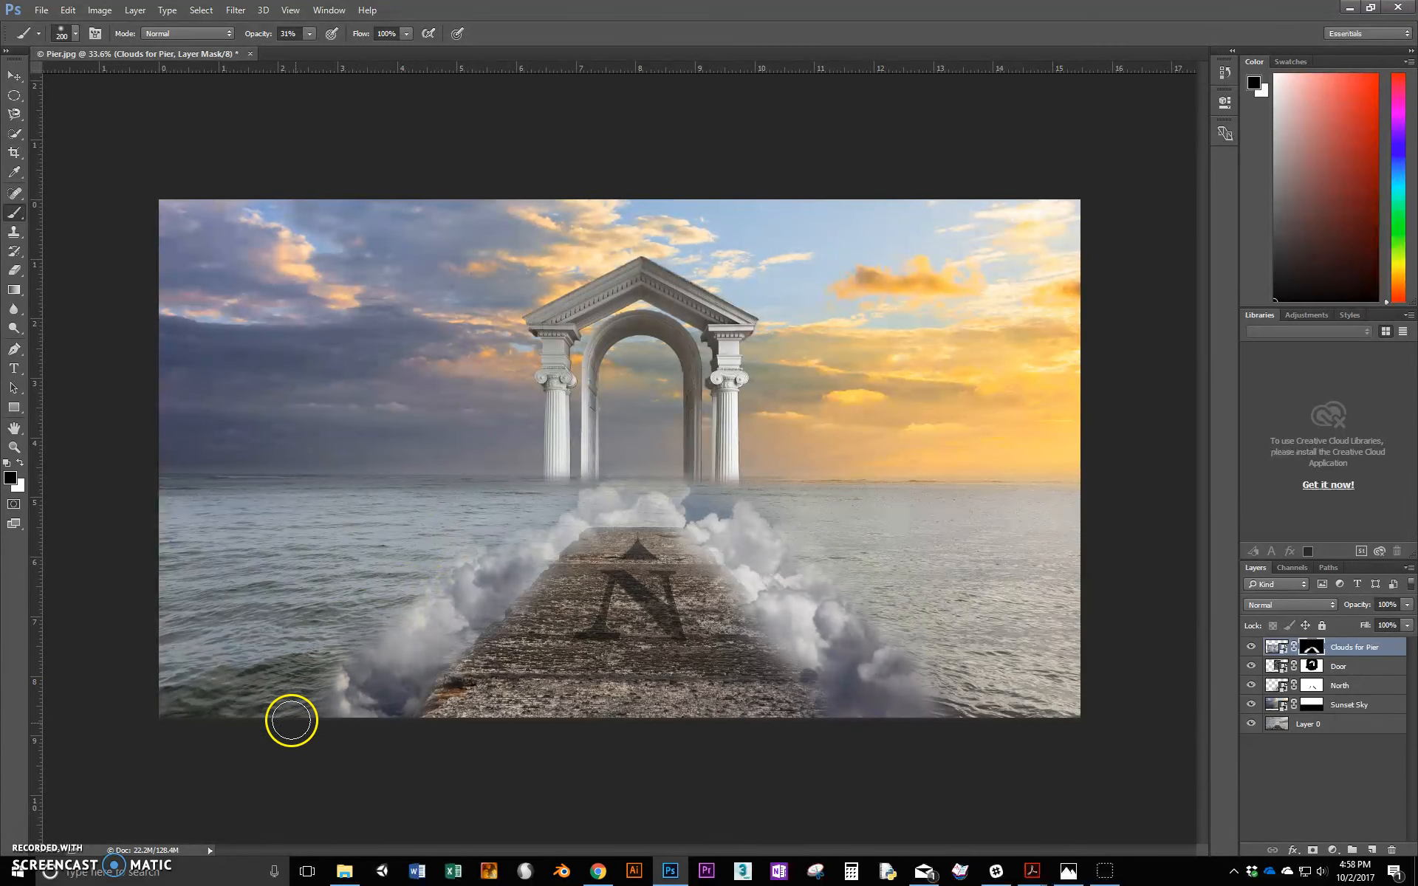
left_click_drag(290, 721, 710, 500)
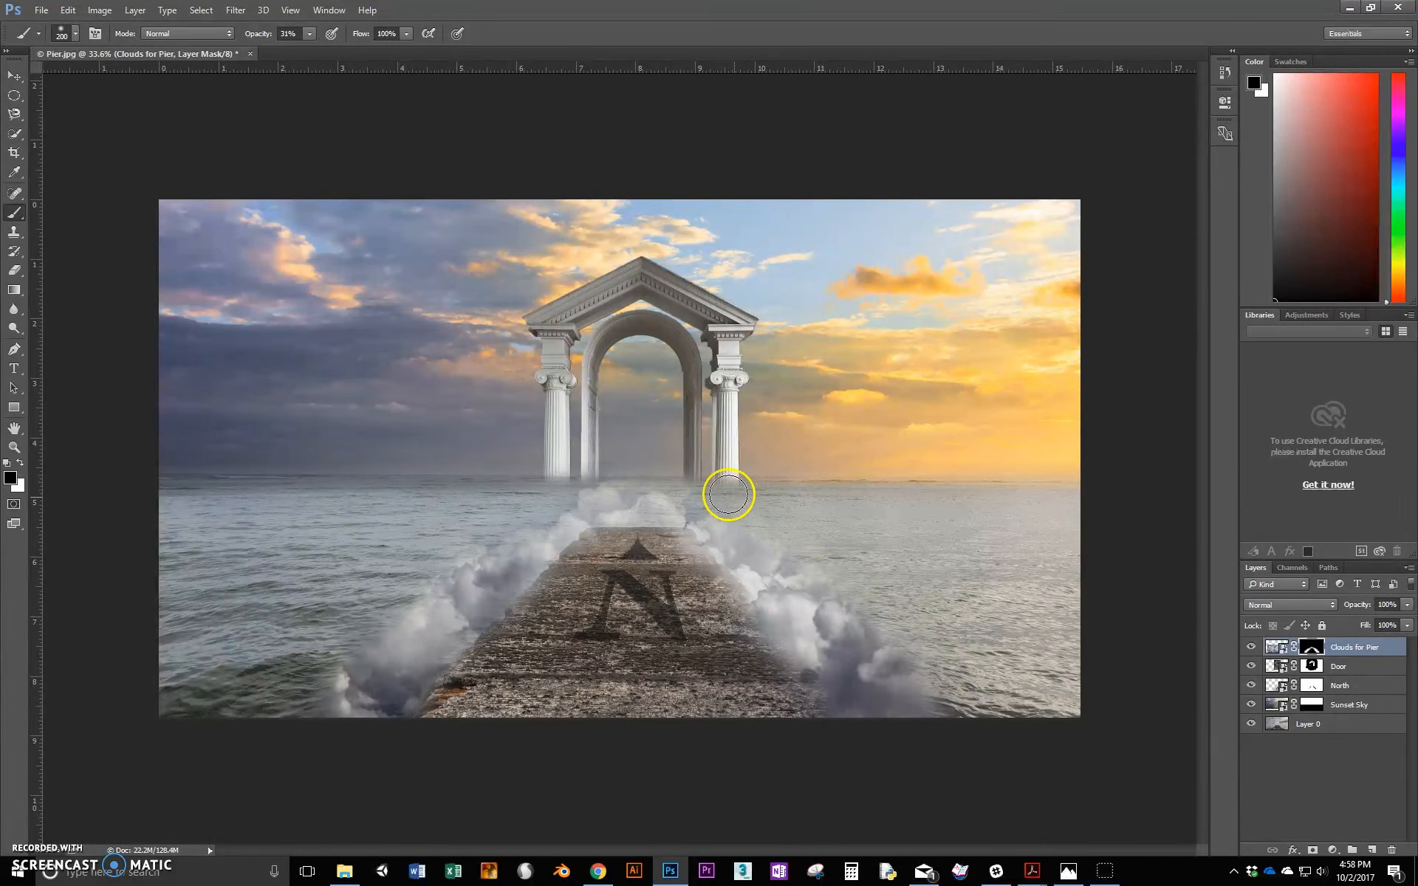
left_click_drag(728, 495, 904, 642)
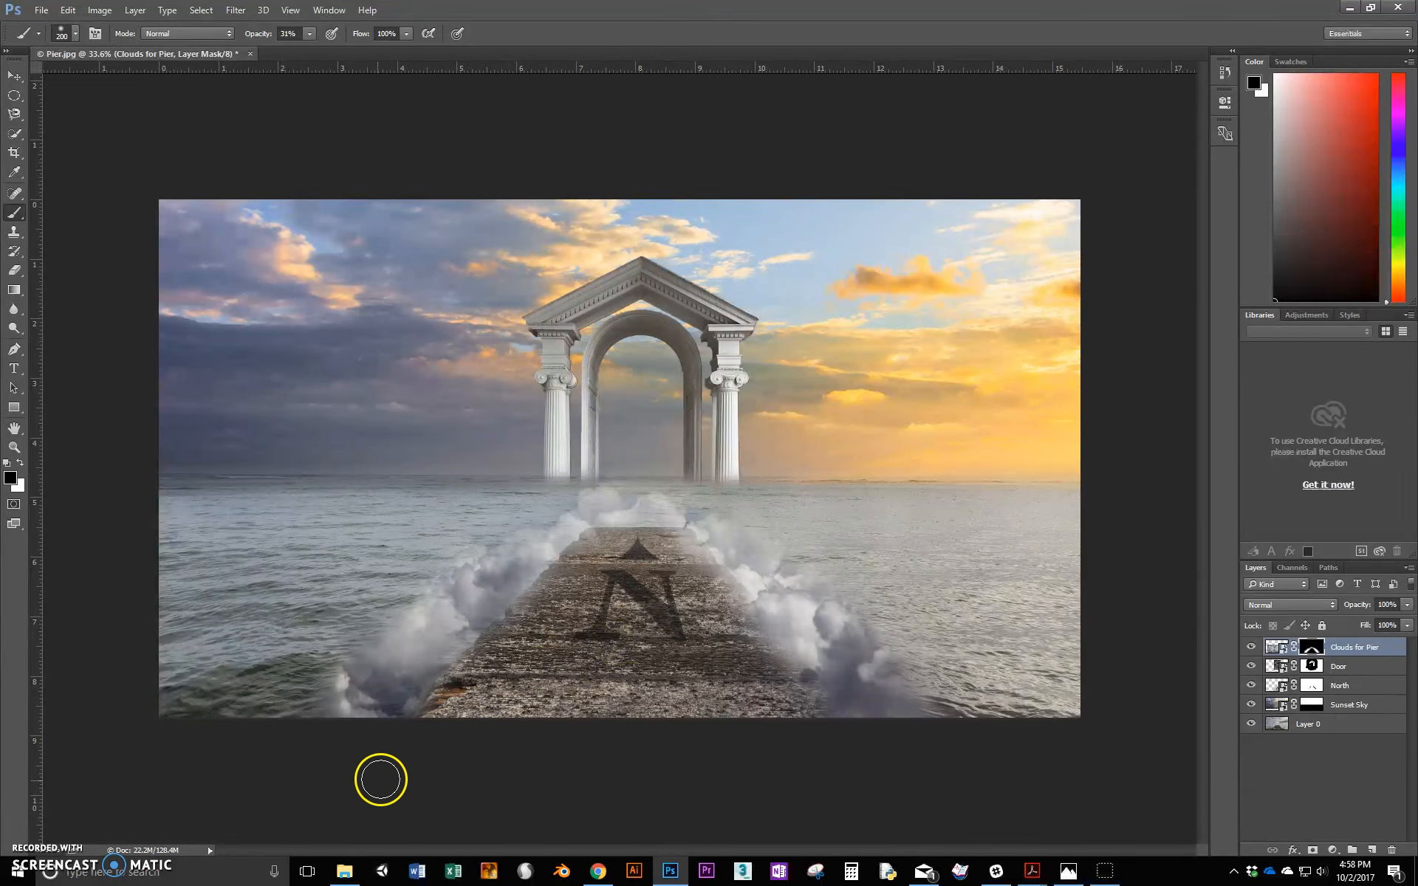
mouse_move(443, 709)
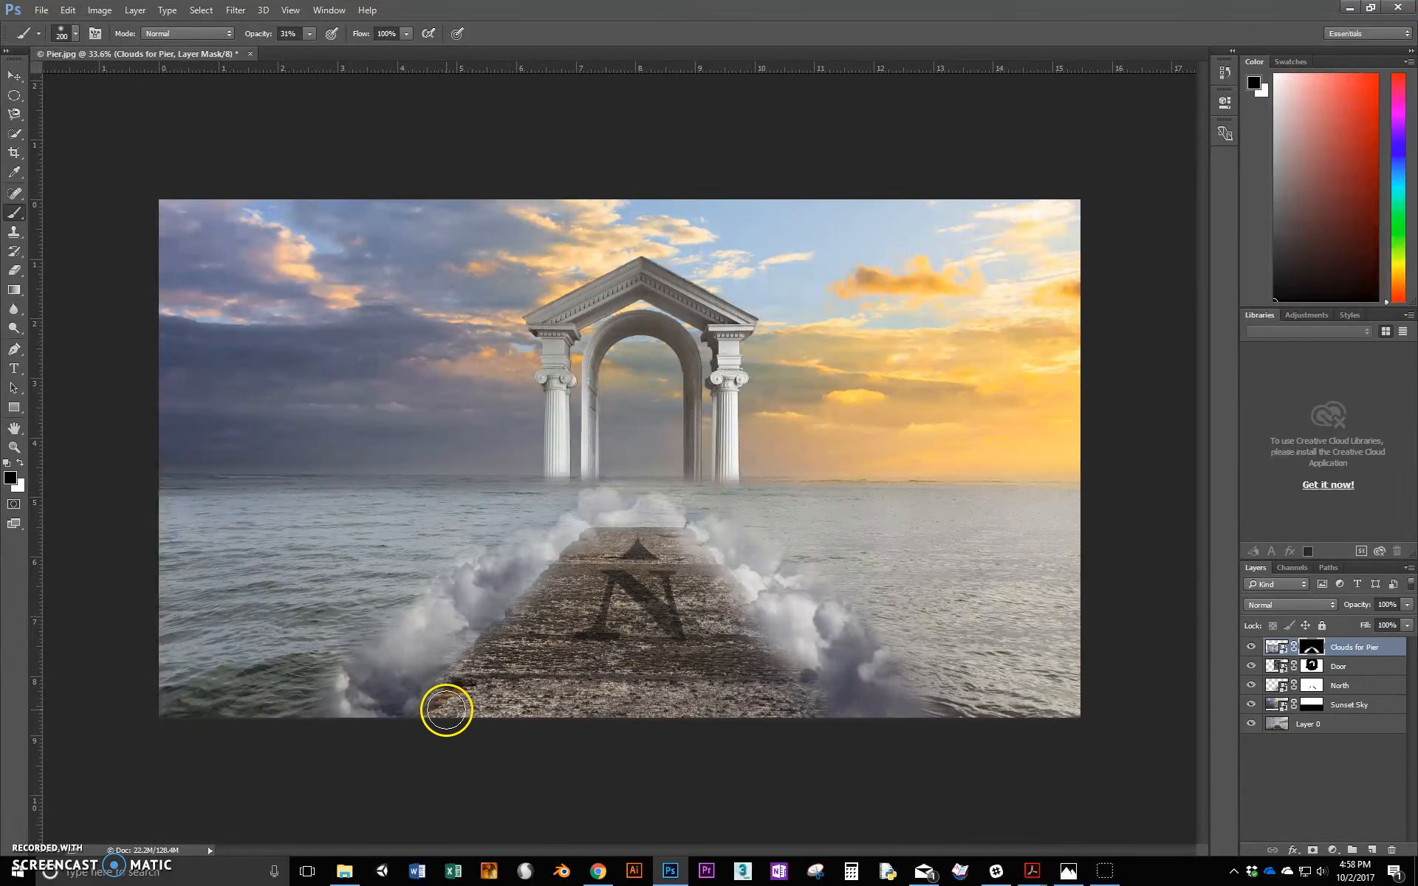
mouse_move(16, 451)
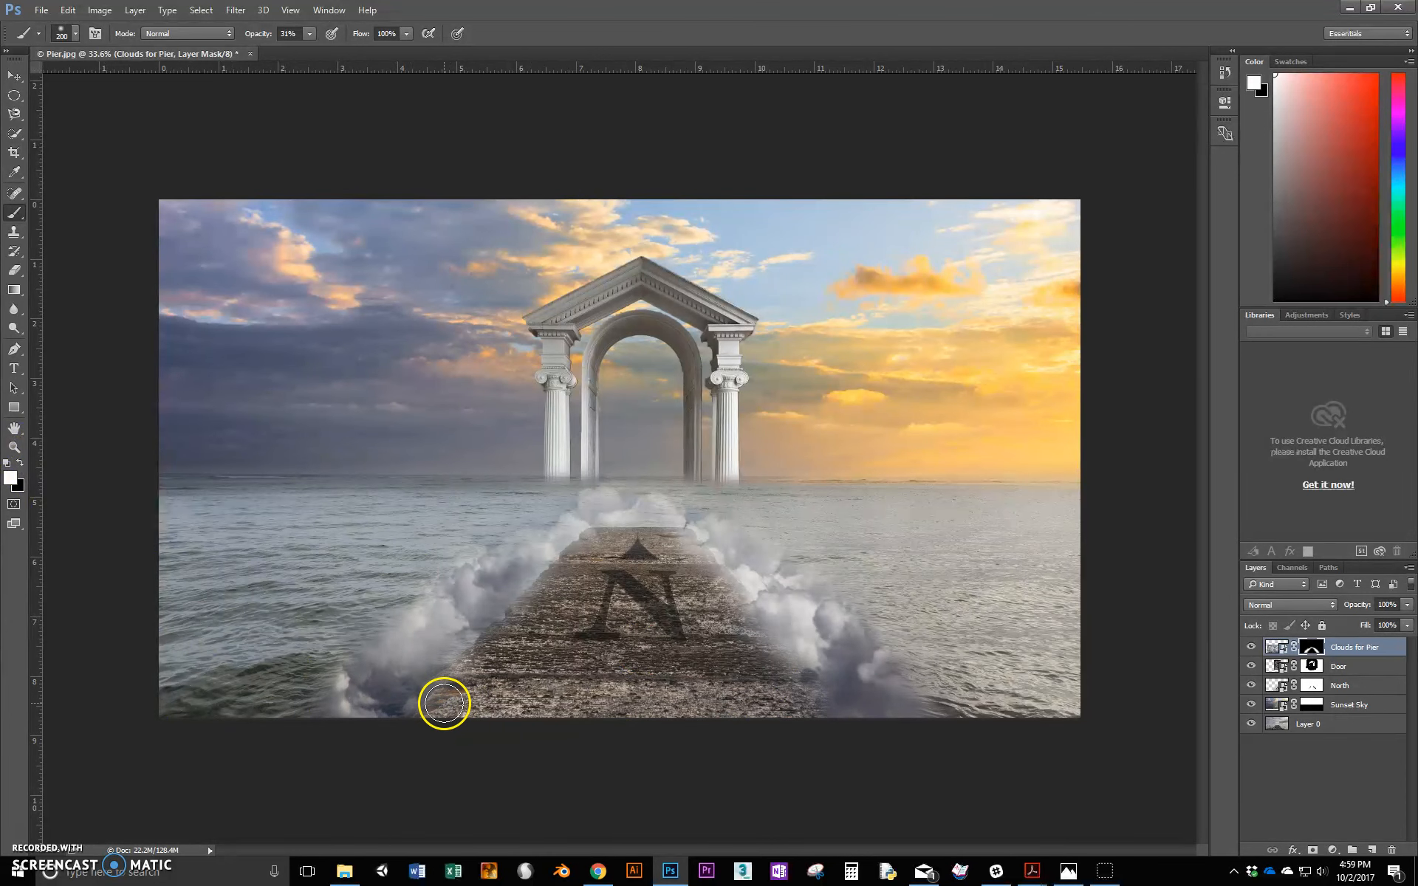
- Restore cloud wisps over the pier and fade clouds at its far end
left_click_drag(443, 702, 561, 549)
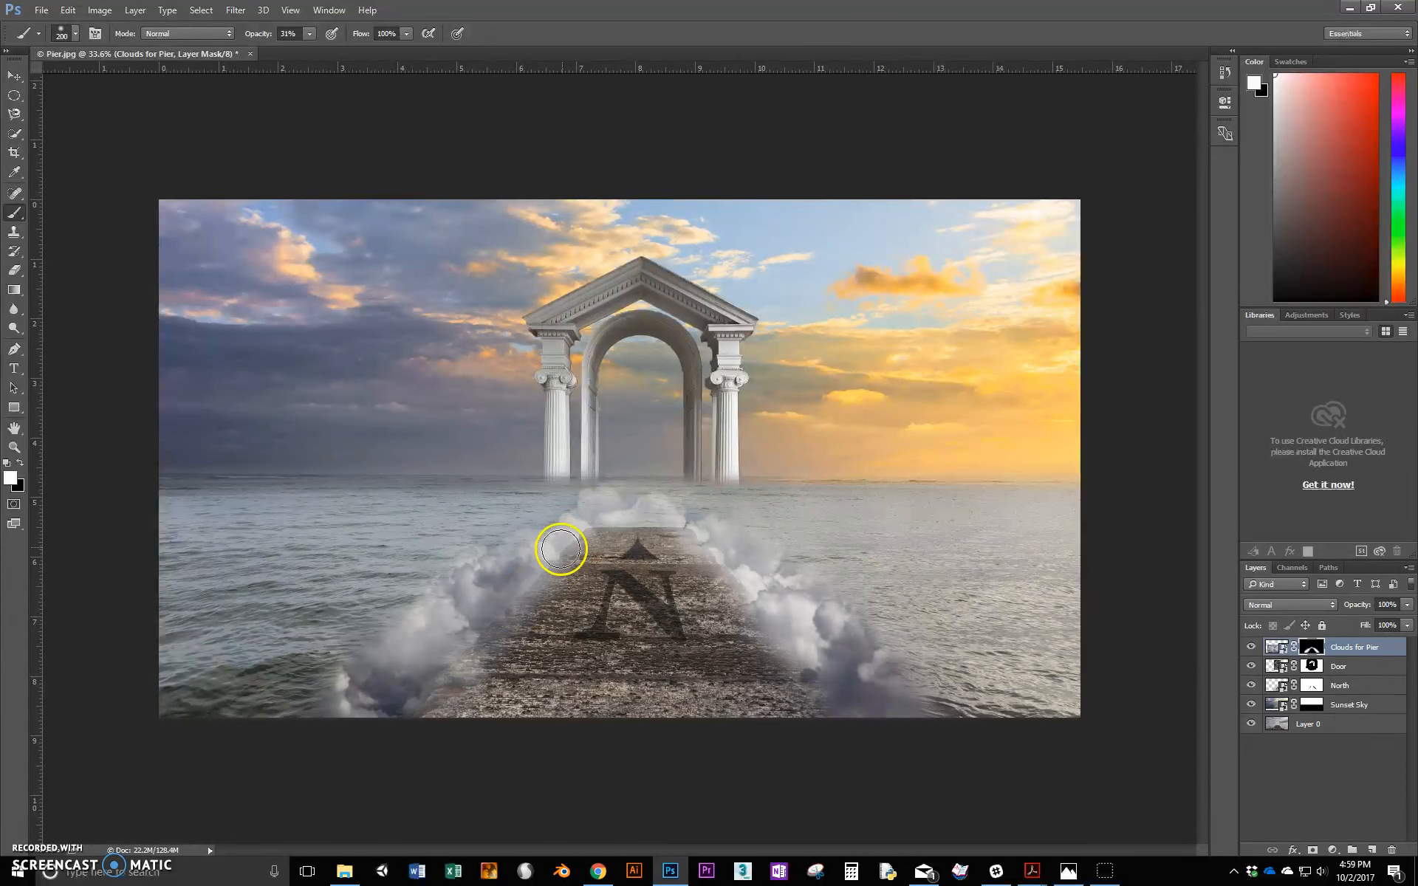
left_click_drag(560, 549, 822, 678)
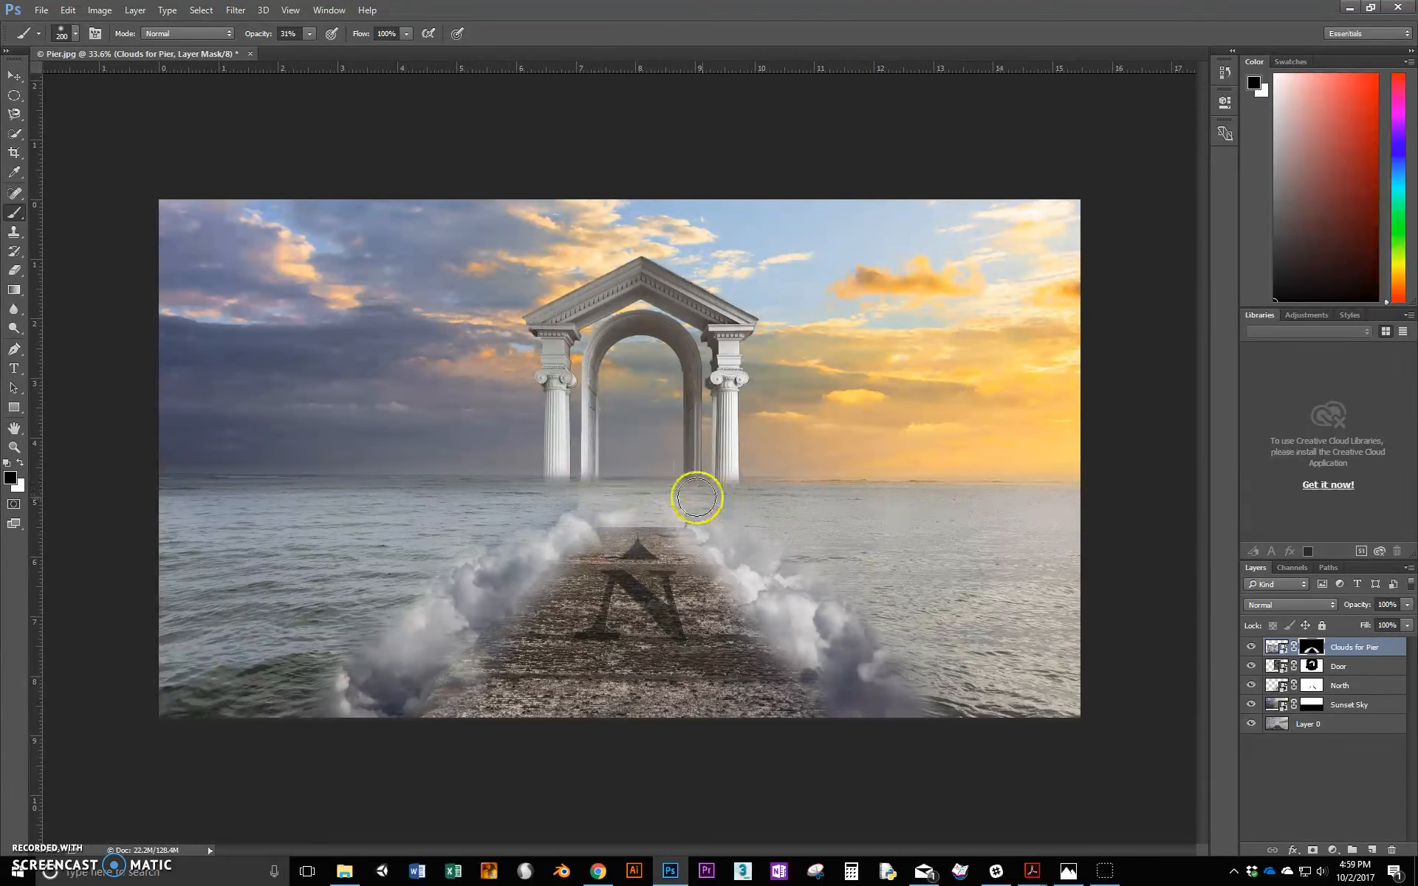
left_click_drag(696, 497, 678, 497)
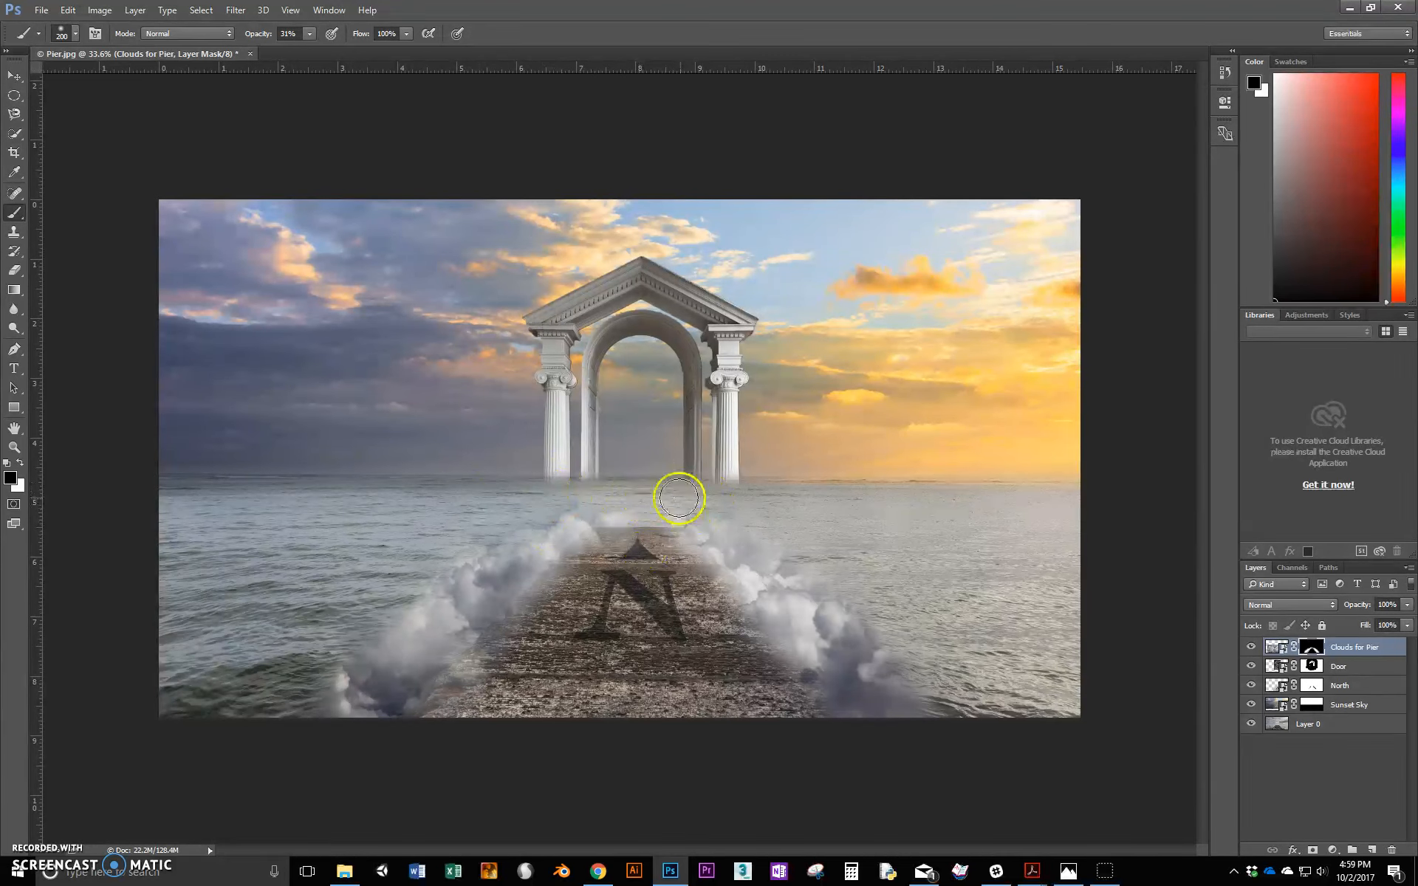
left_click_drag(678, 499, 520, 534)
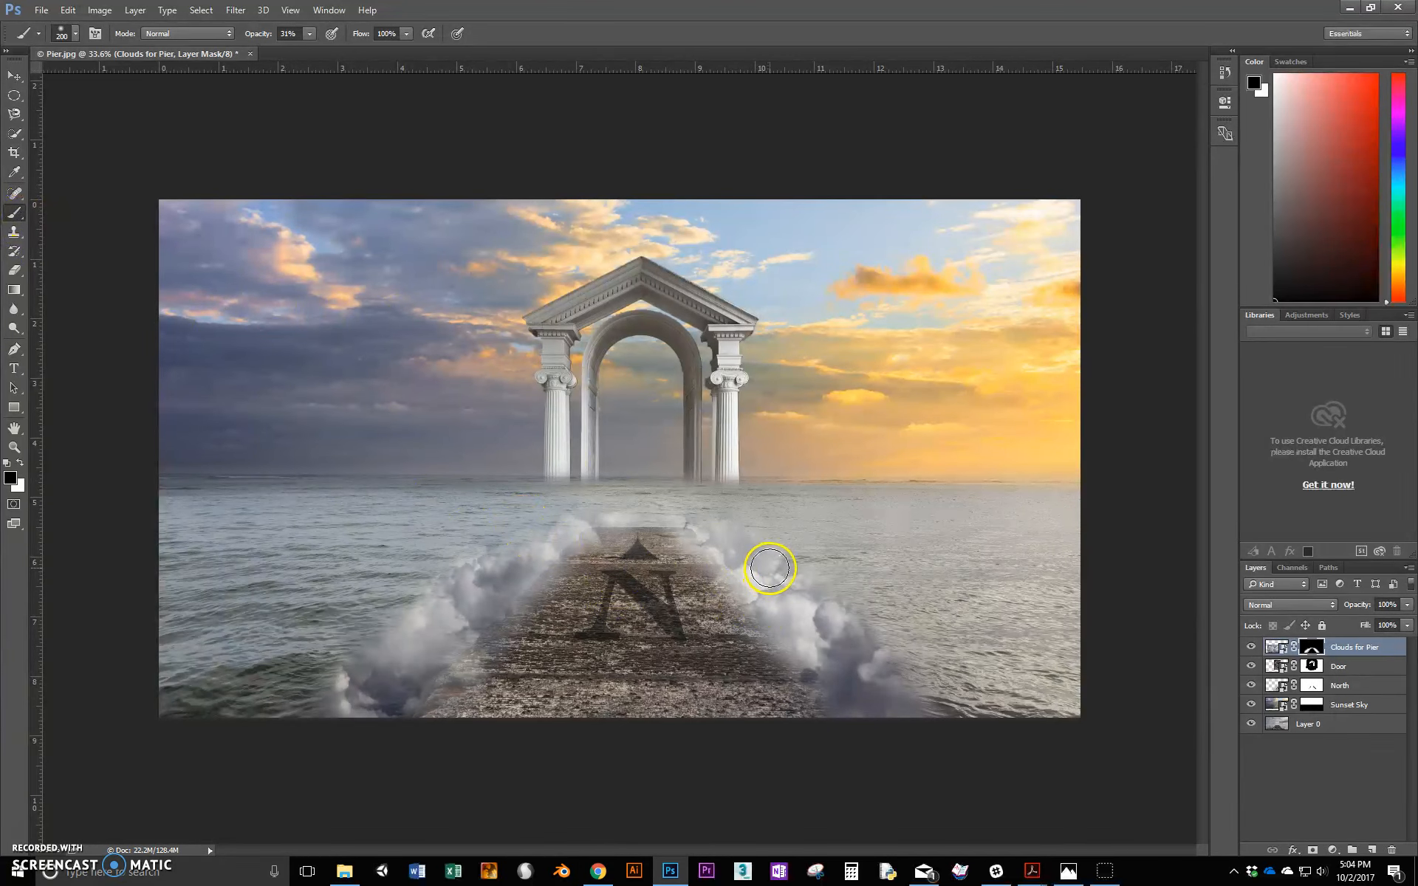
mouse_move(112, 512)
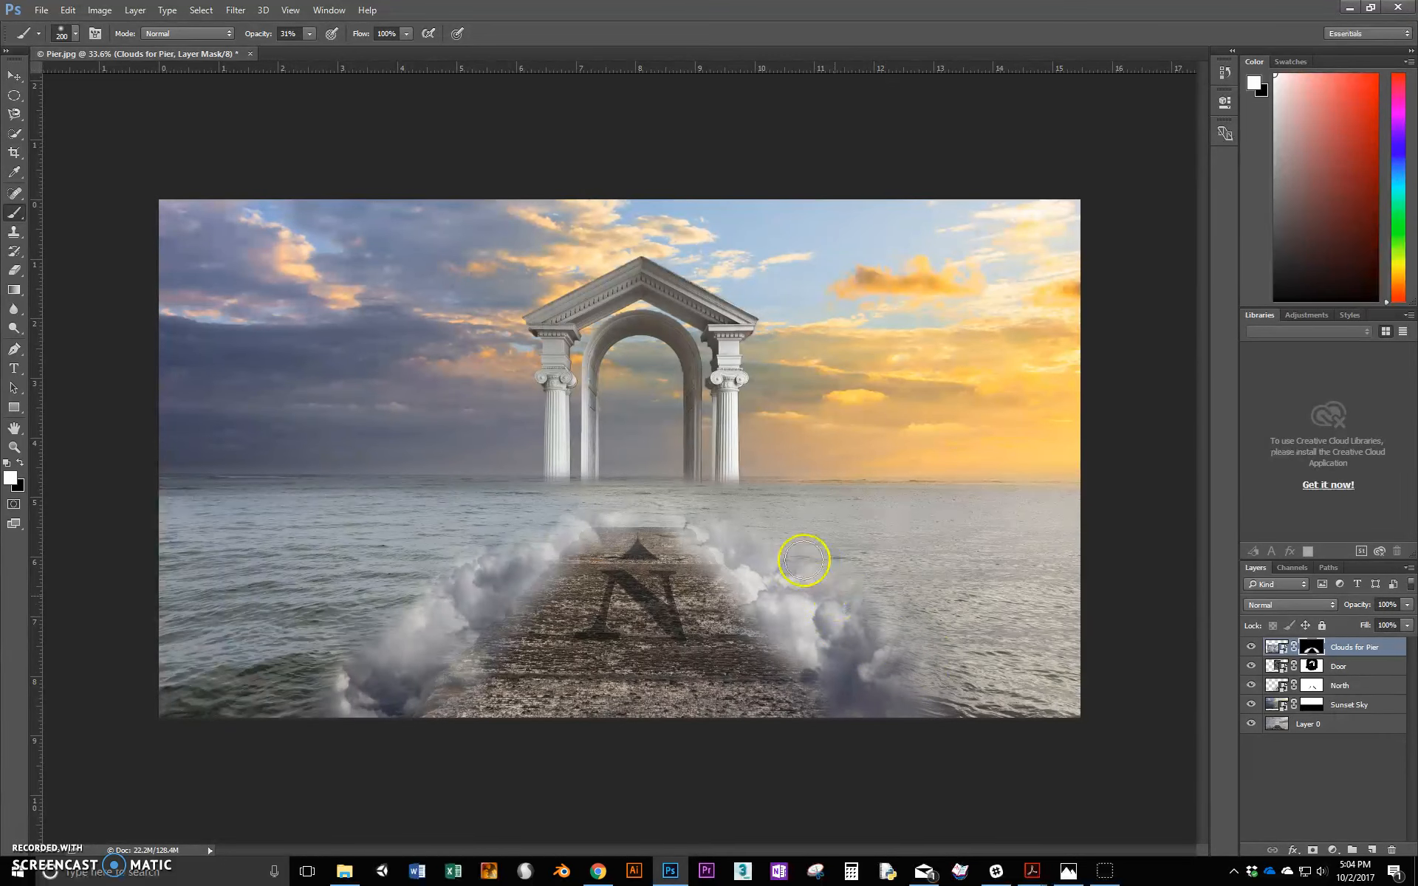
- Paint back cloud wisps along the pier's right side and near its far end
left_click_drag(802, 559, 382, 624)
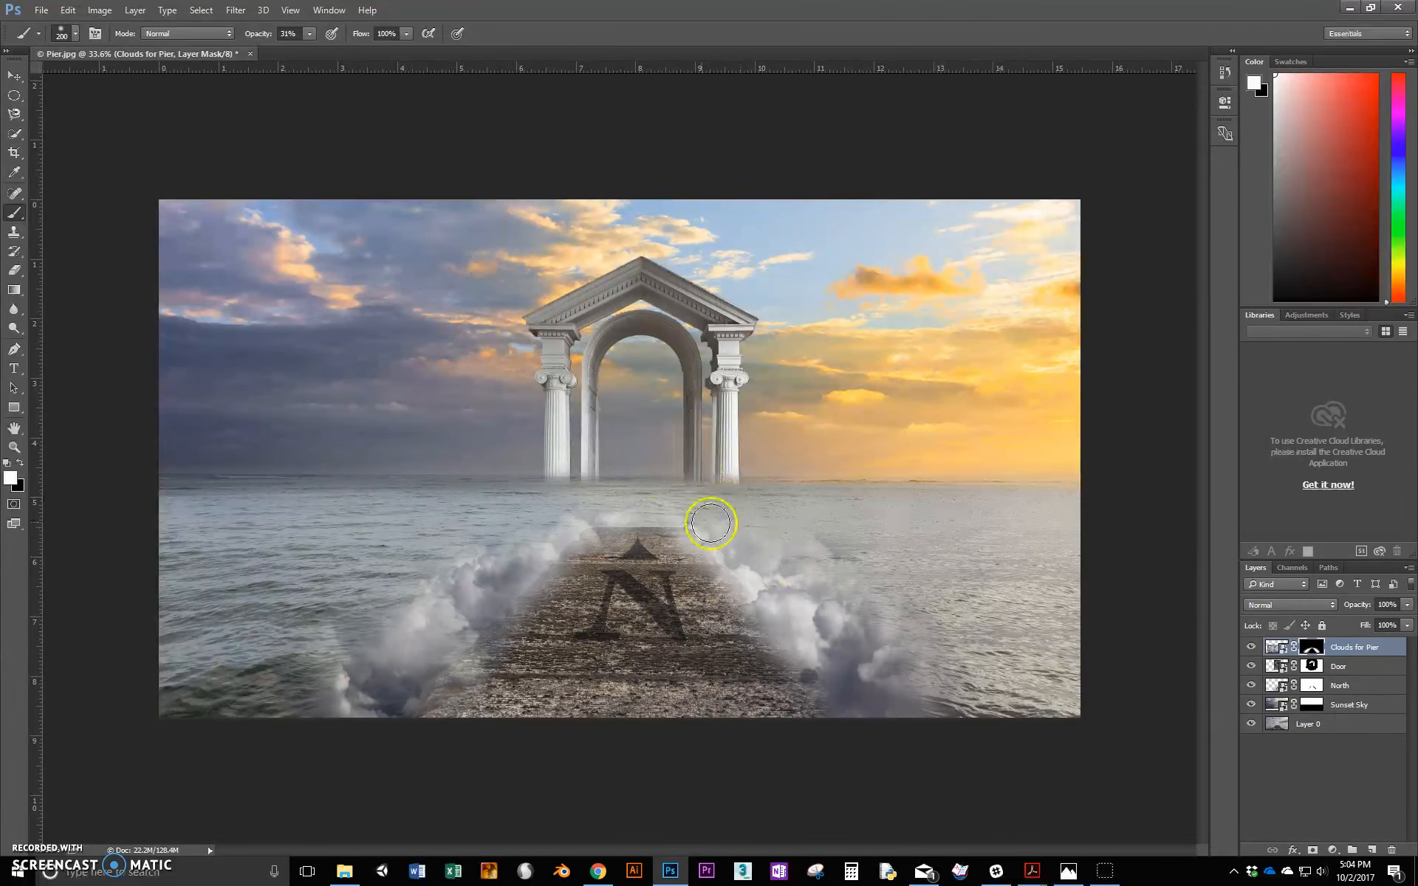
left_click_drag(709, 523, 638, 495)
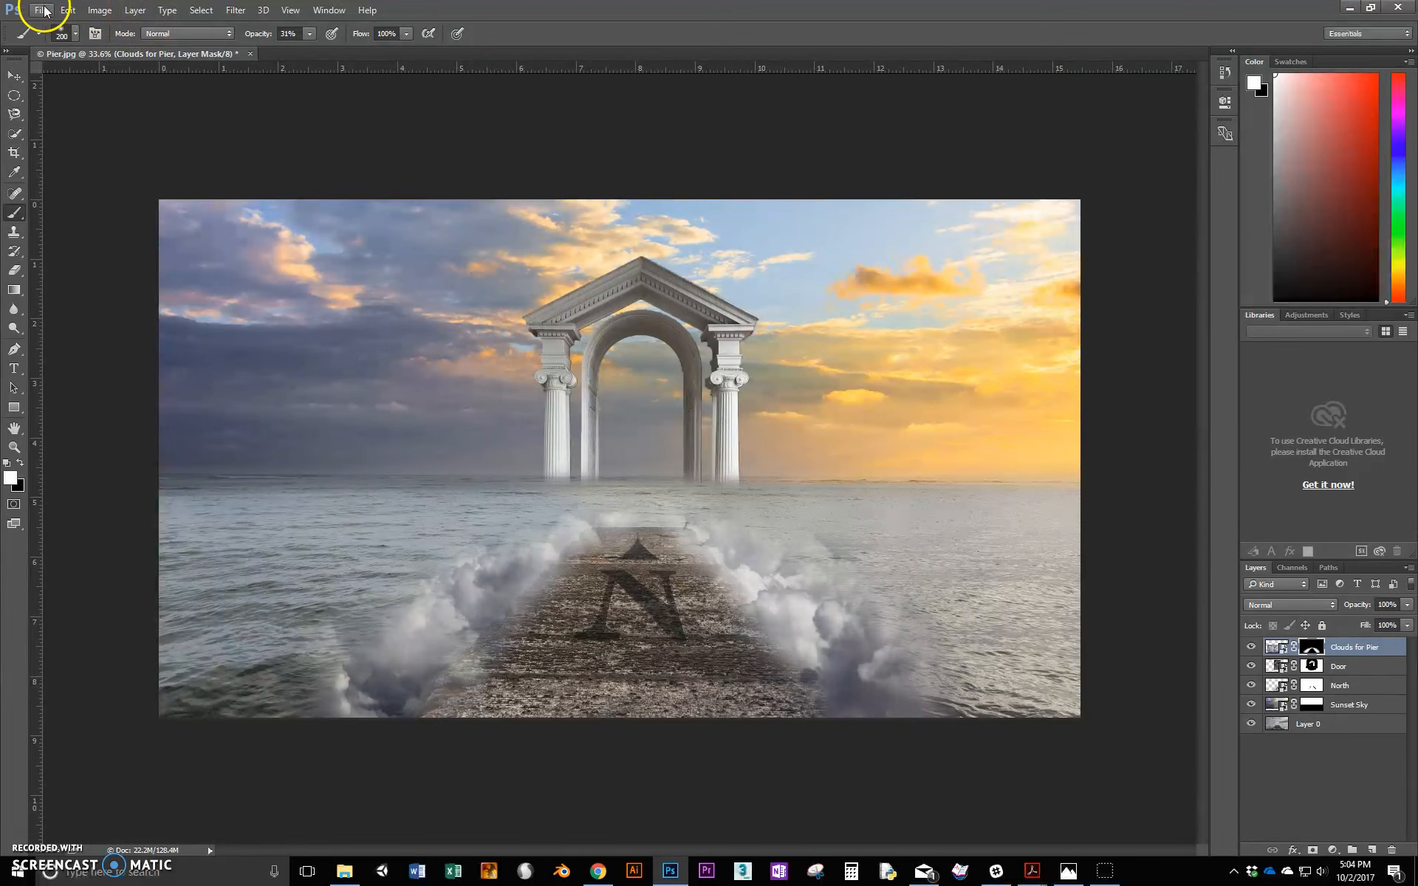
- Place the sailboat image as an embedded layer and drag it below the doorway
left_click(41, 10)
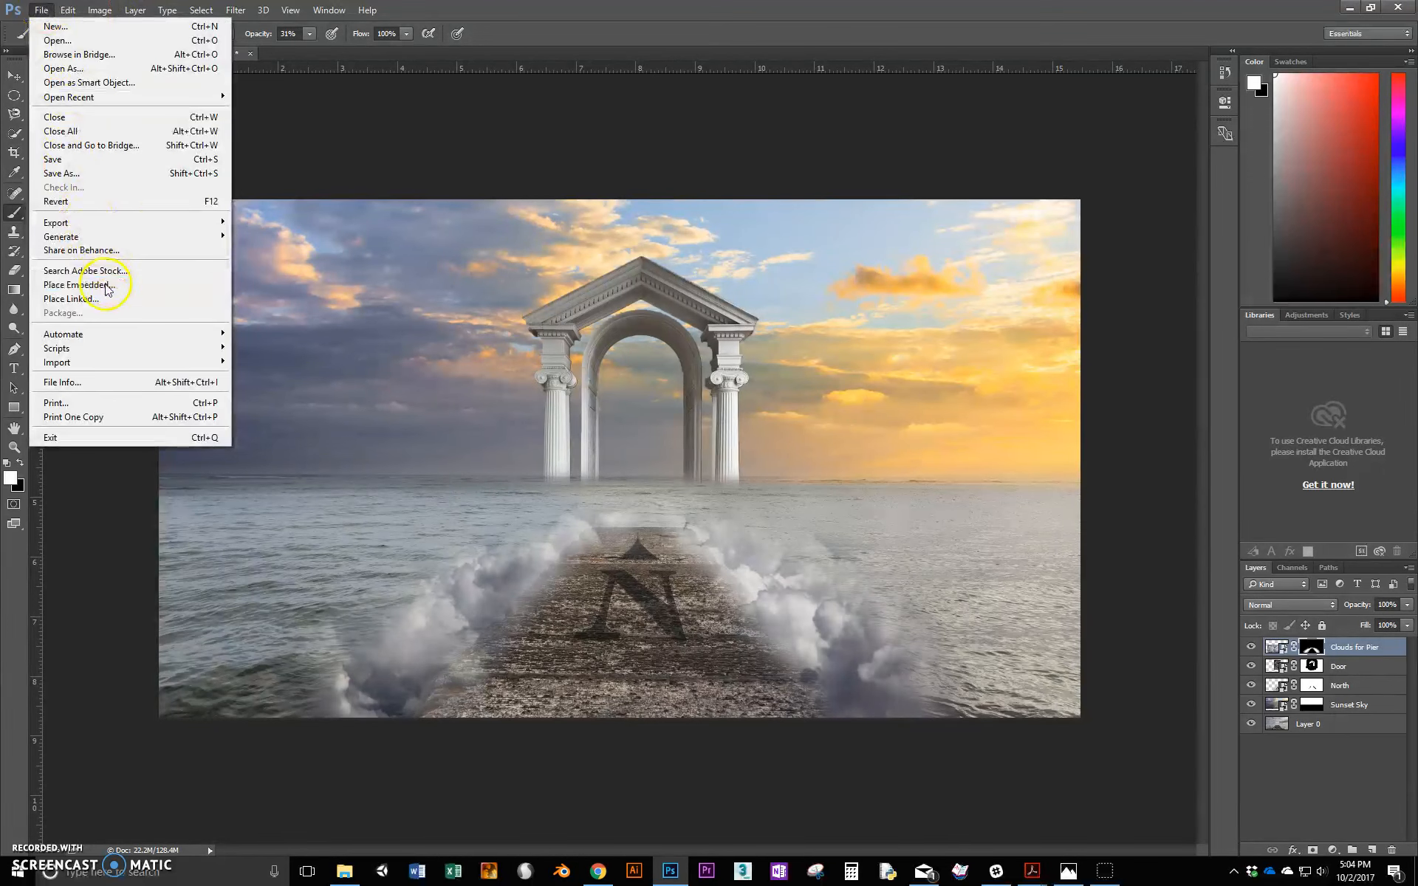
left_click(80, 285)
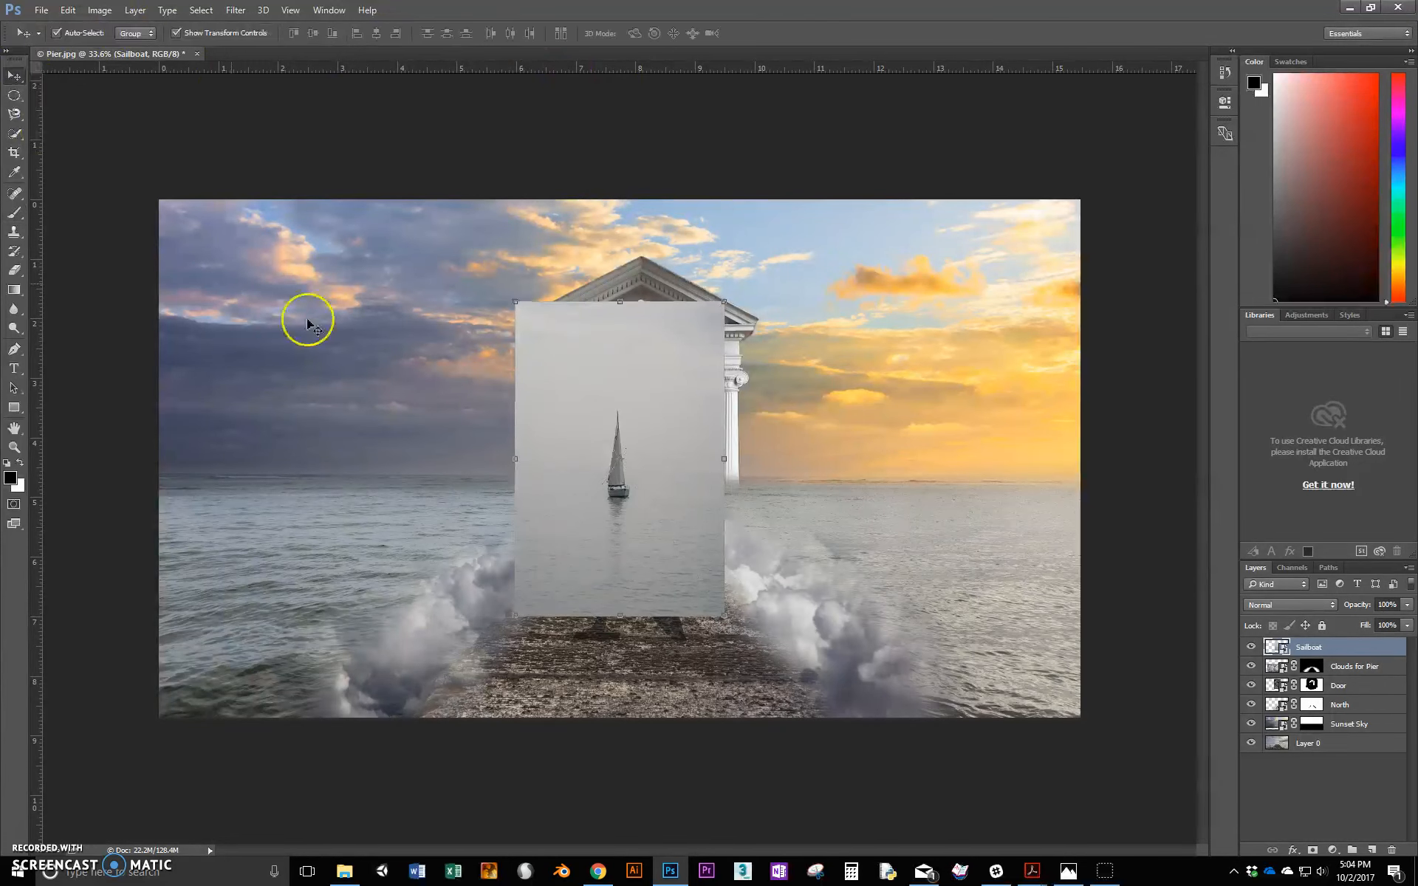
left_click_drag(307, 321, 657, 430)
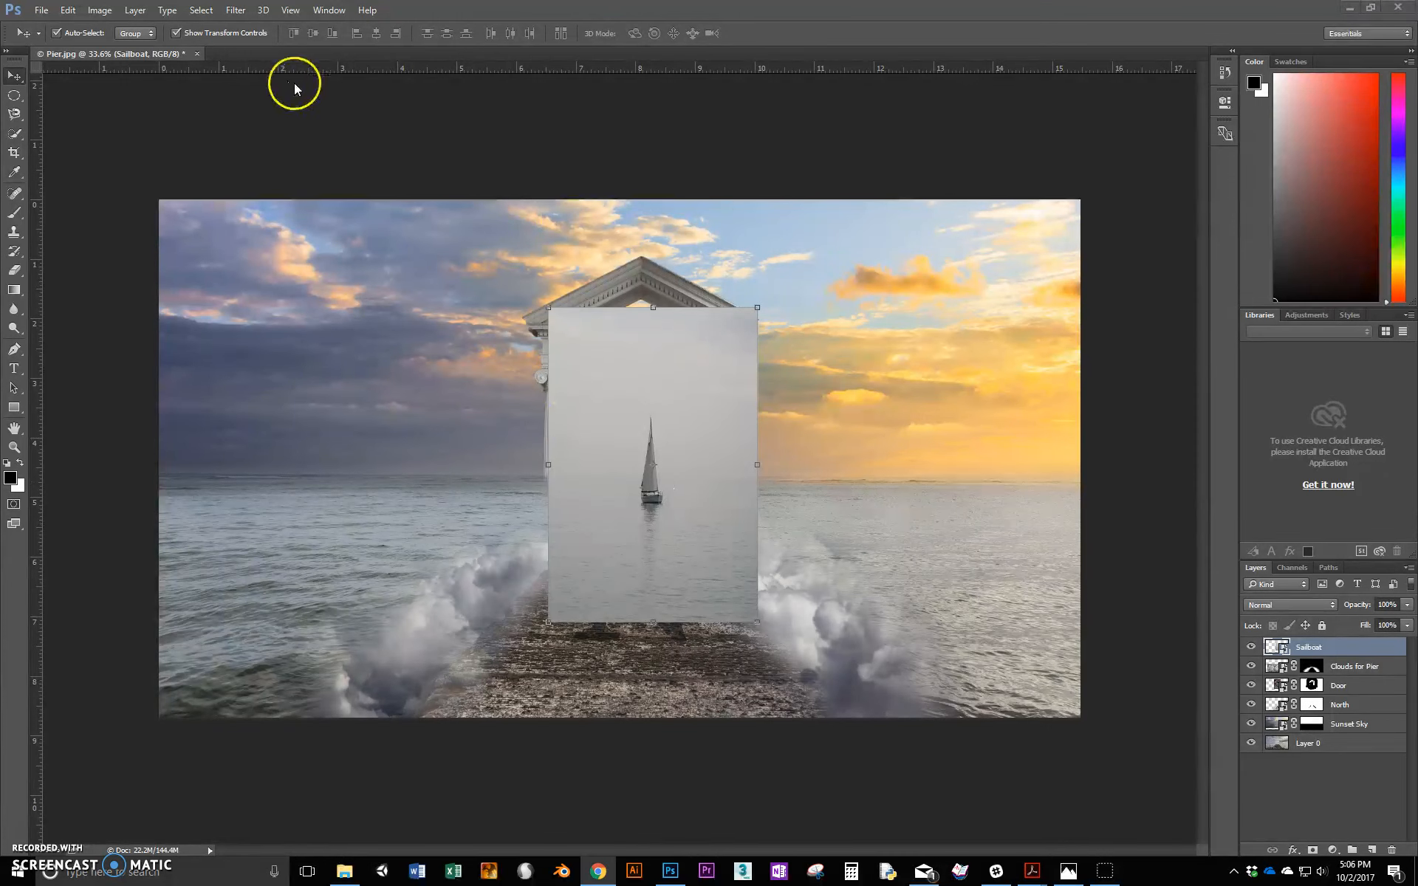
- Open Layer Style Blending Options for the Sailboat layer
left_click(134, 10)
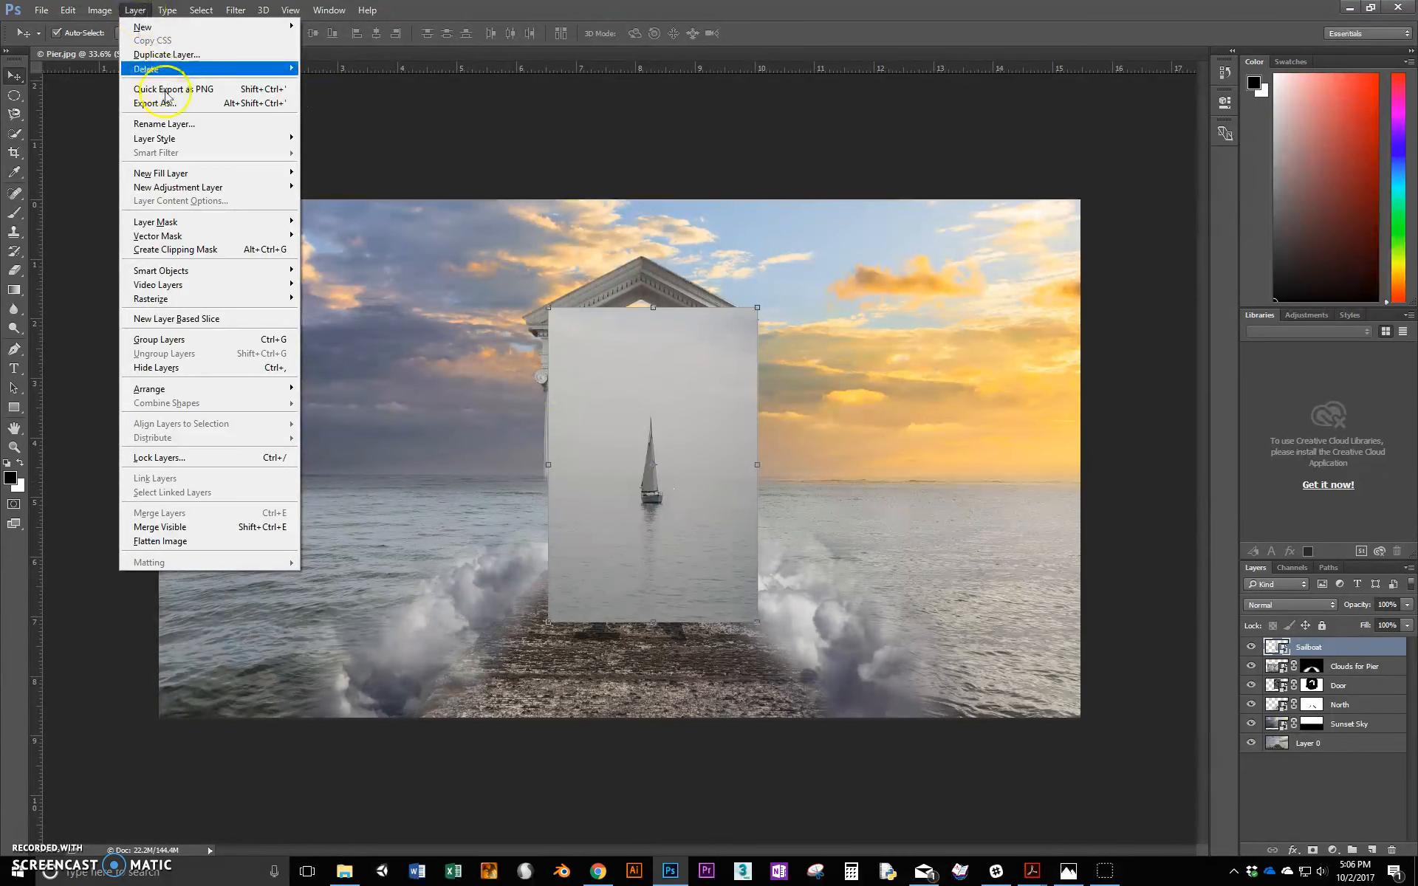
mouse_move(154, 138)
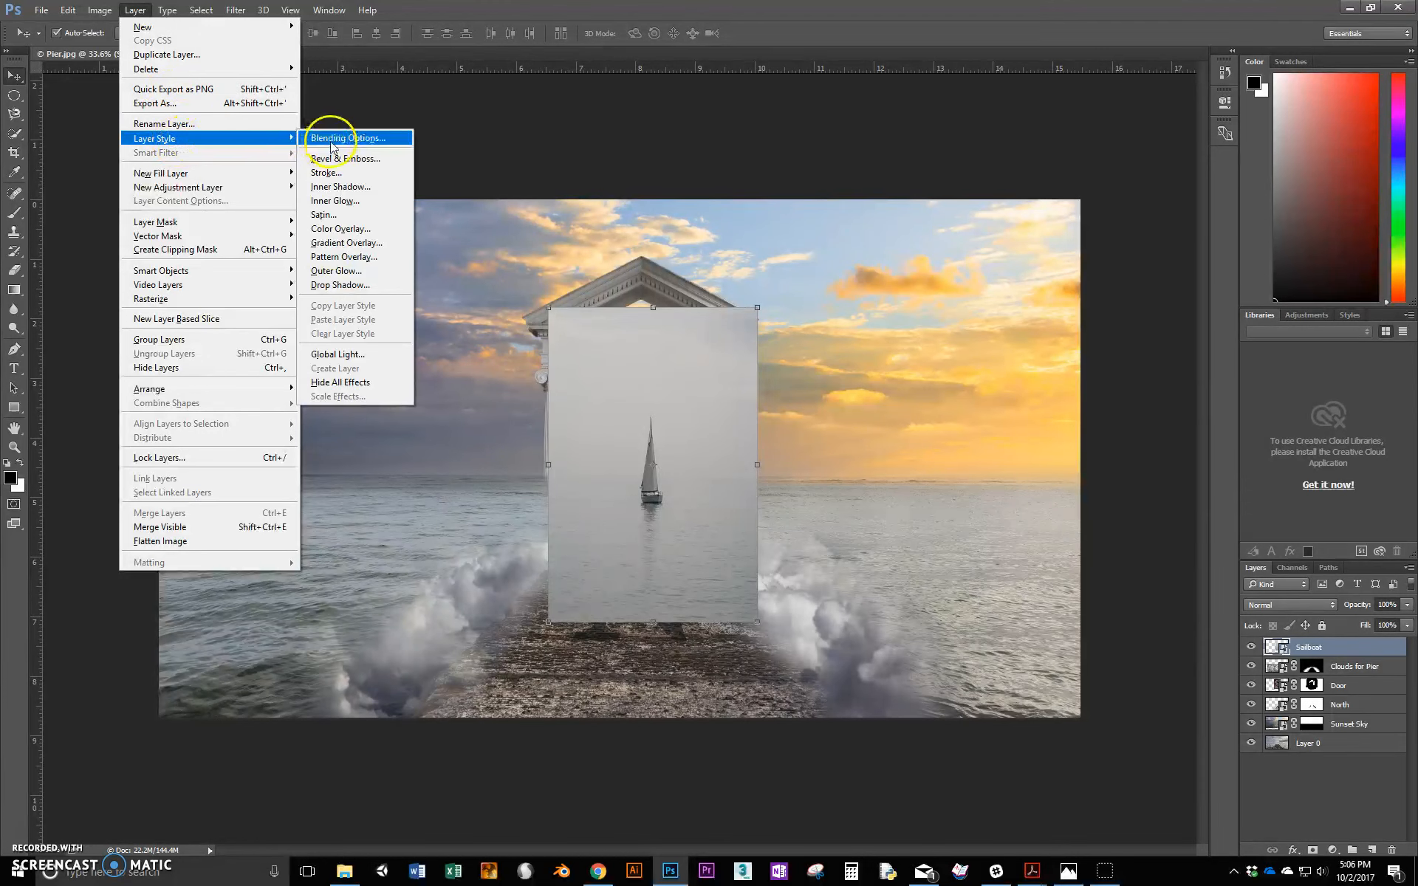
left_click(347, 138)
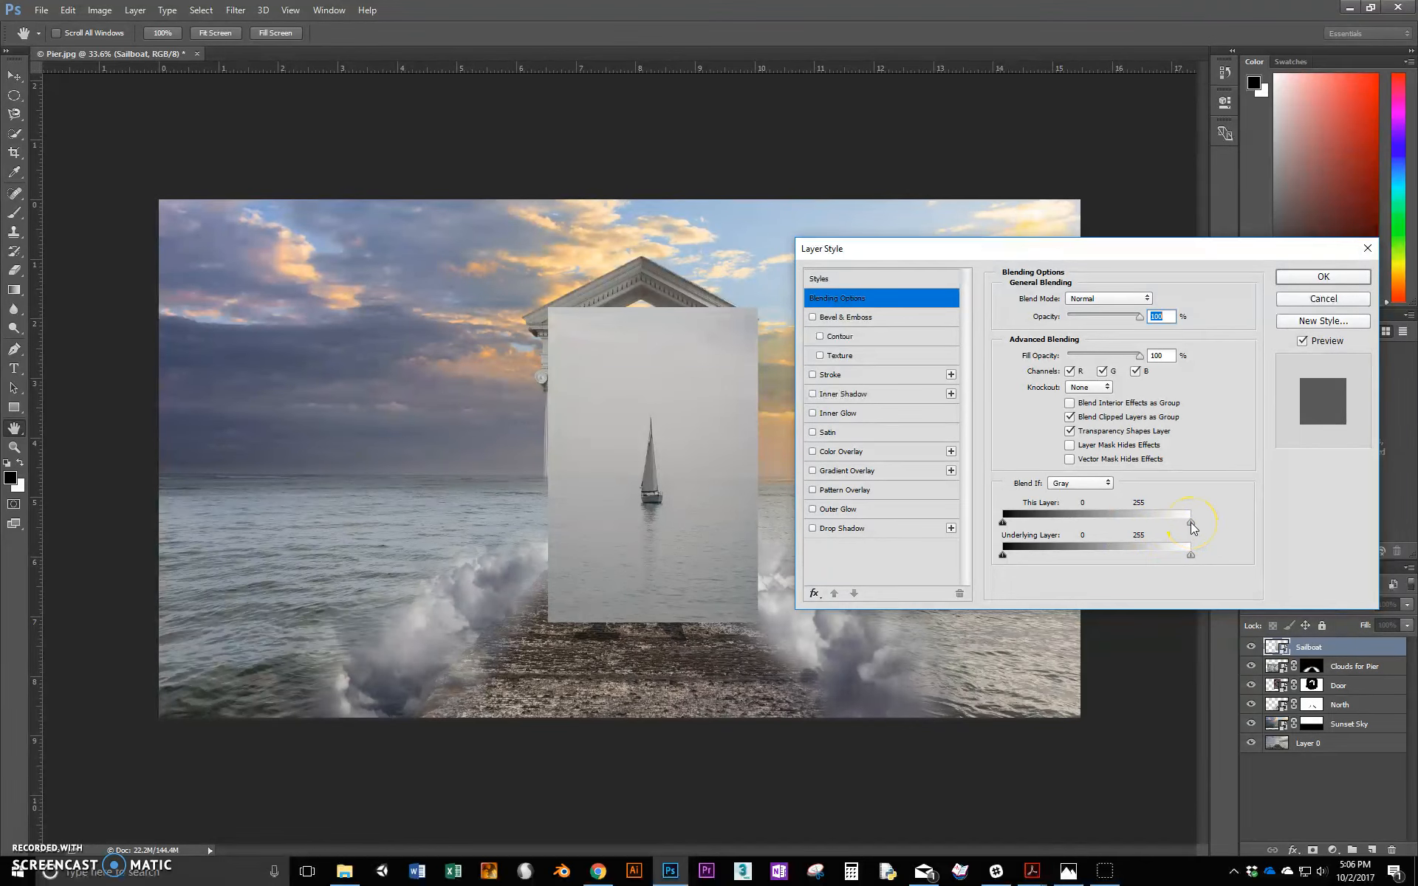
- Drag the sailboat layer's This Layer white Blend If slider from 207 to about 136
left_click_drag(1189, 524, 1156, 524)
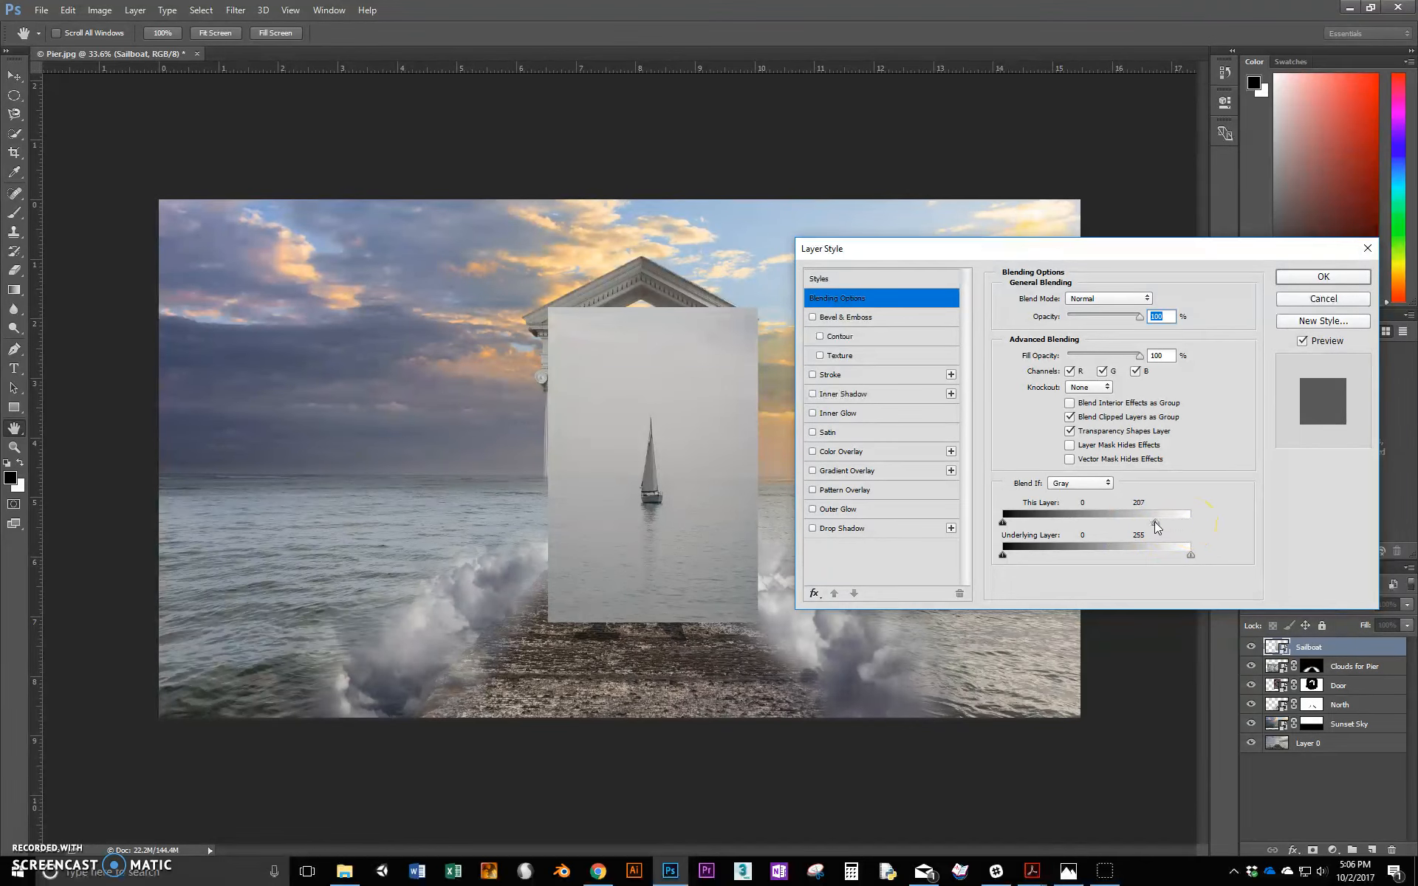
left_click_drag(1189, 522, 1145, 523)
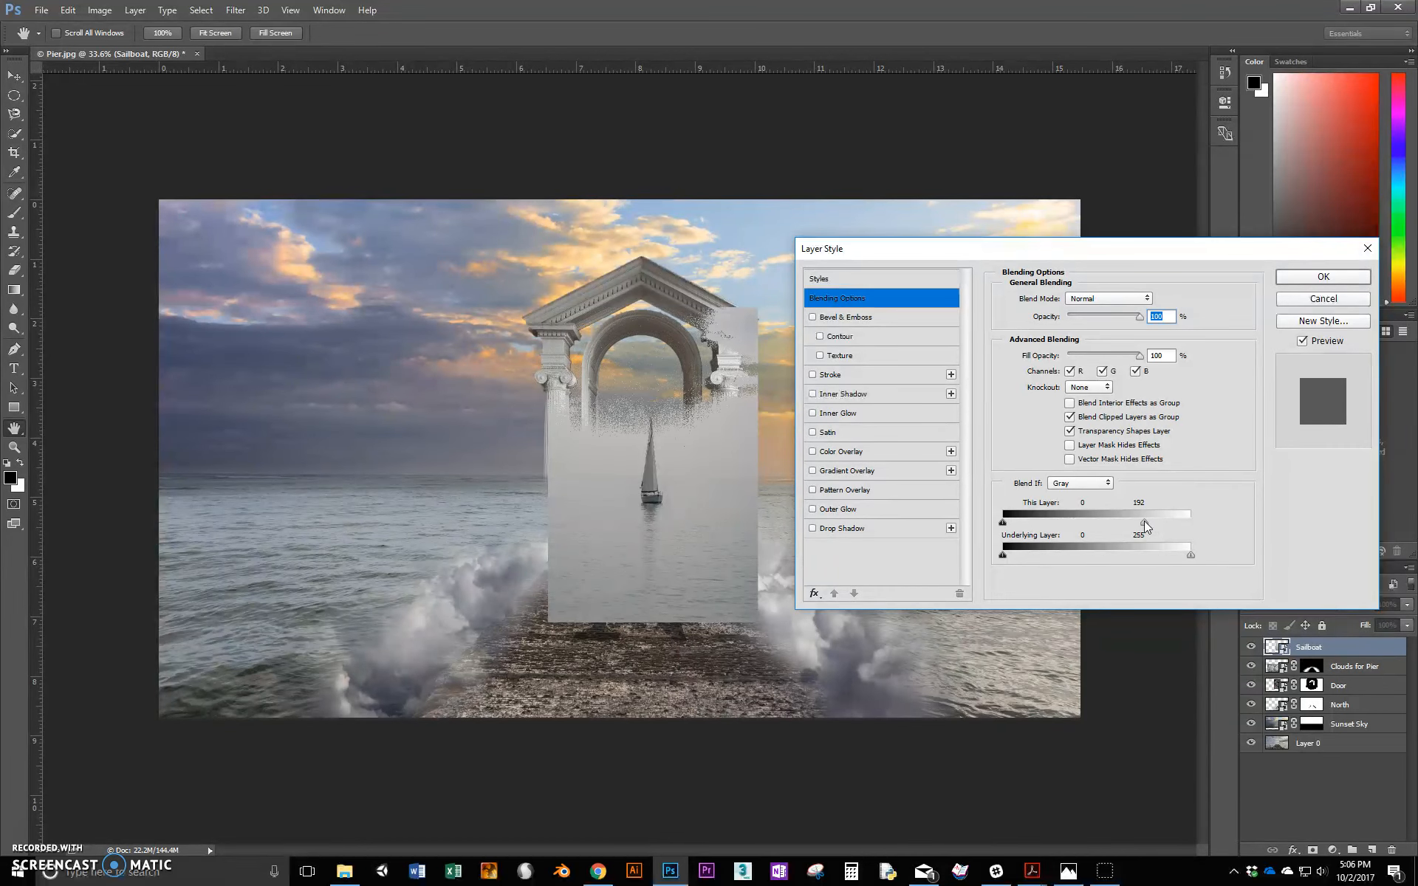
left_click_drag(1144, 527, 1137, 527)
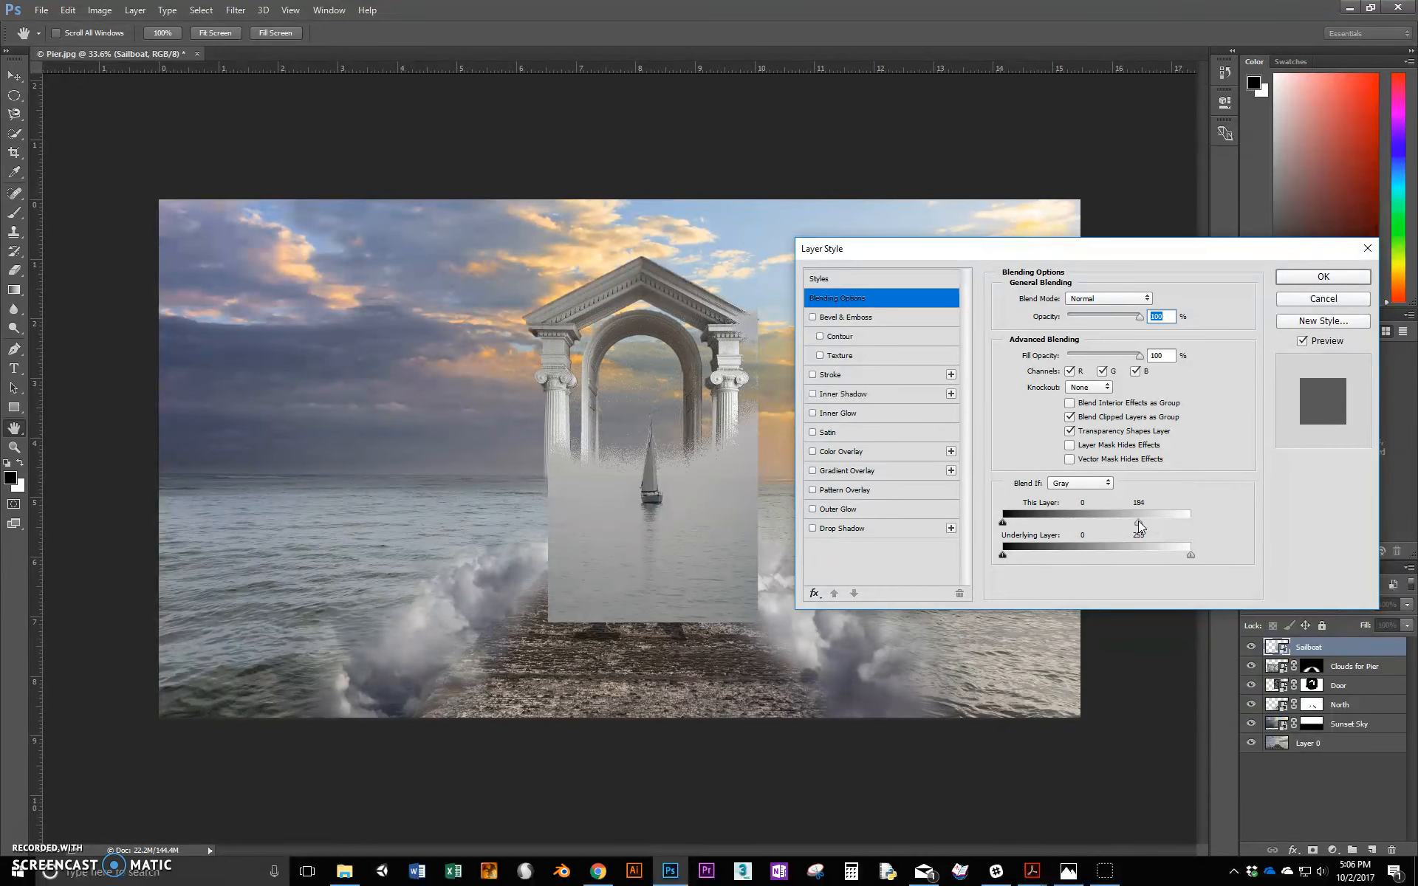
left_click_drag(1140, 514, 1137, 514)
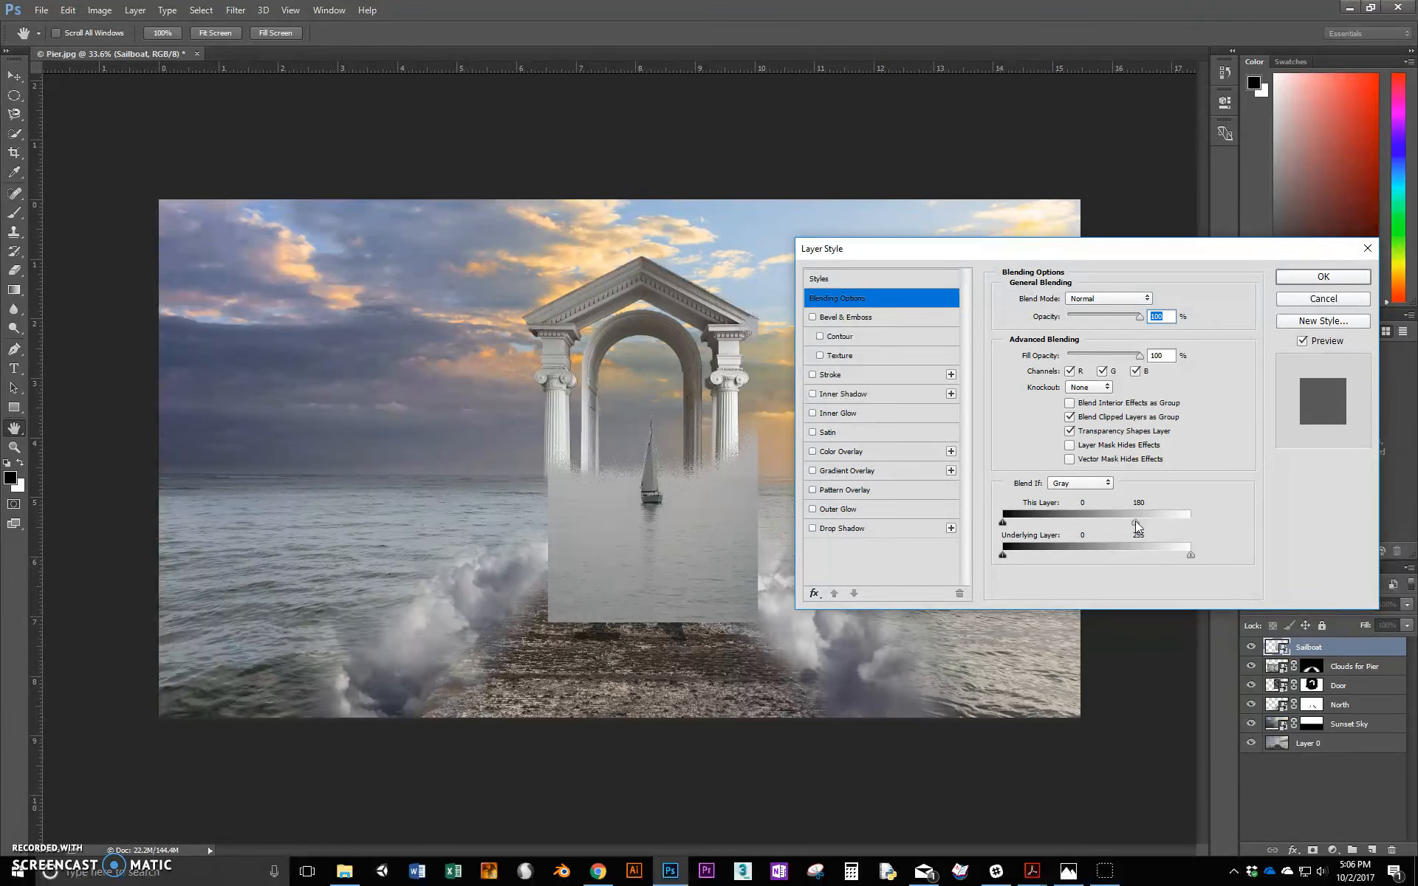
left_click_drag(1139, 523, 1128, 523)
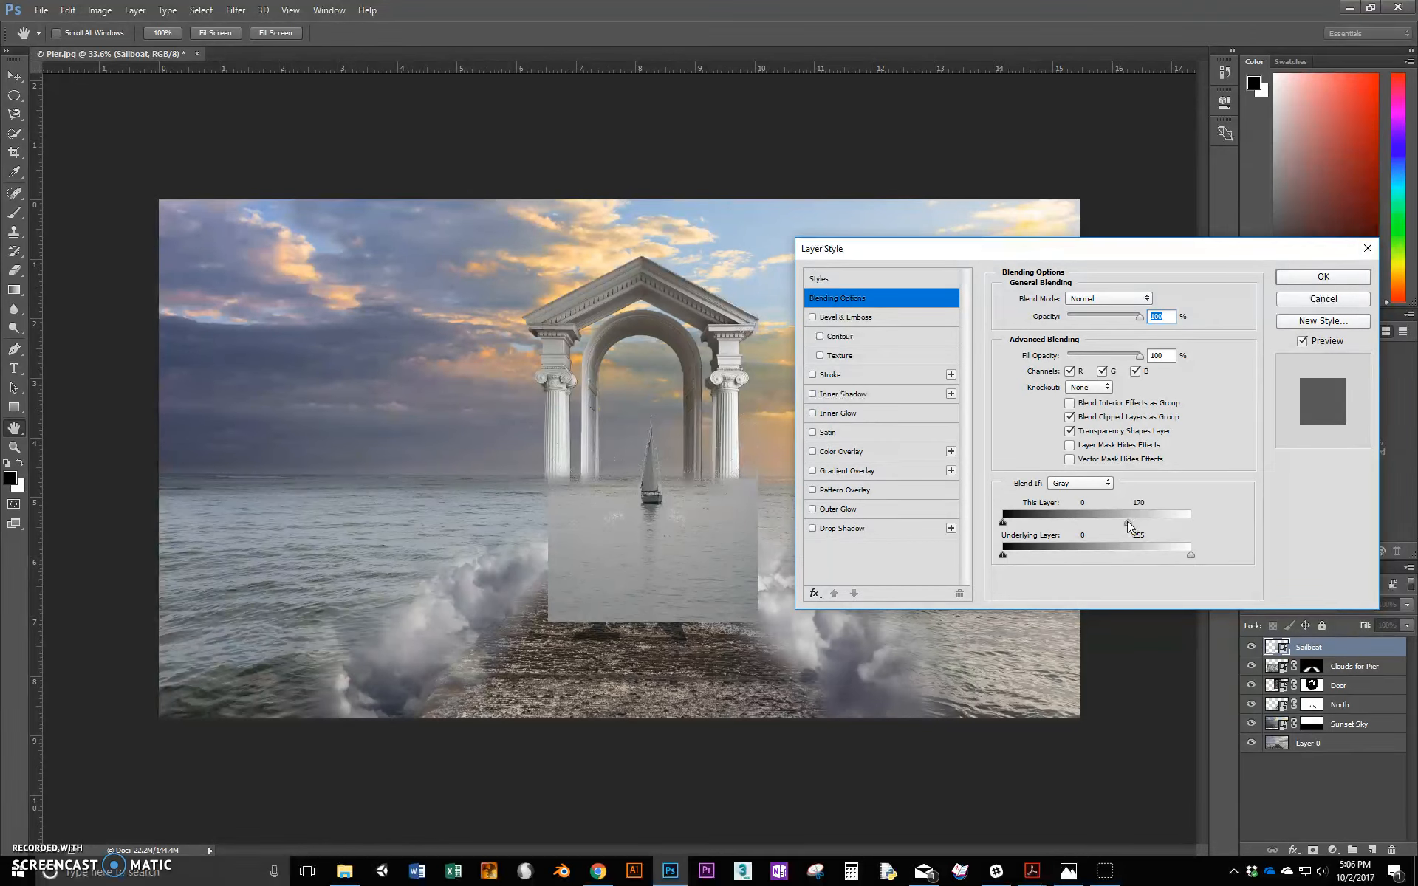
left_click_drag(1130, 522, 1124, 522)
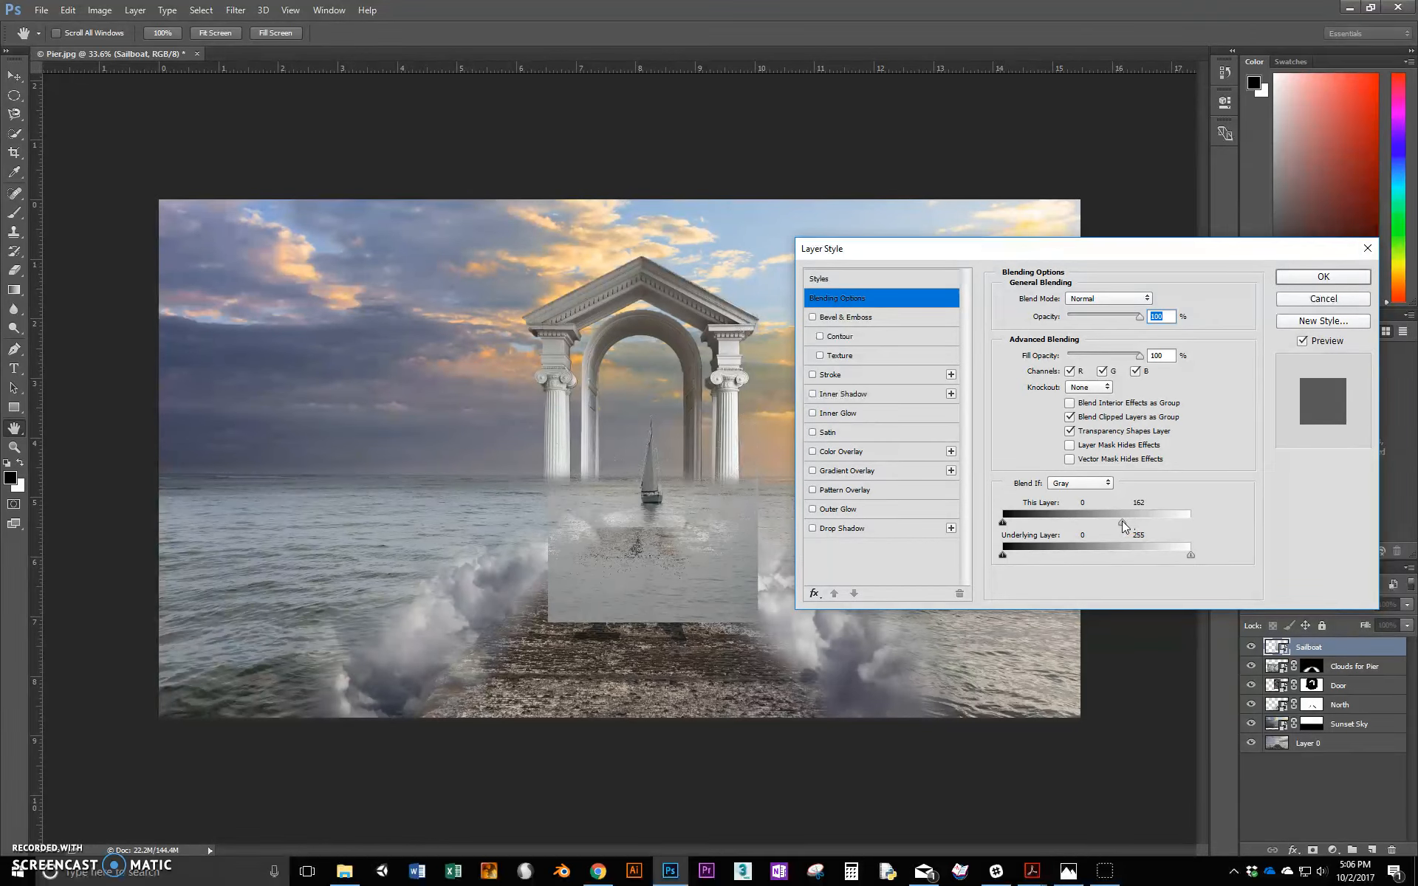
left_click_drag(1124, 522, 1112, 522)
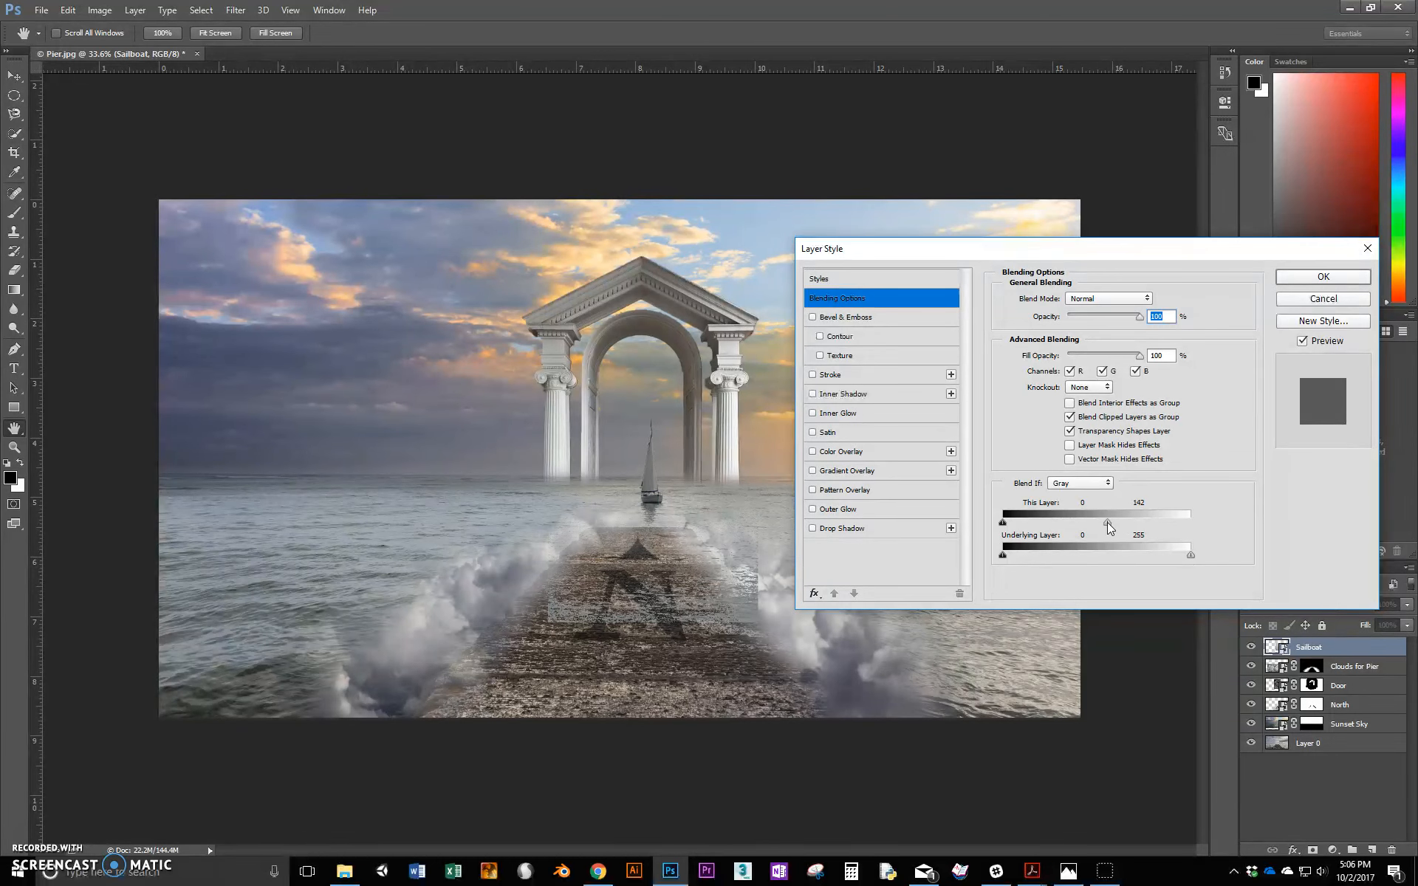
left_click_drag(1138, 514, 1108, 513)
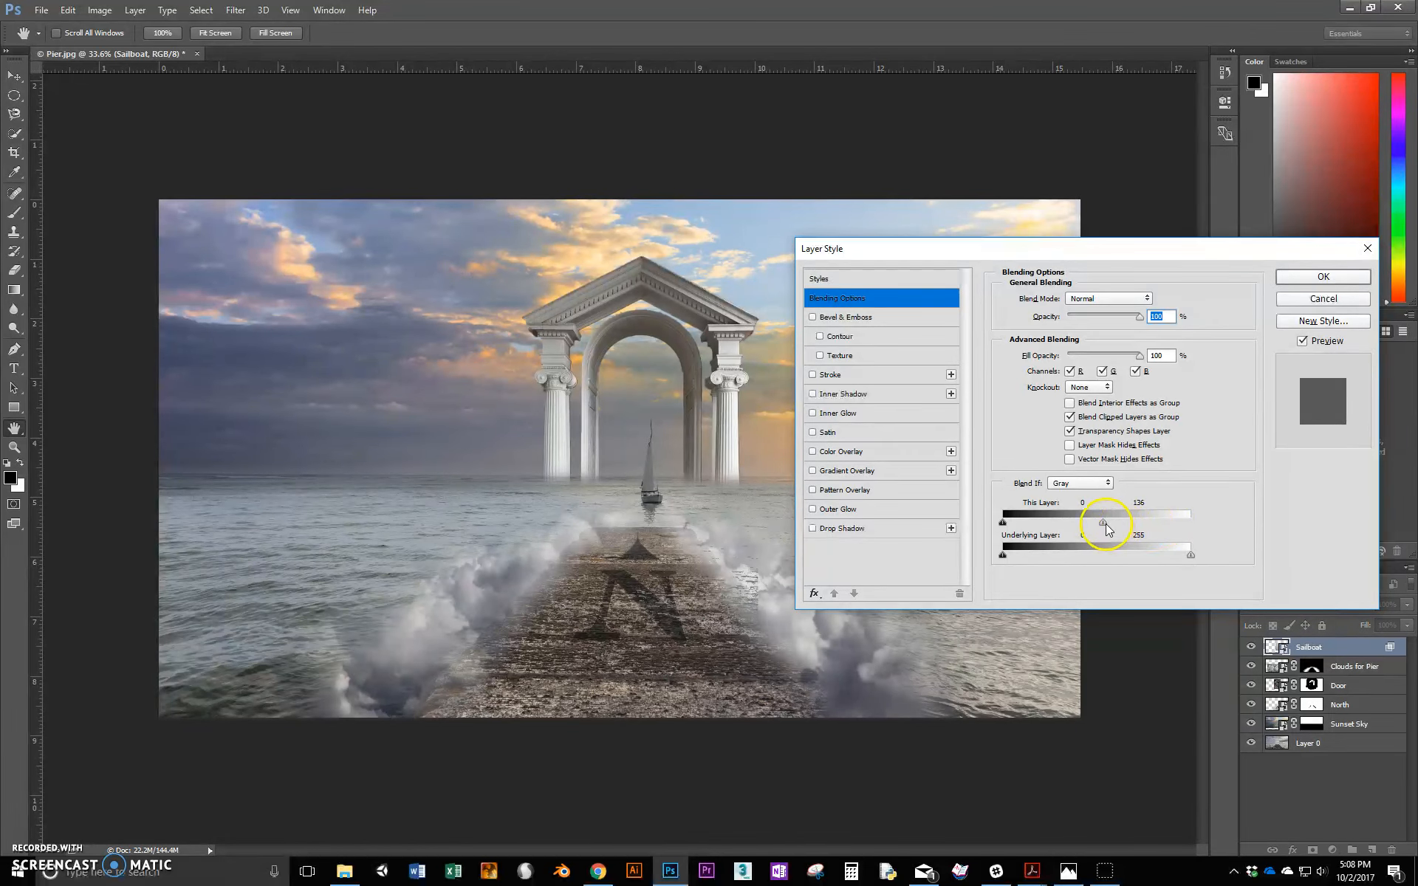
left_click_drag(1102, 523, 1102, 524)
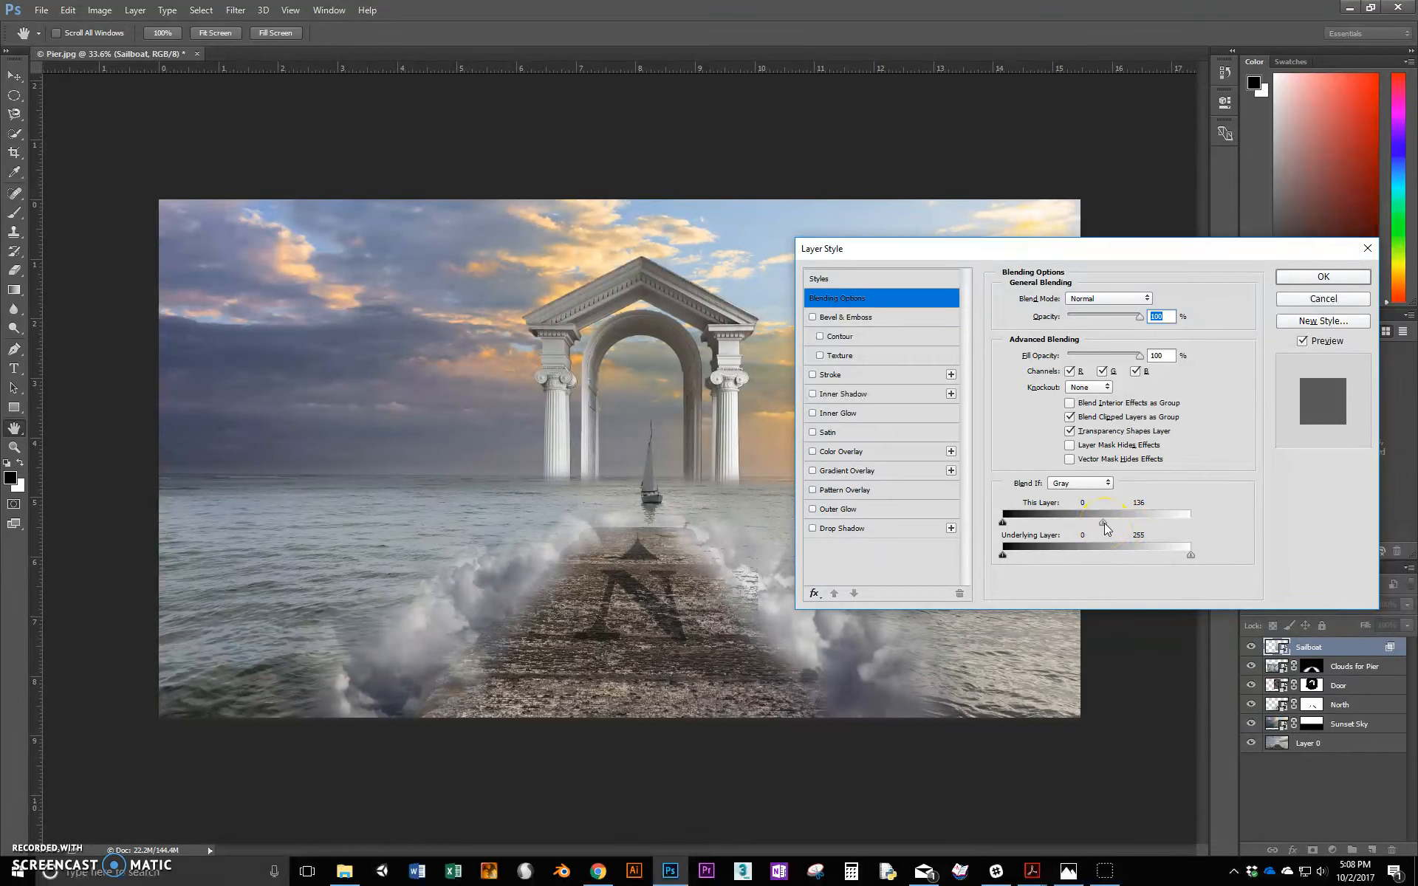
- Split the sailboat's white Blend If slider to spread the fade range from 136 to 170
left_click_drag(1102, 522, 1104, 527)
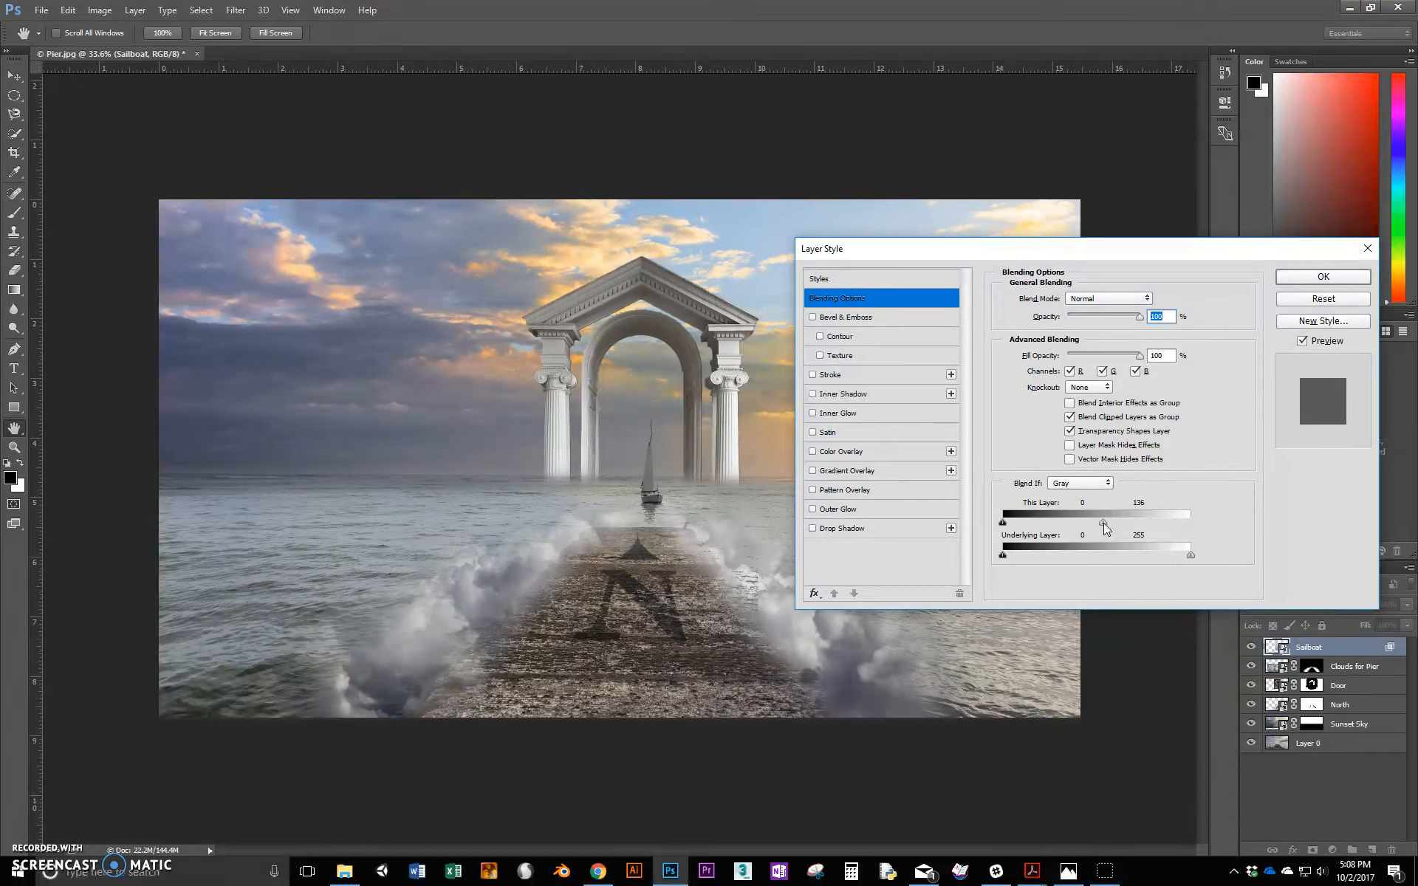
left_click_drag(1101, 522, 1108, 522)
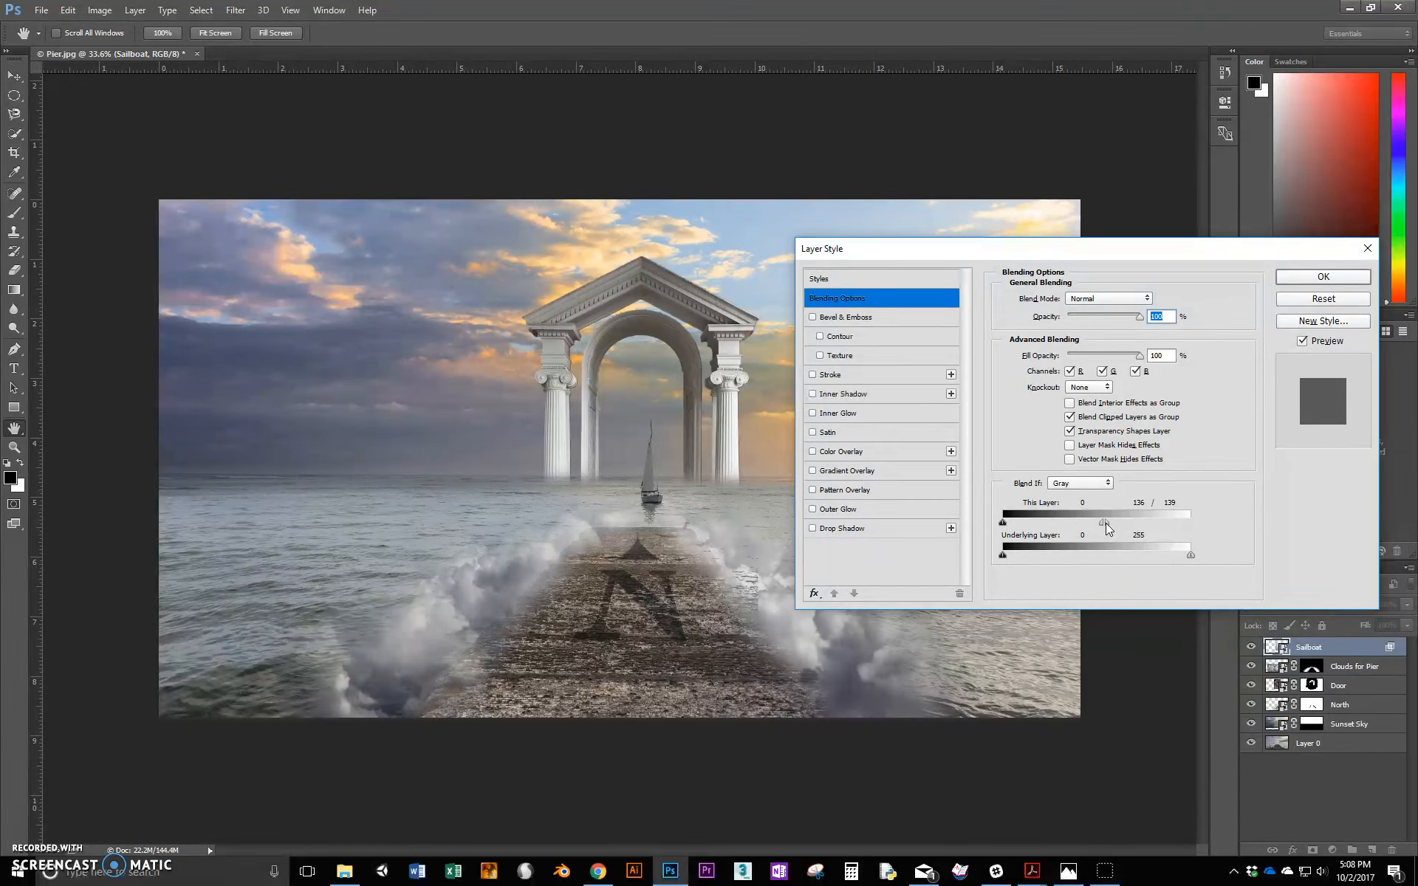
left_click_drag(1103, 522, 1121, 522)
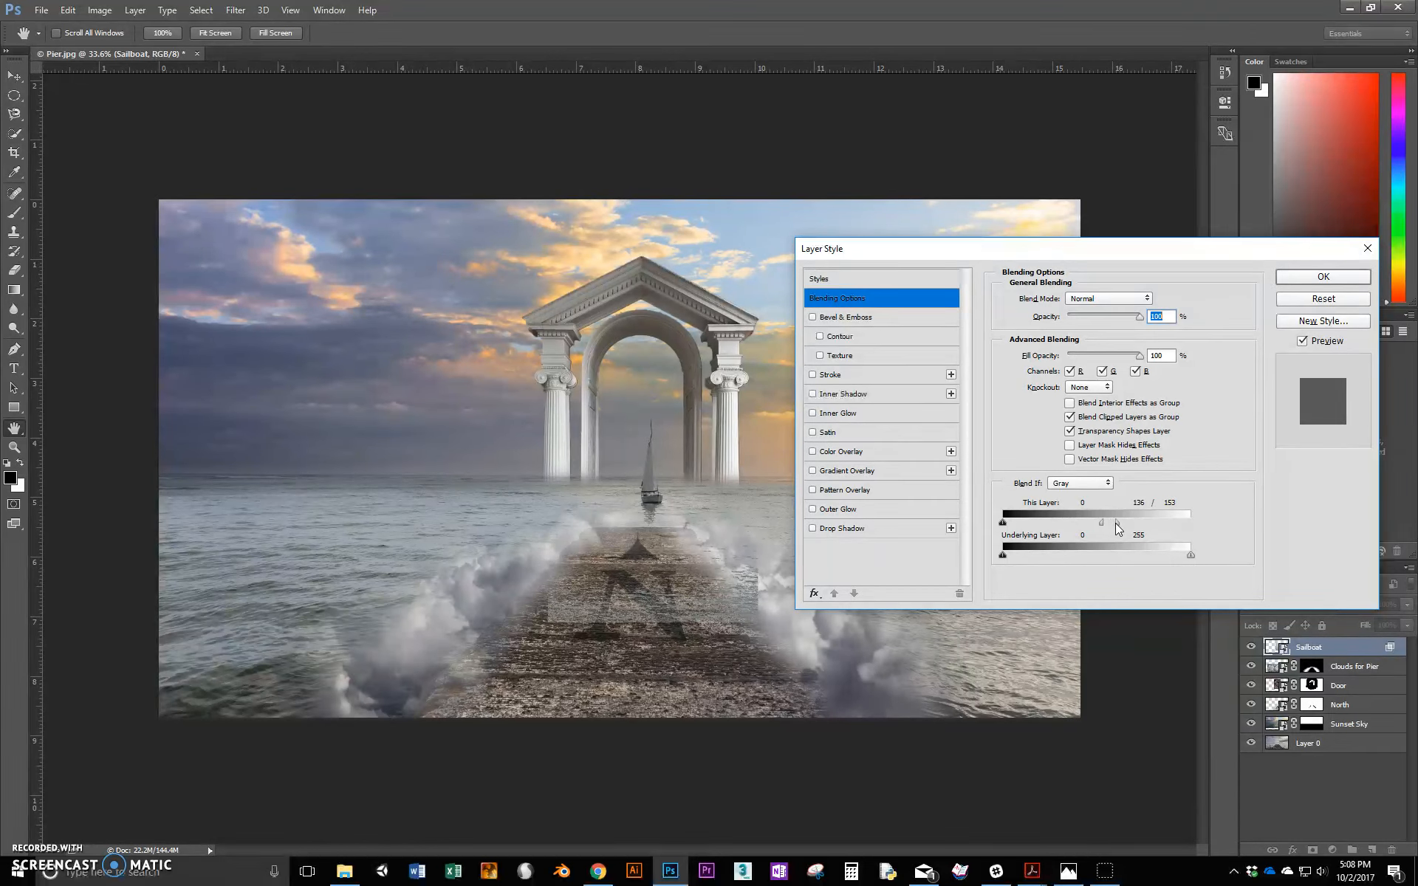
left_click_drag(1117, 522, 1128, 522)
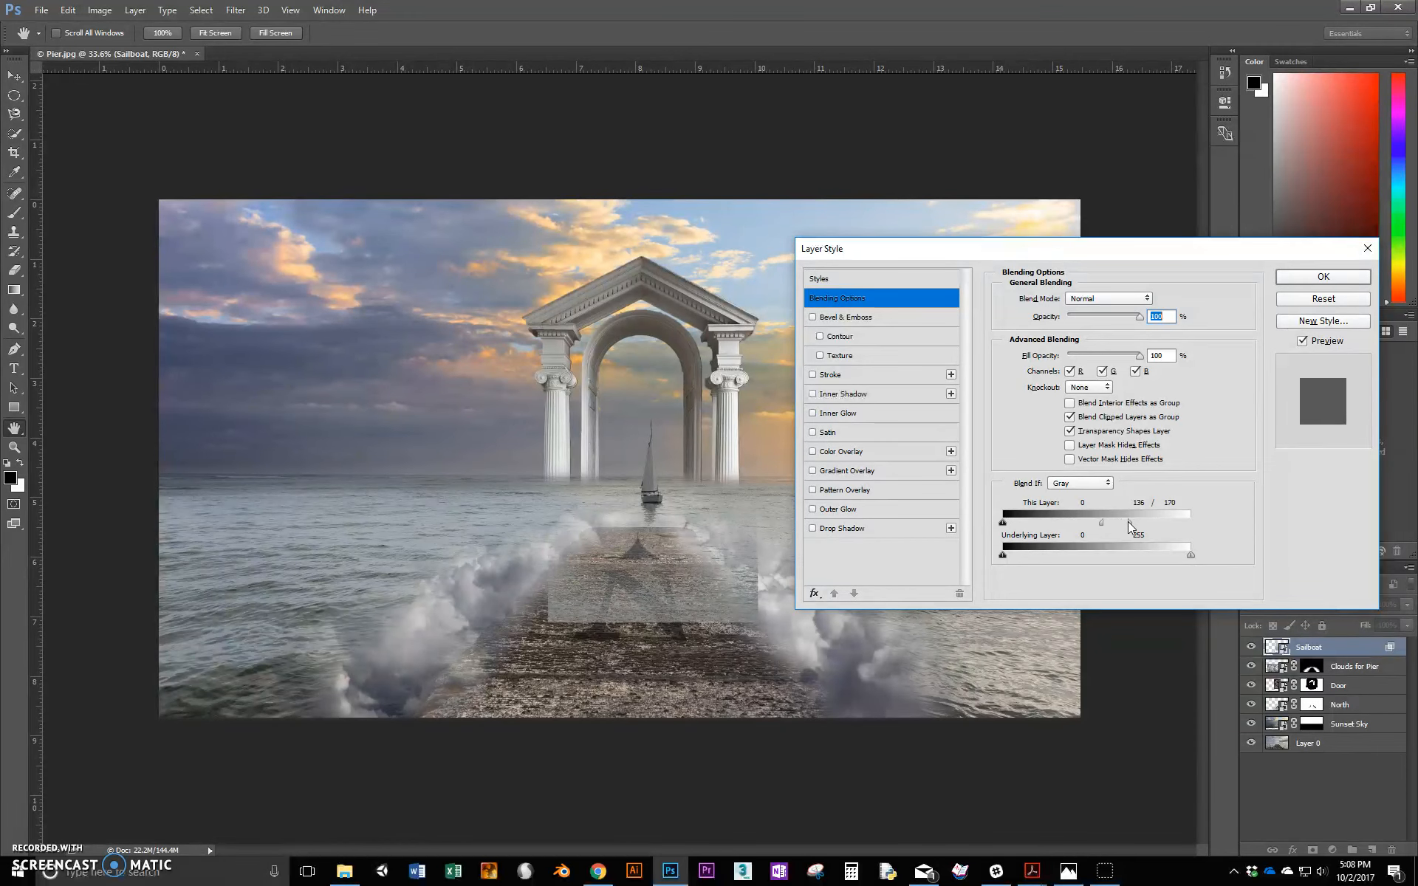
left_click_drag(1139, 523, 1101, 522)
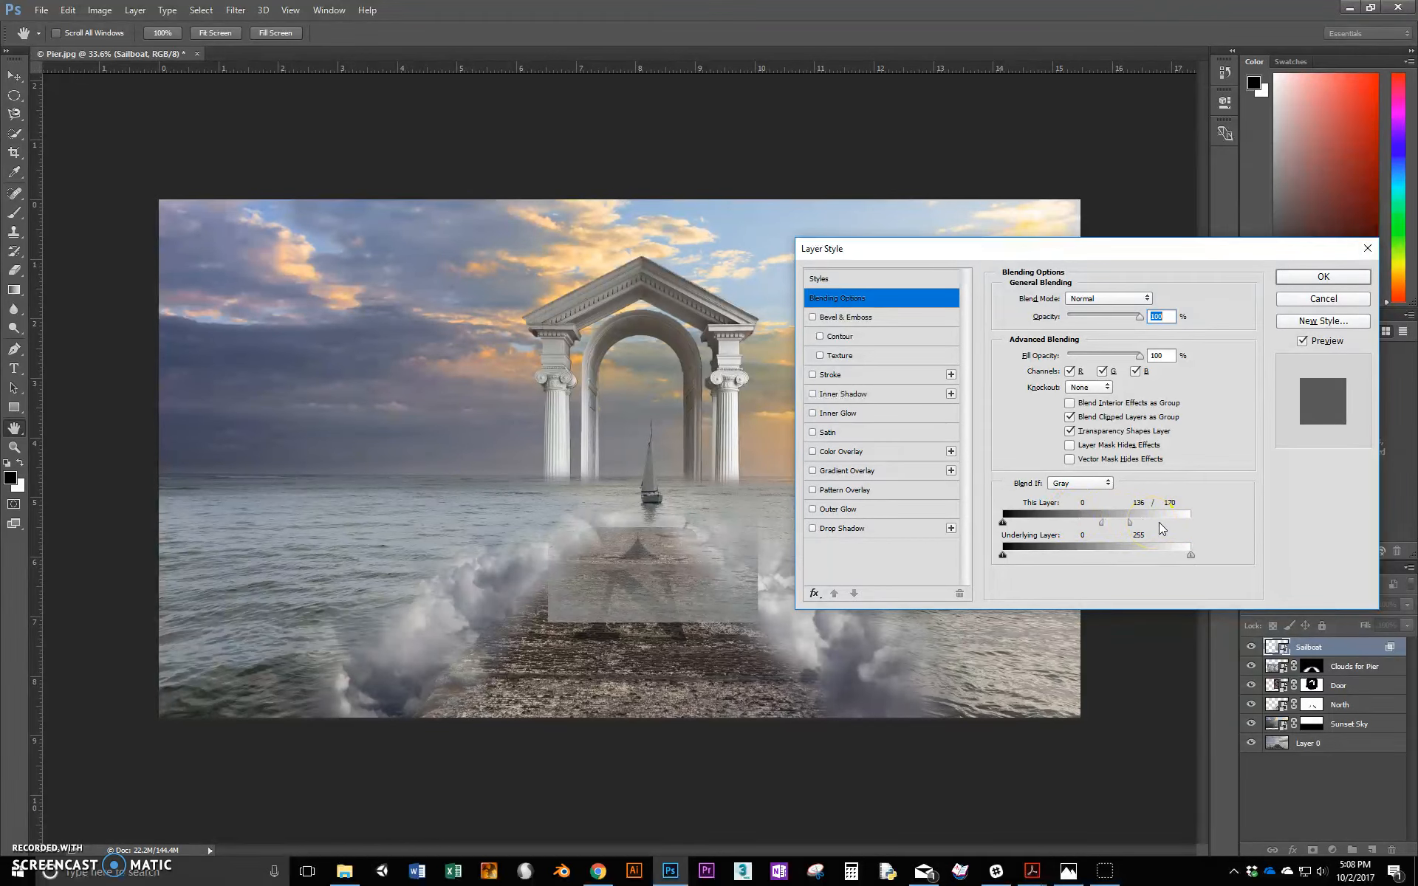
left_click_drag(1129, 522, 1189, 522)
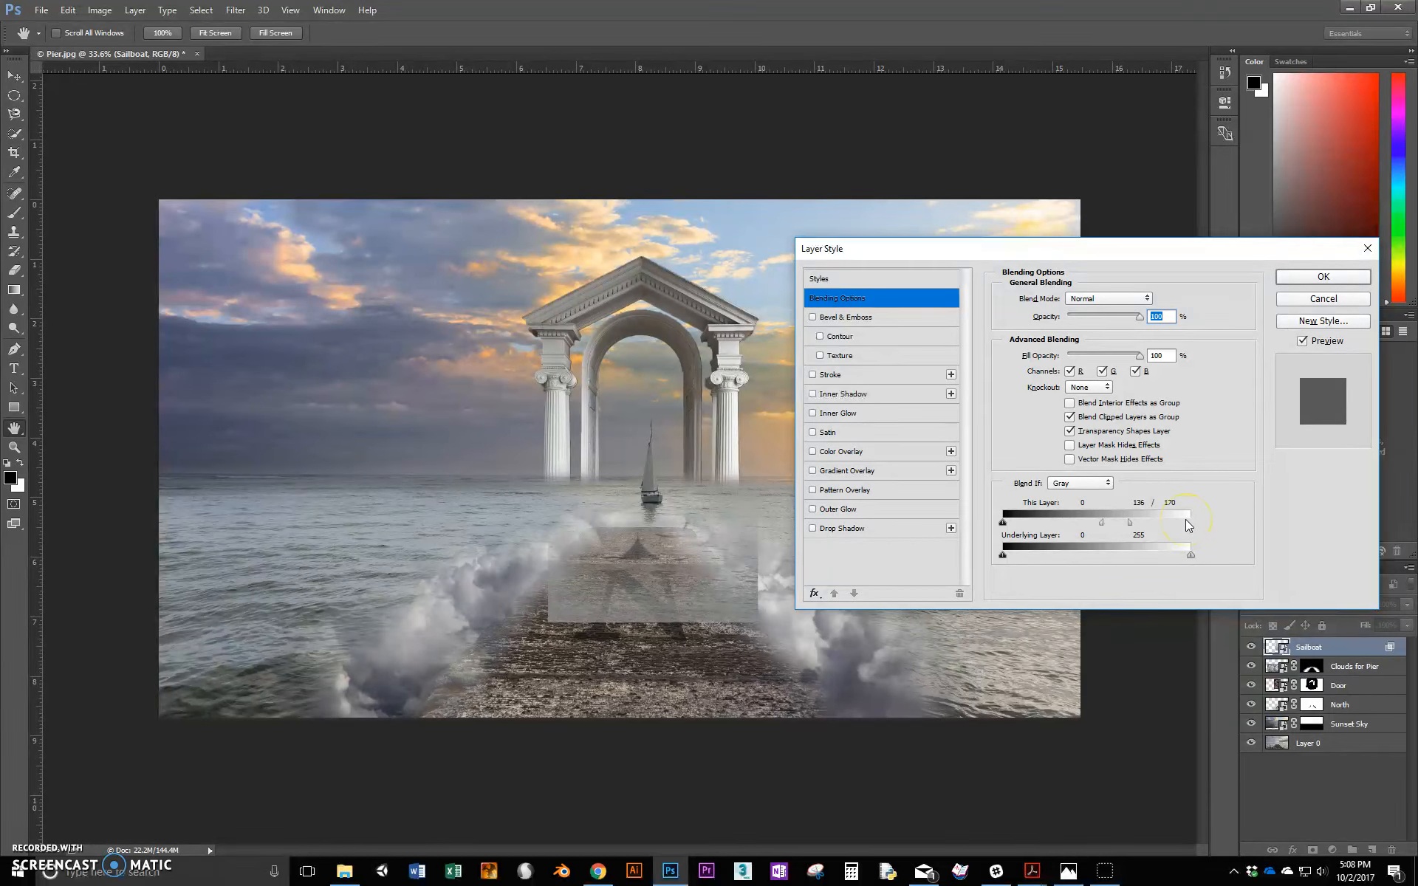
mouse_move(1173, 524)
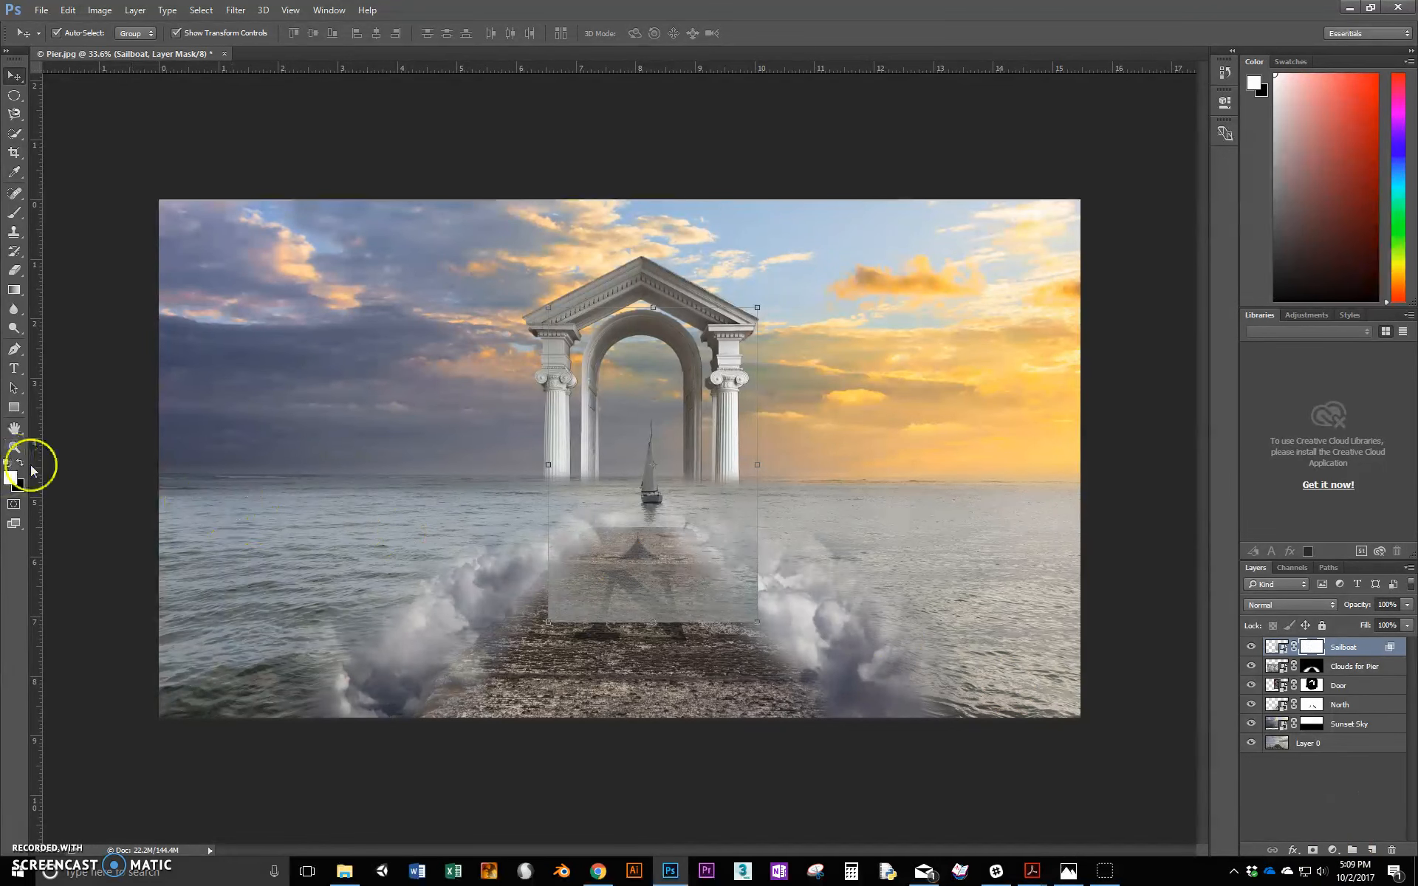
mouse_move(201, 141)
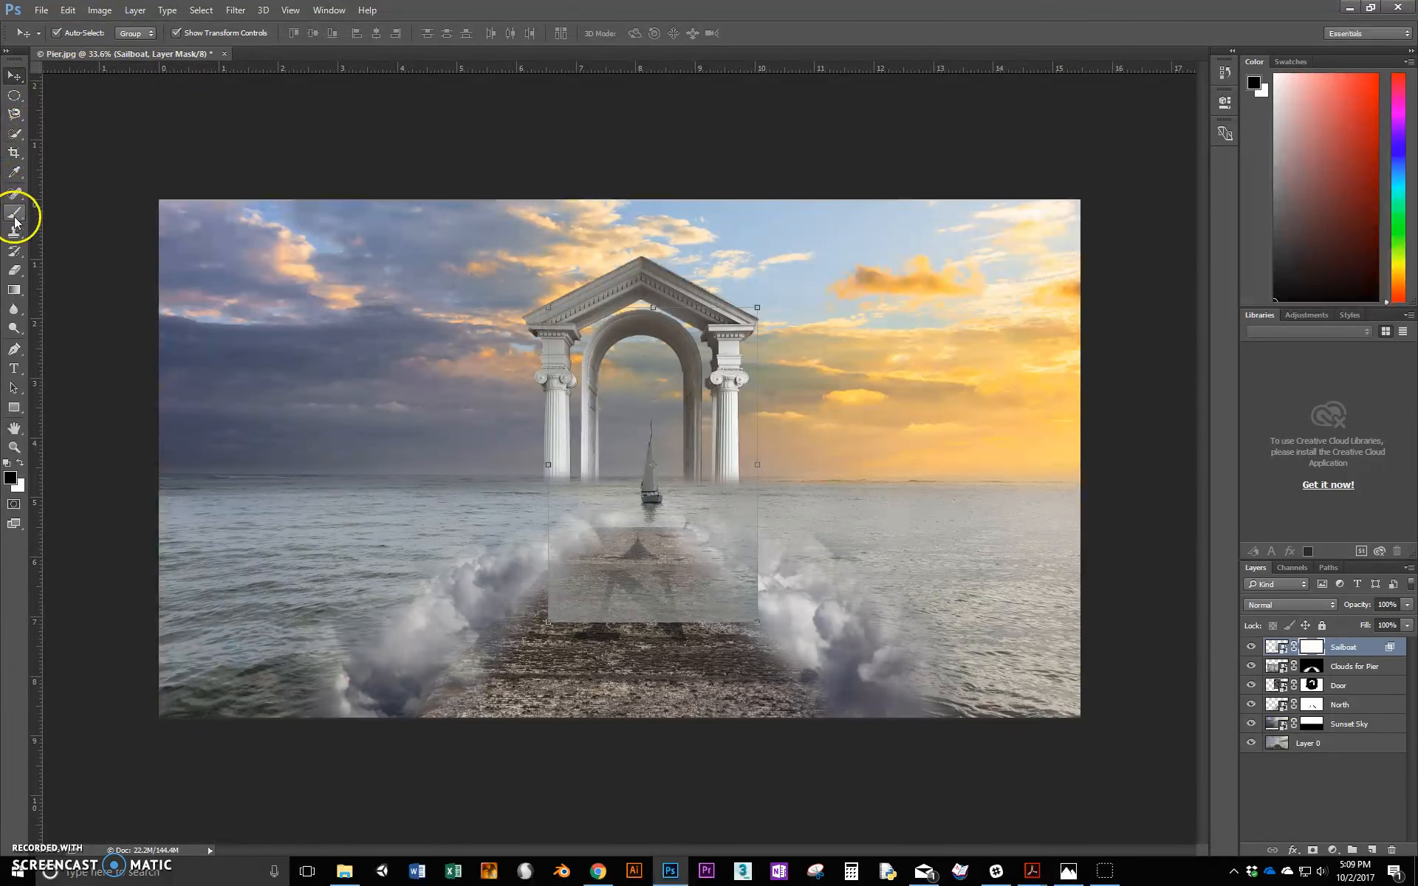
- Paint black at 100% brush opacity on the Sailboat mask over the photo's edges
left_click(15, 212)
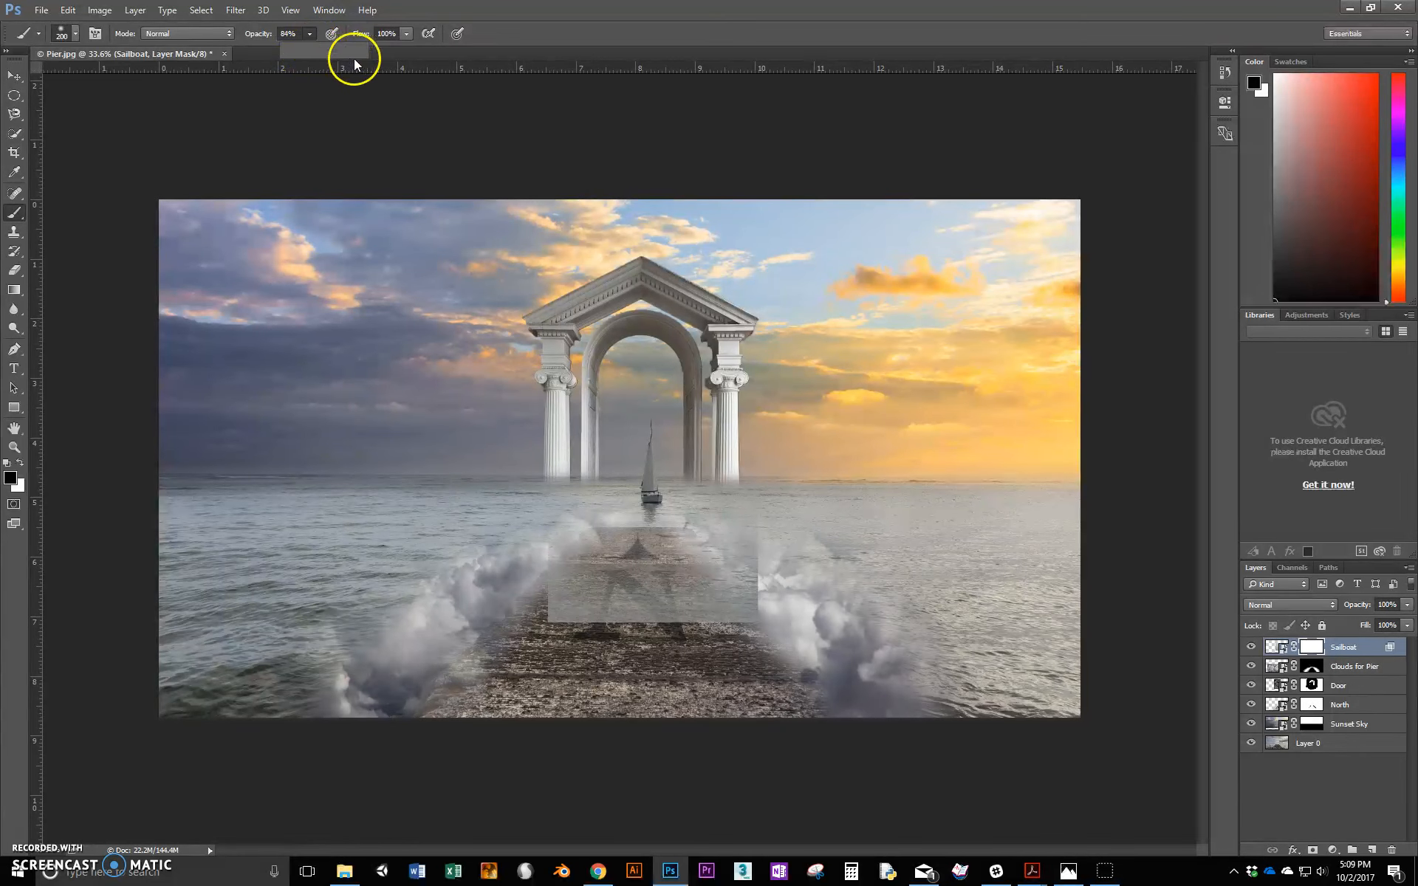
left_click(48, 33)
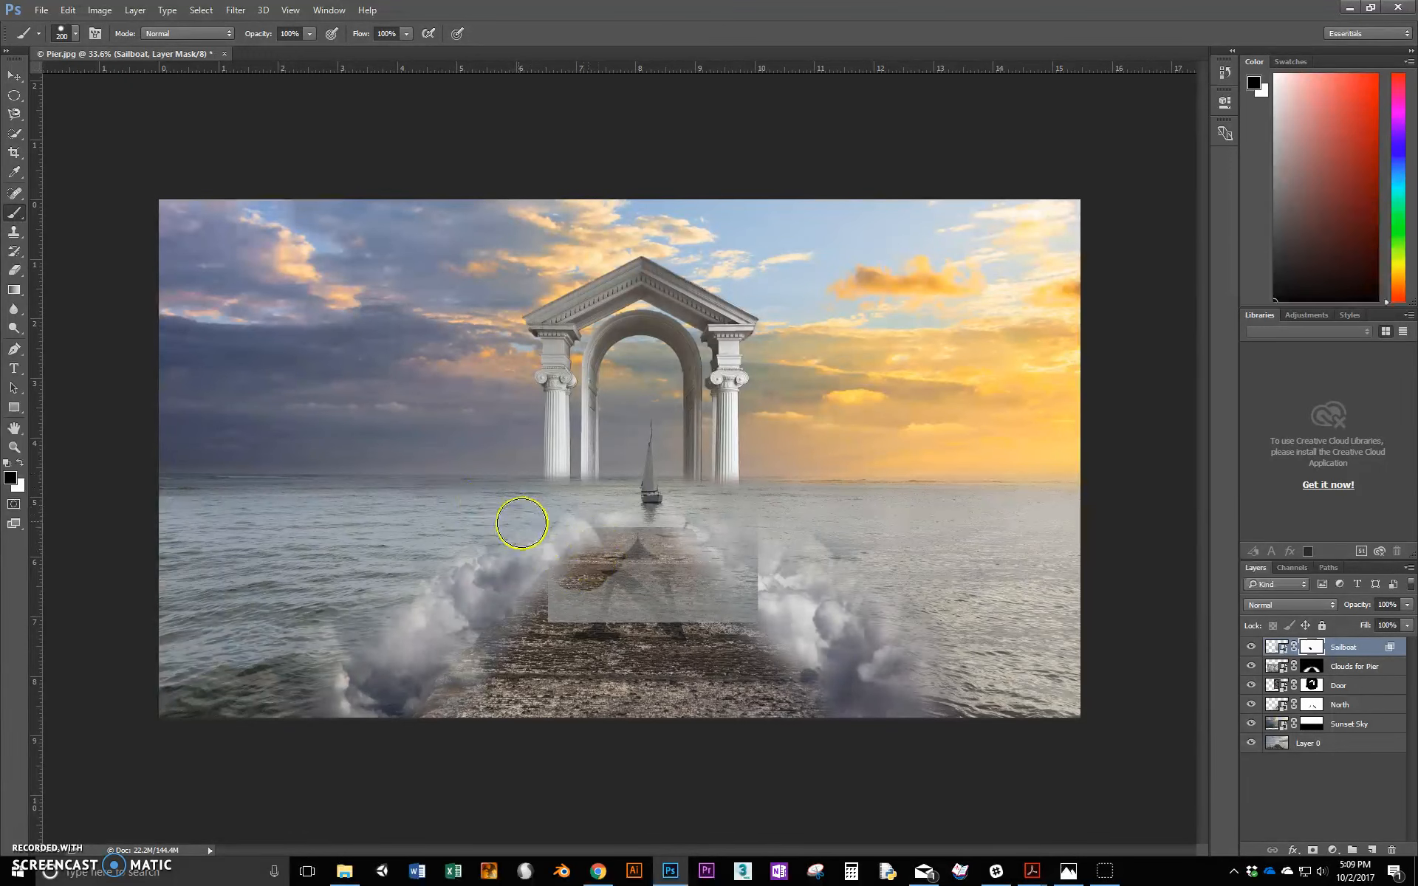
left_click_drag(519, 522, 624, 605)
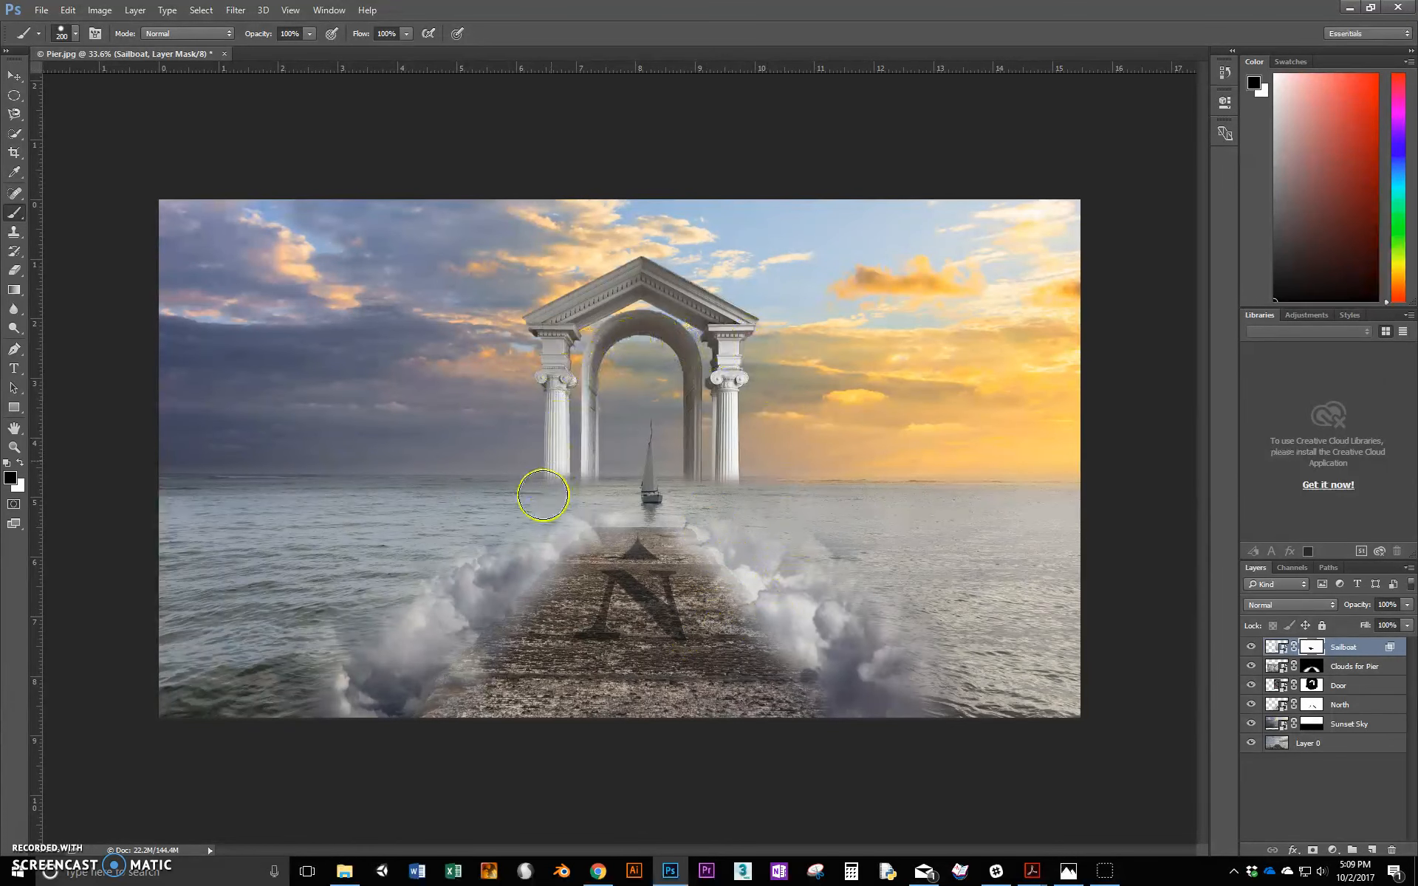
mouse_move(738, 600)
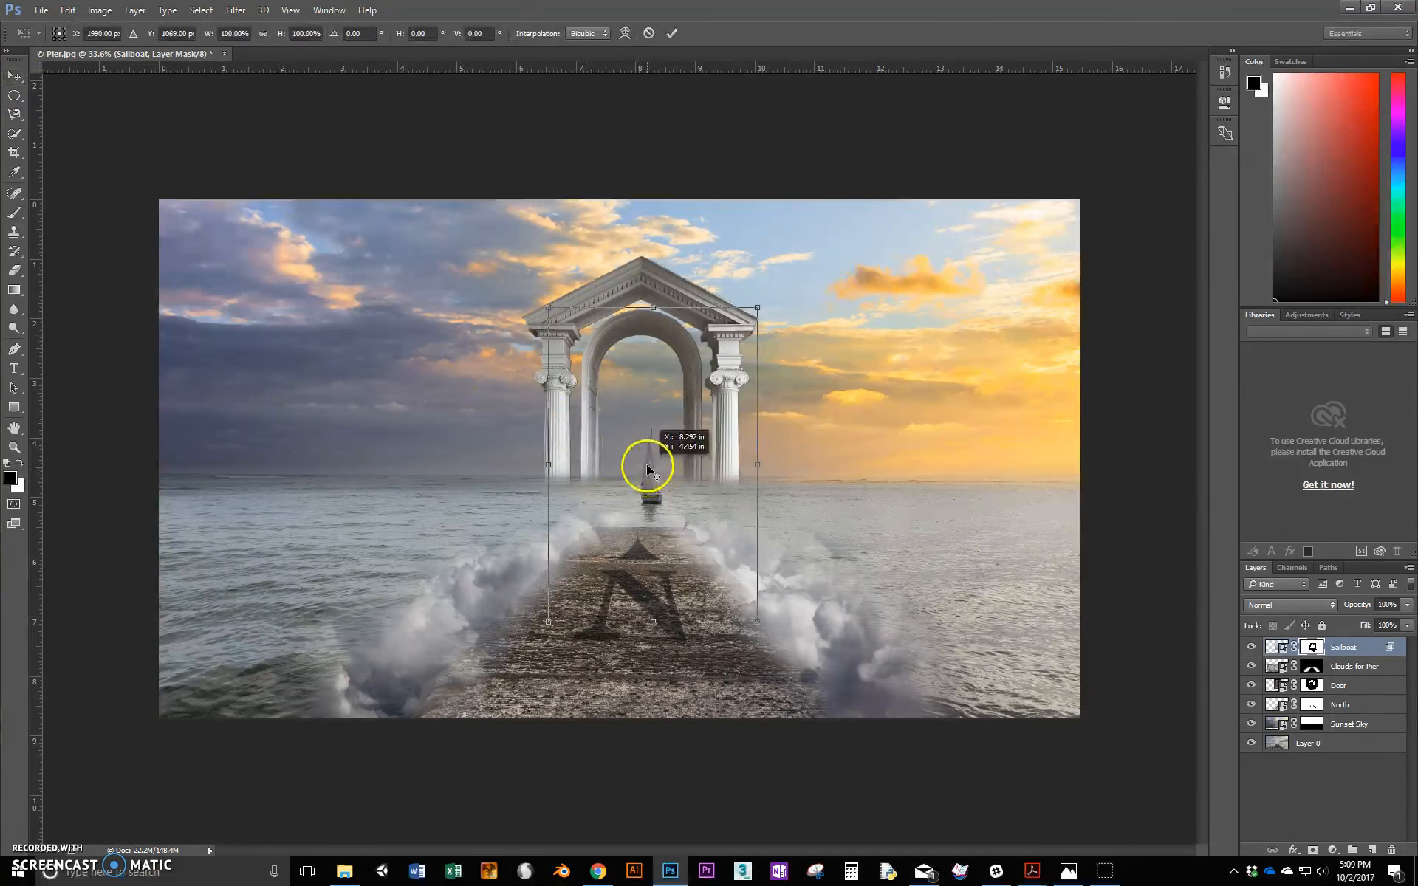
- Move the sailboat up beneath the arch, commit, then scale it to about 78%
left_click_drag(647, 468, 647, 457)
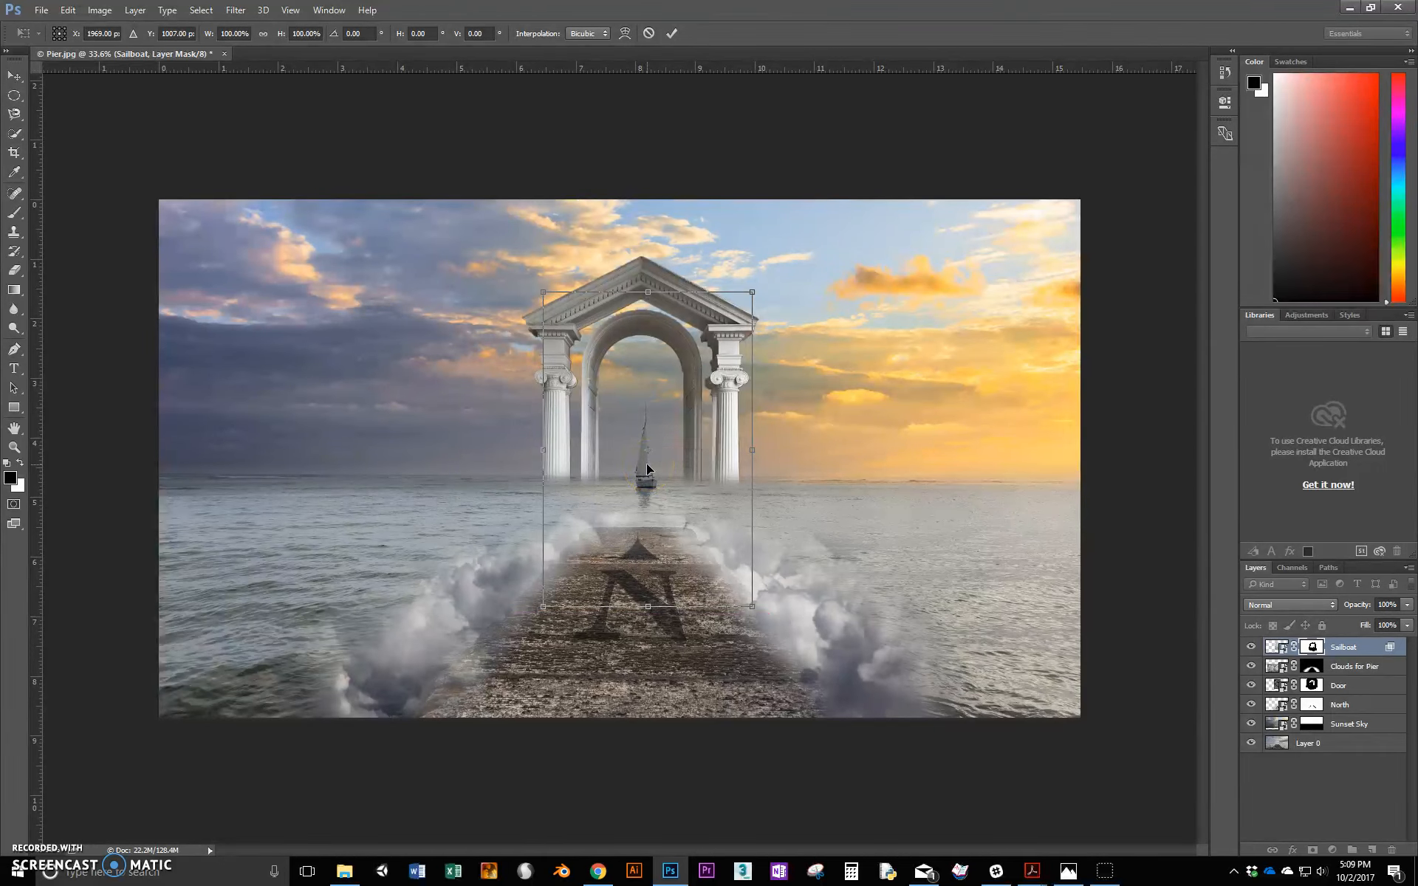
left_click(672, 34)
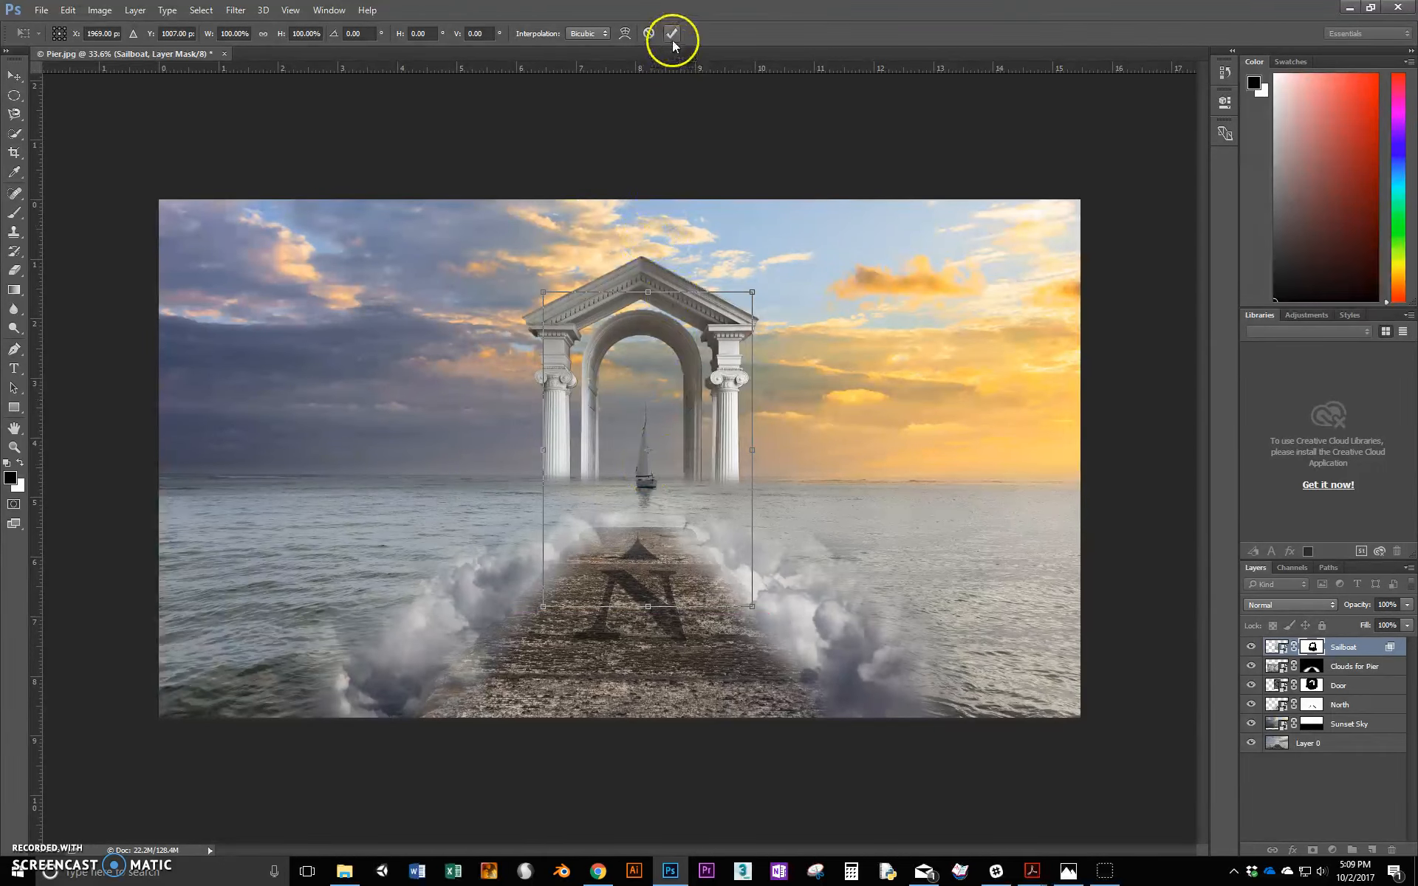
left_click(673, 33)
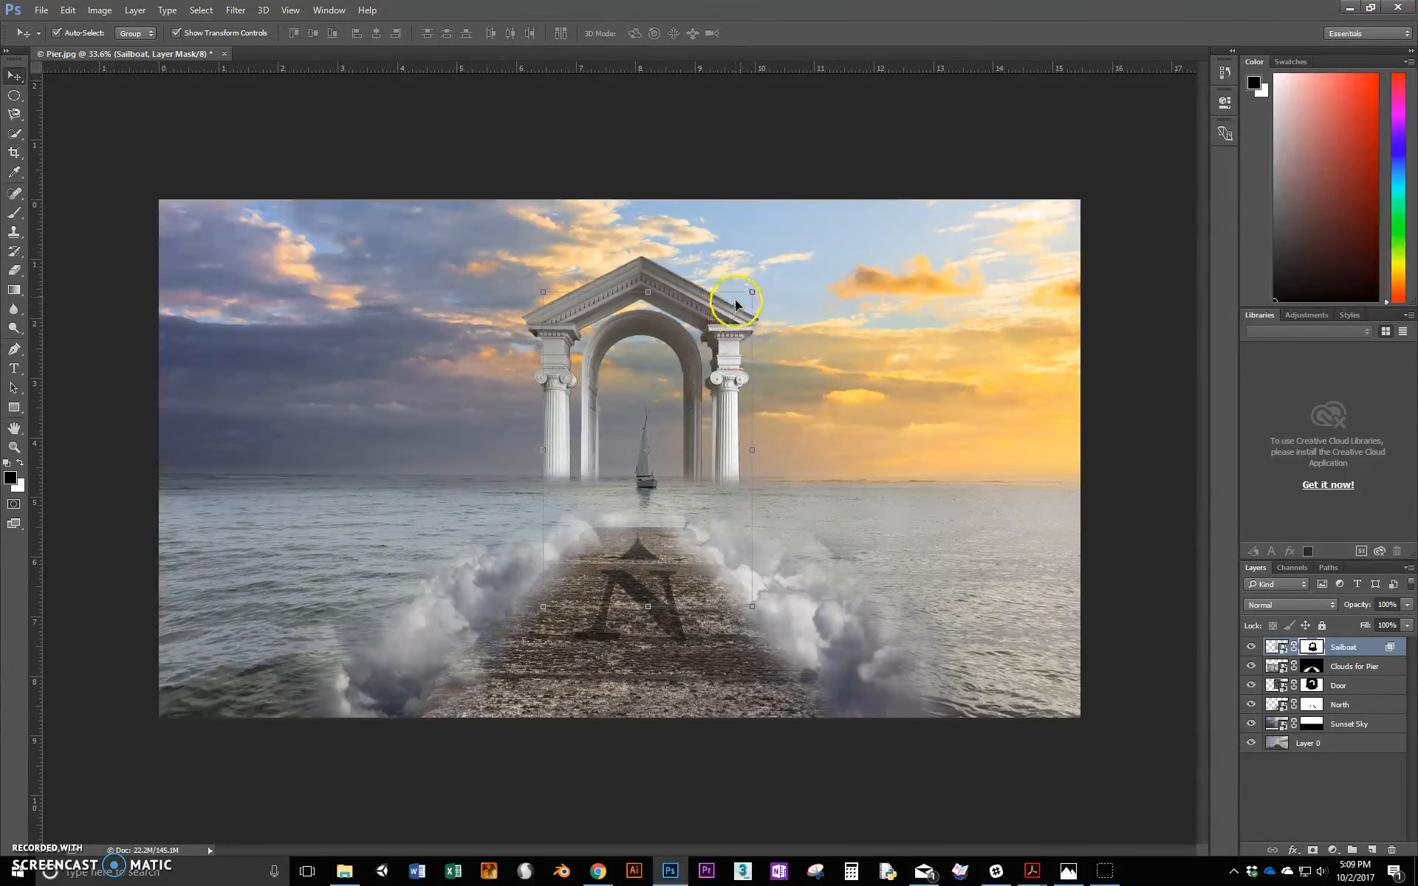
left_click_drag(751, 291, 697, 352)
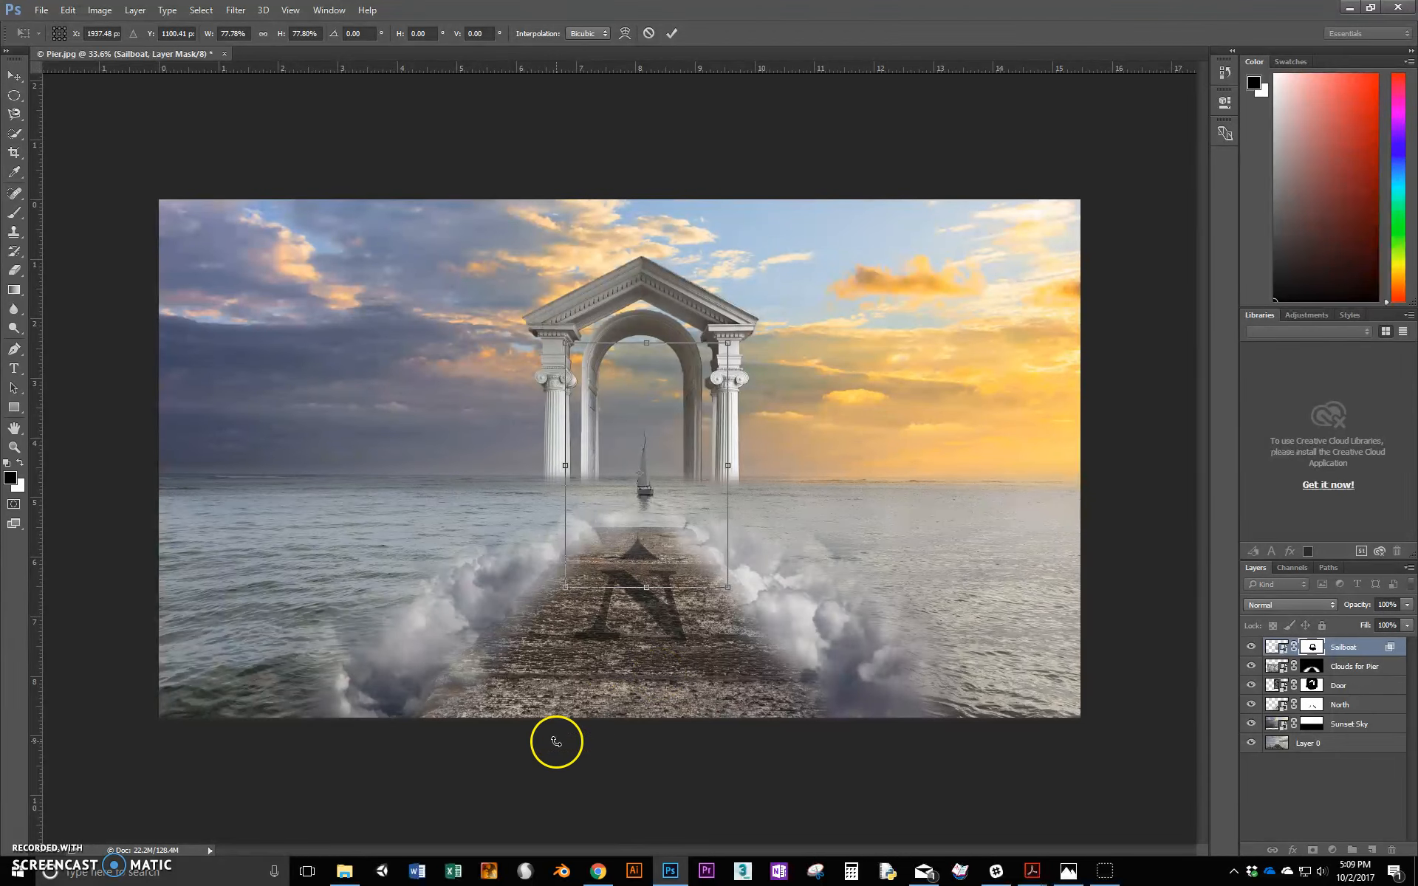
mouse_move(54, 770)
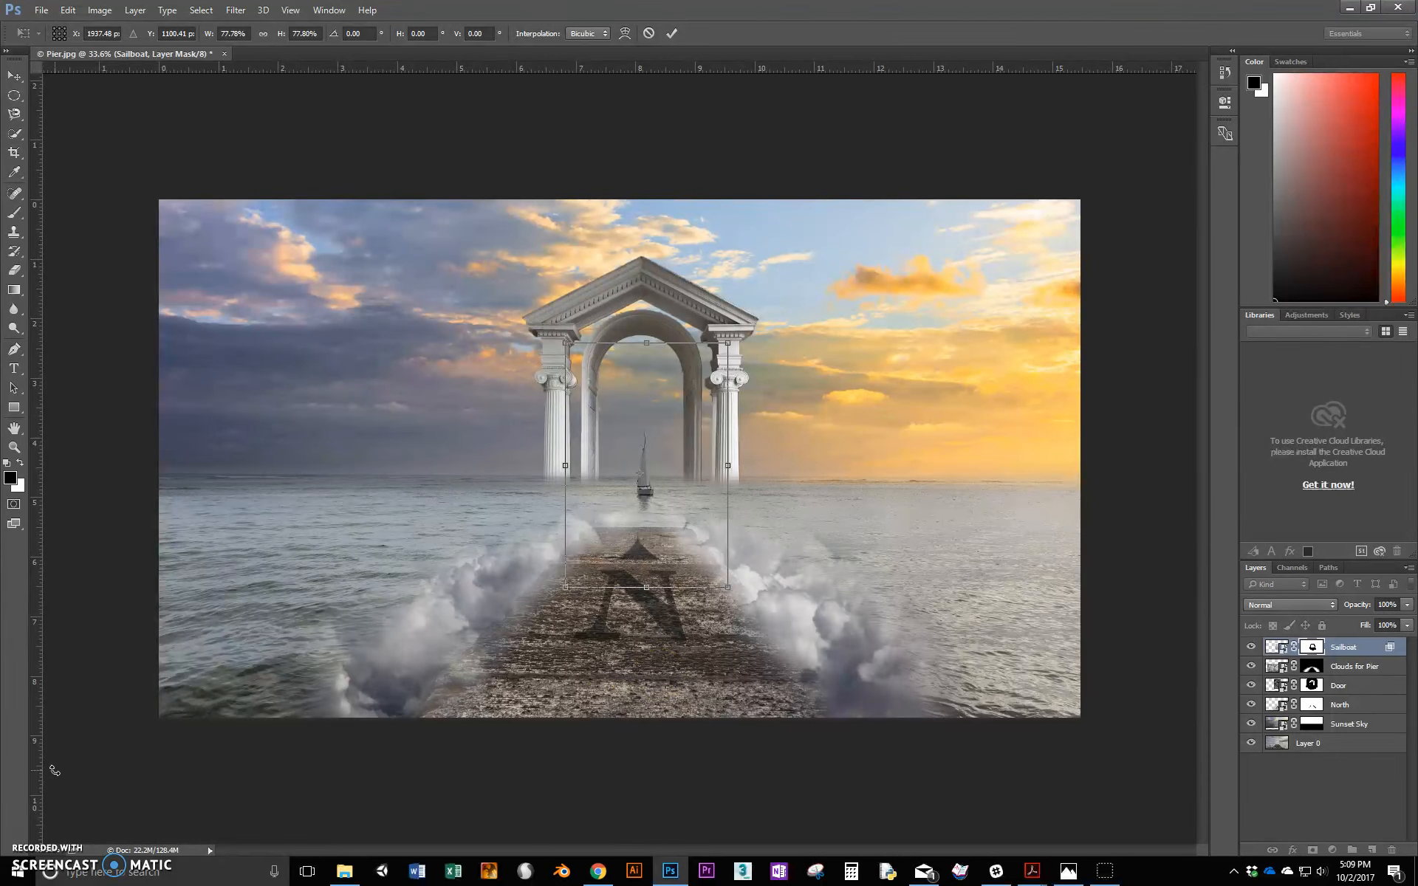